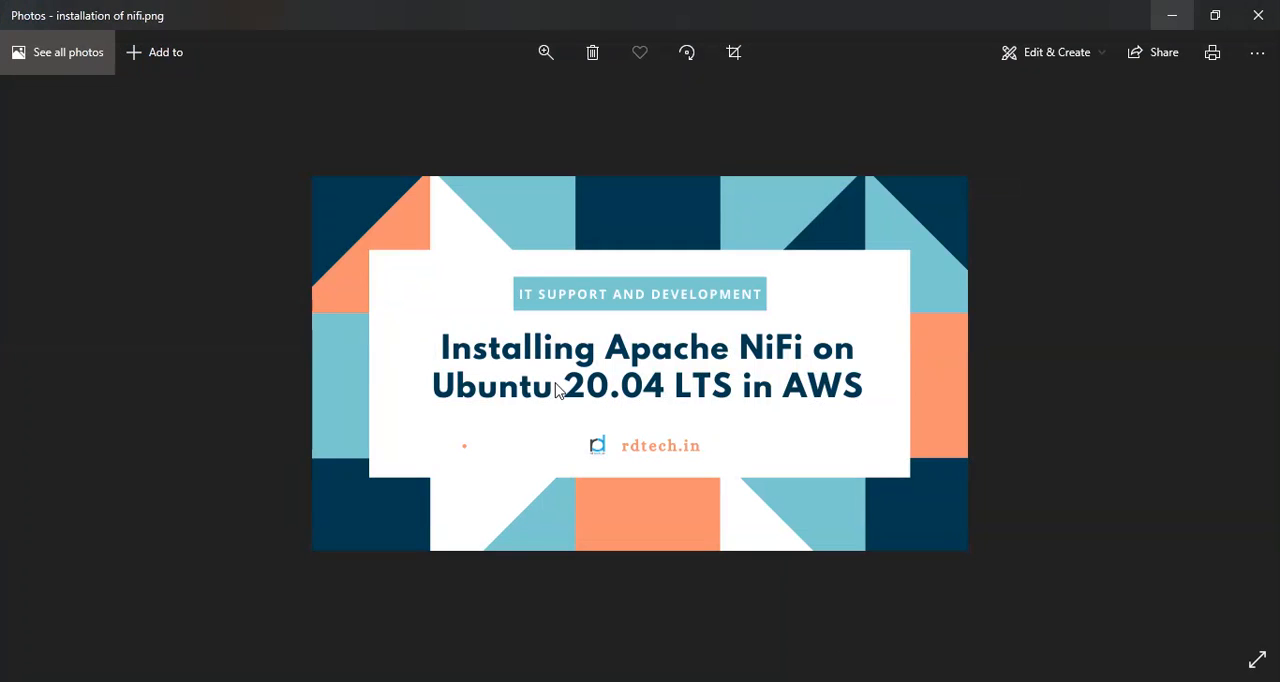
{"action": "mouse_move", "coordinate": [792, 388]}
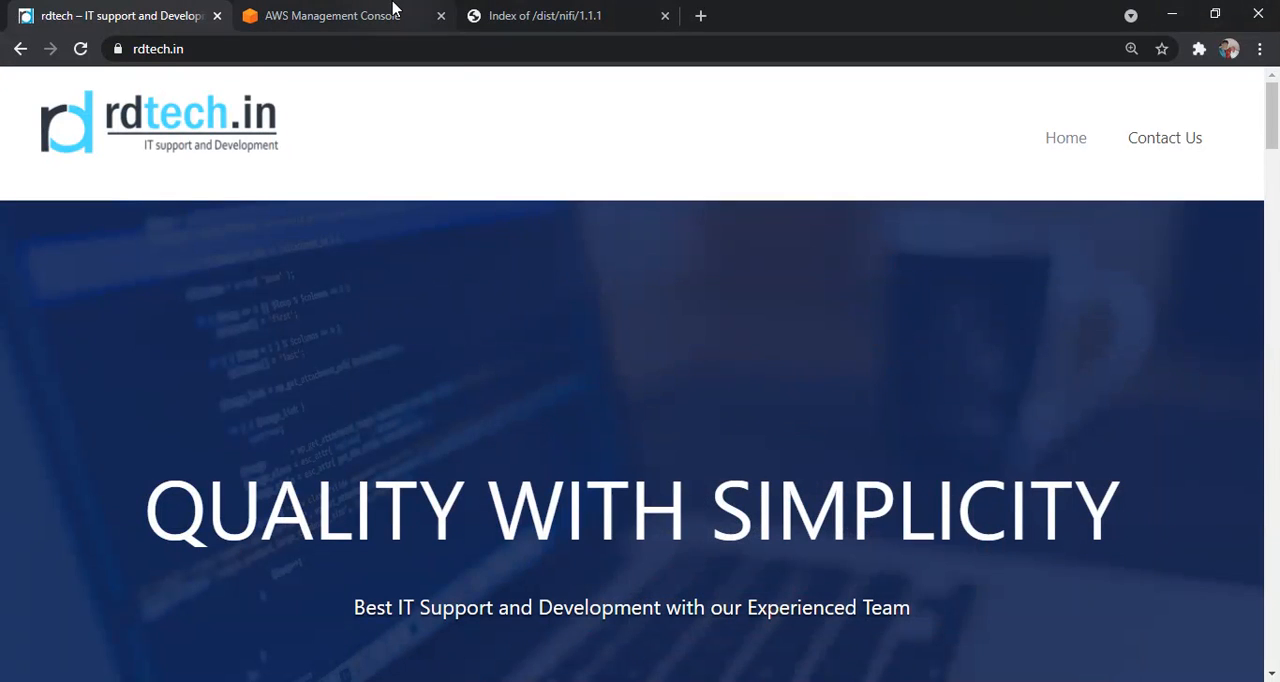
{"action": "mouse_move", "coordinate": [330, 16]}
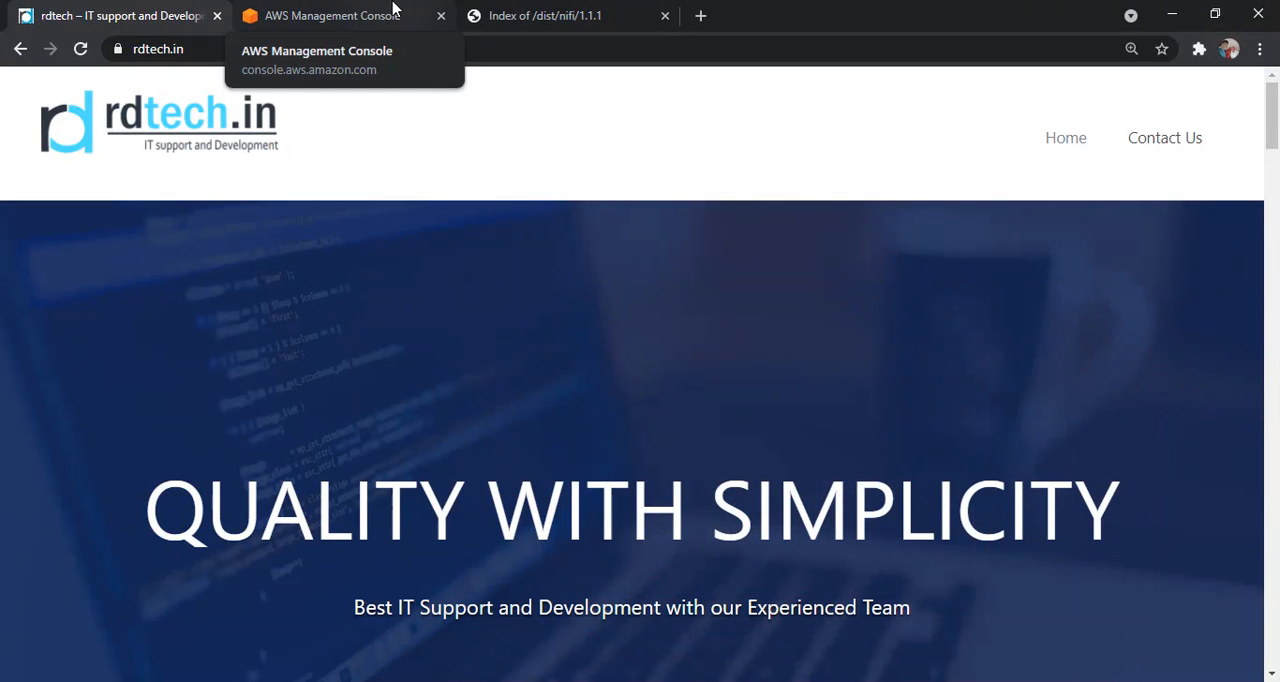
List all EC2 instances, removing the running-state filter so both nifi instances appear.
{"action": "left_click", "coordinate": [330, 16]}
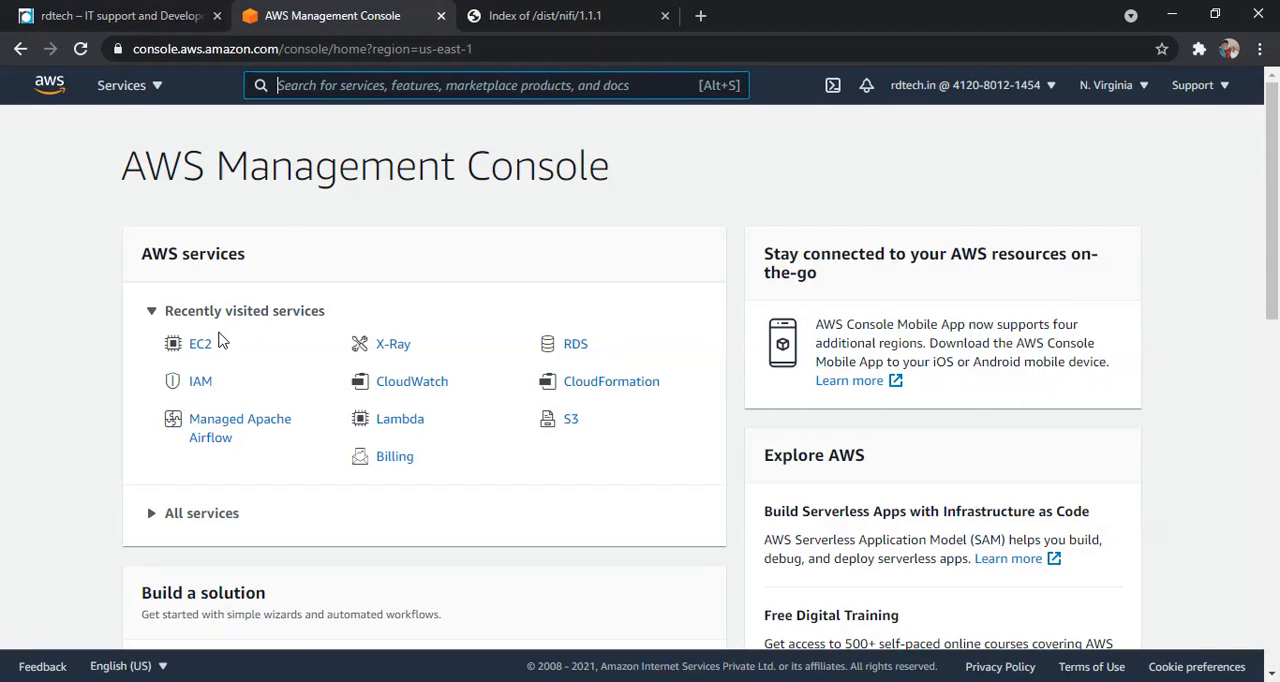
{"action": "left_click", "coordinate": [200, 344]}
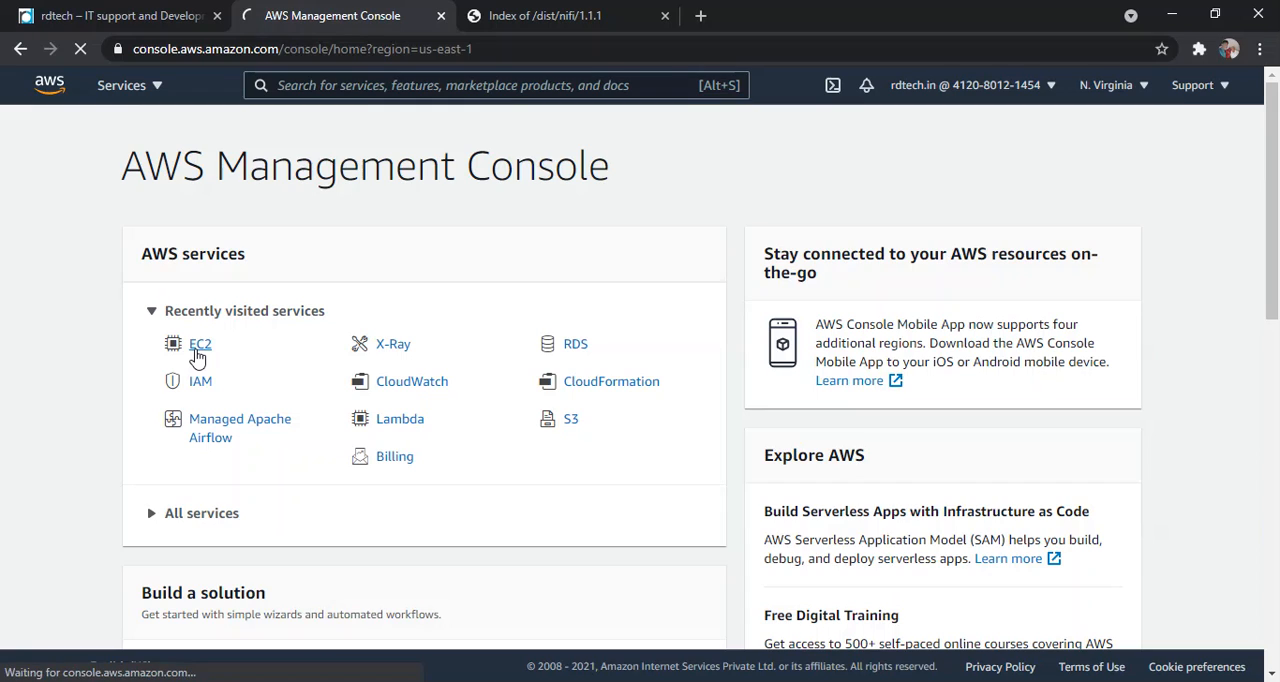
{"action": "left_click", "coordinate": [200, 344]}
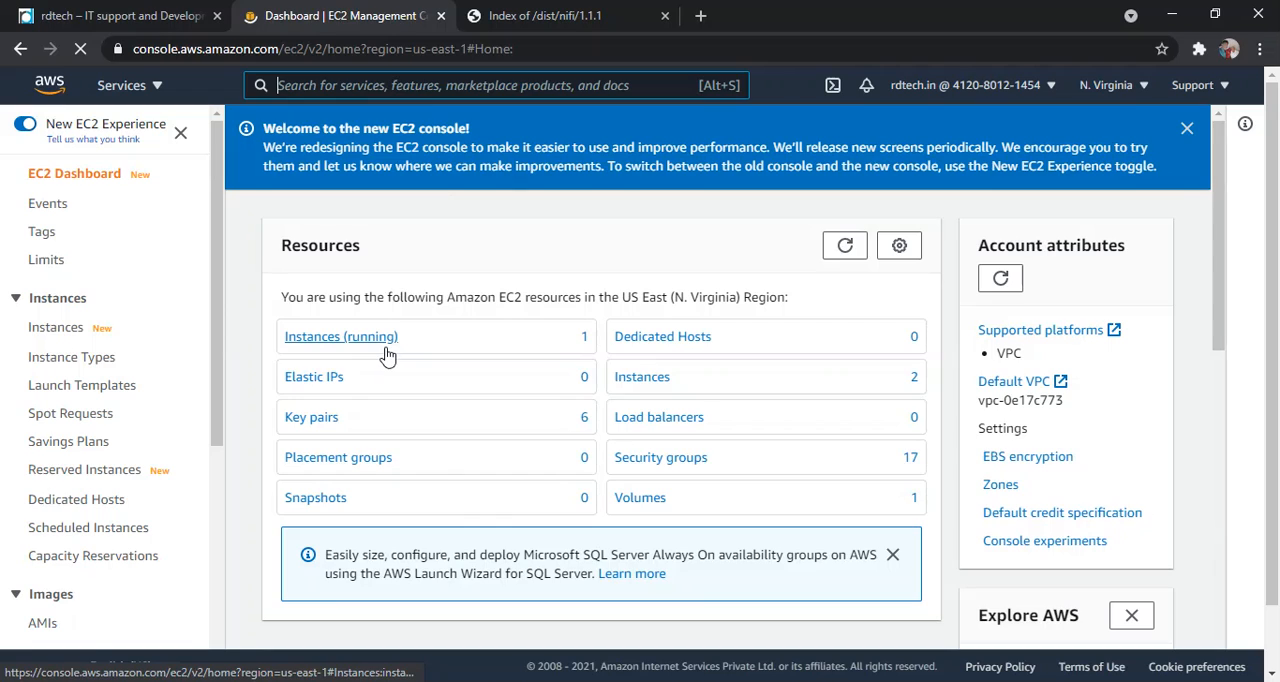
{"action": "left_click", "coordinate": [340, 336]}
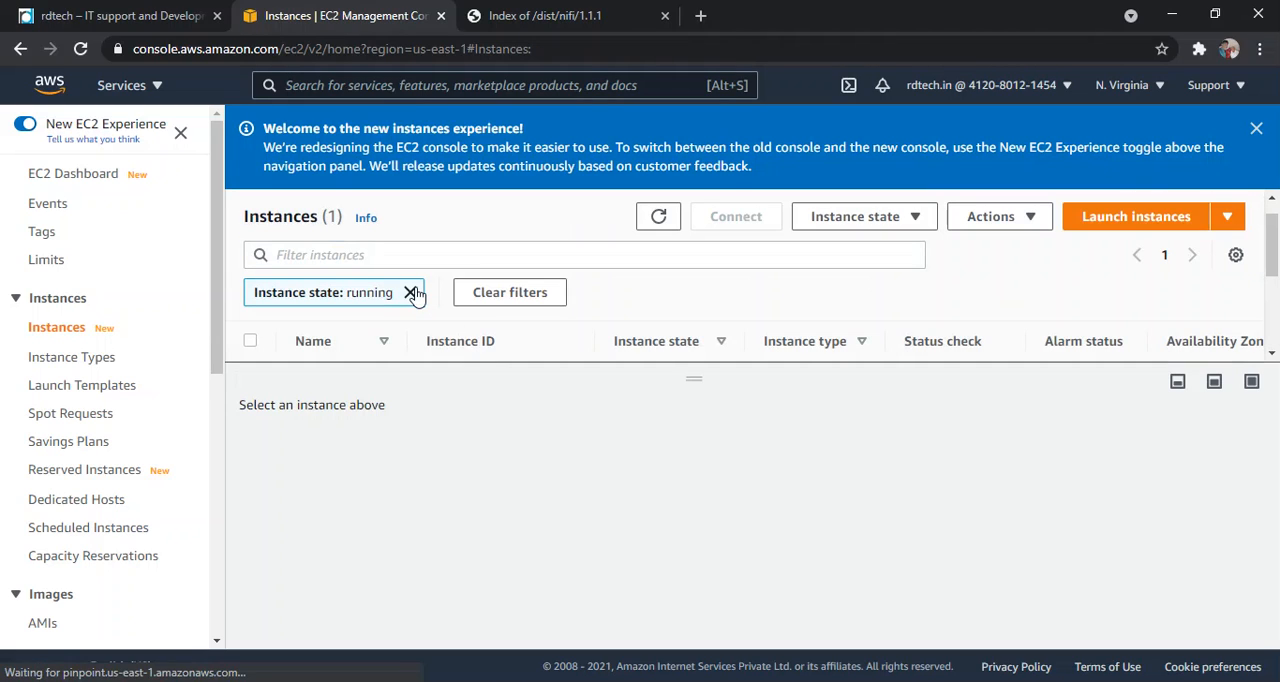
{"action": "left_click", "coordinate": [412, 292]}
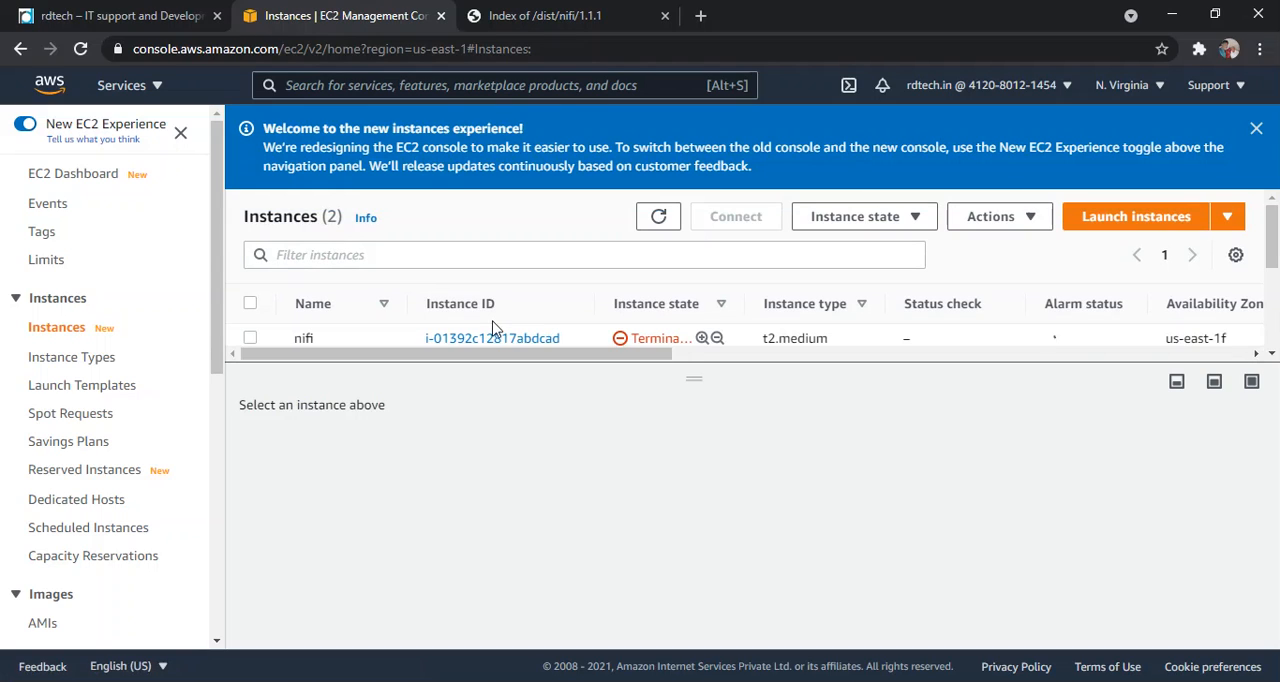
{"action": "mouse_move", "coordinate": [518, 338]}
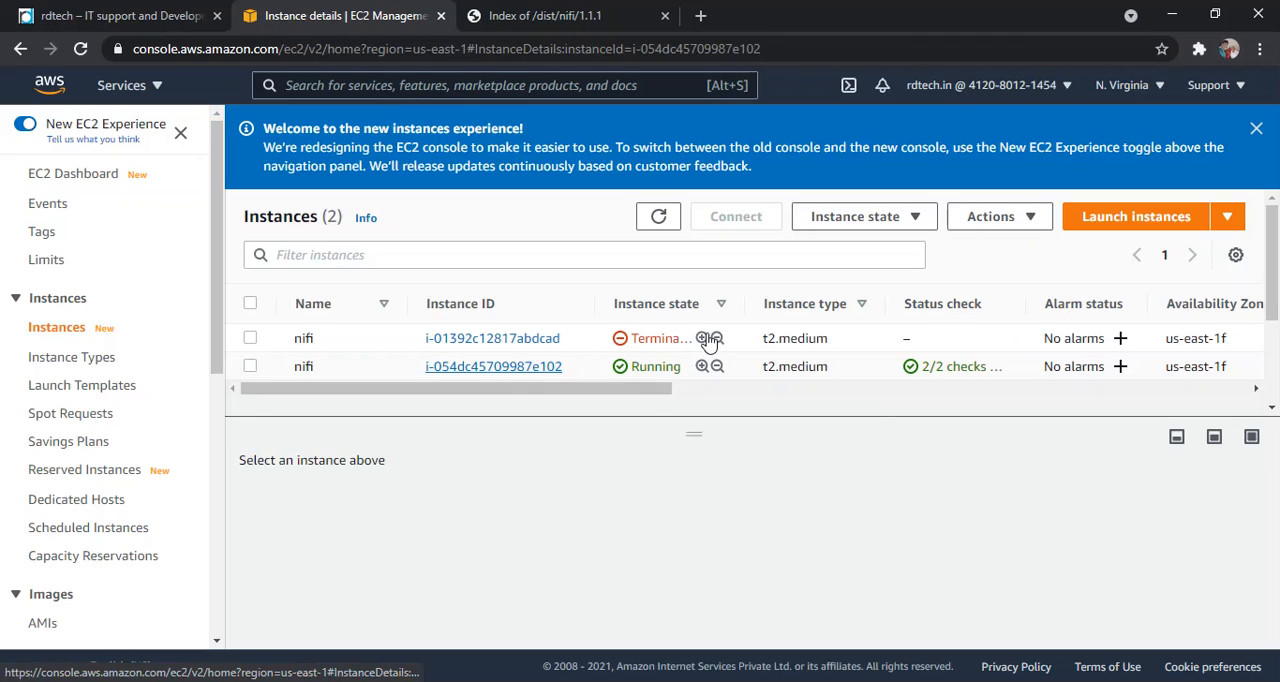
{"action": "left_click", "coordinate": [492, 366]}
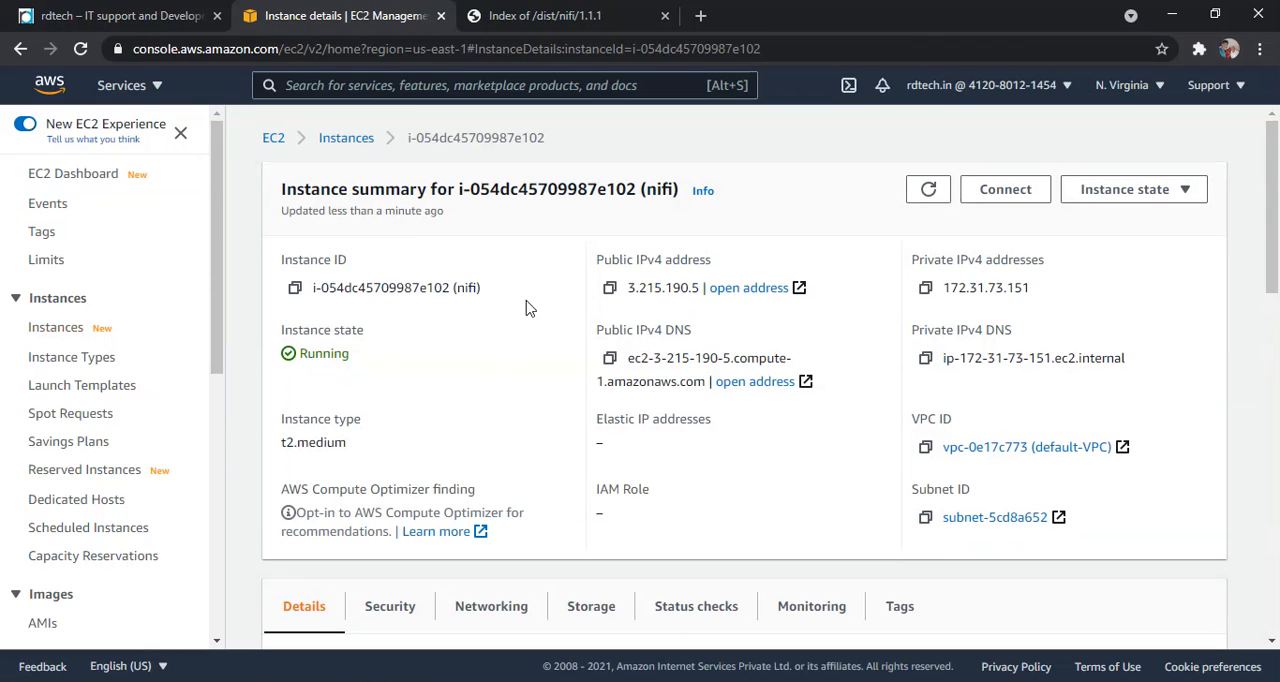
{"action": "scroll", "scroll_direction": "down", "scroll_amount": 3}
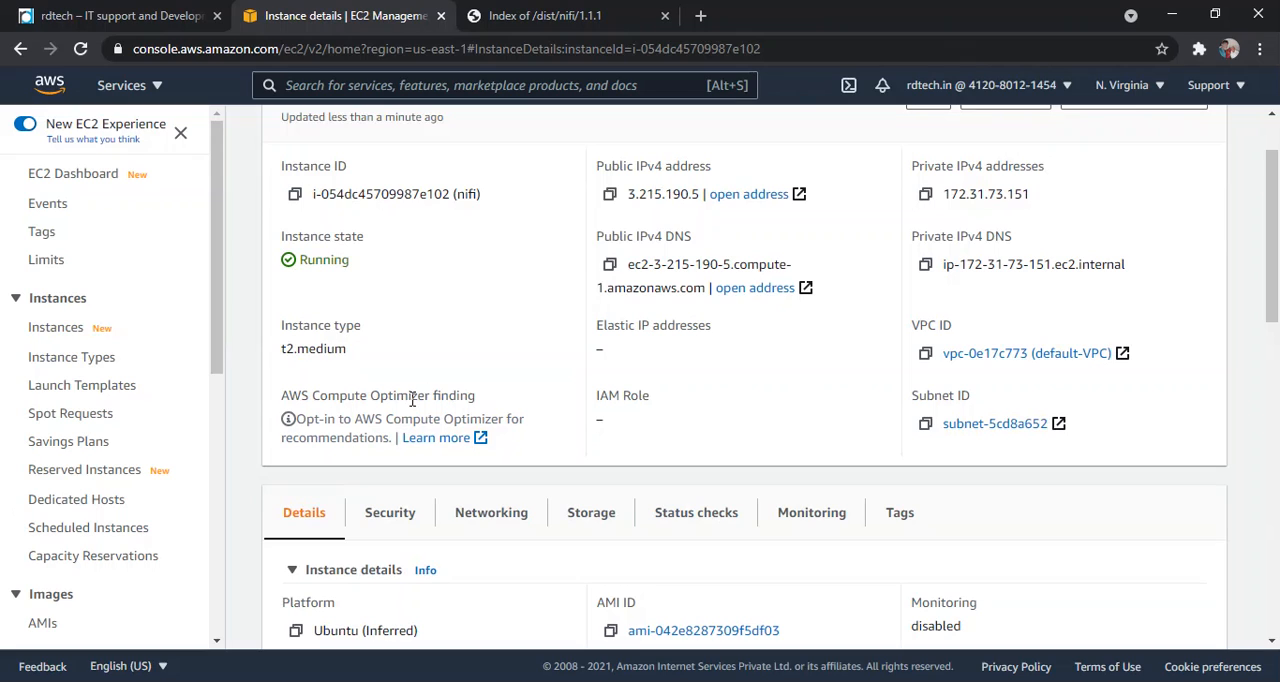
{"action": "scroll", "scroll_direction": "down", "scroll_amount": 3}
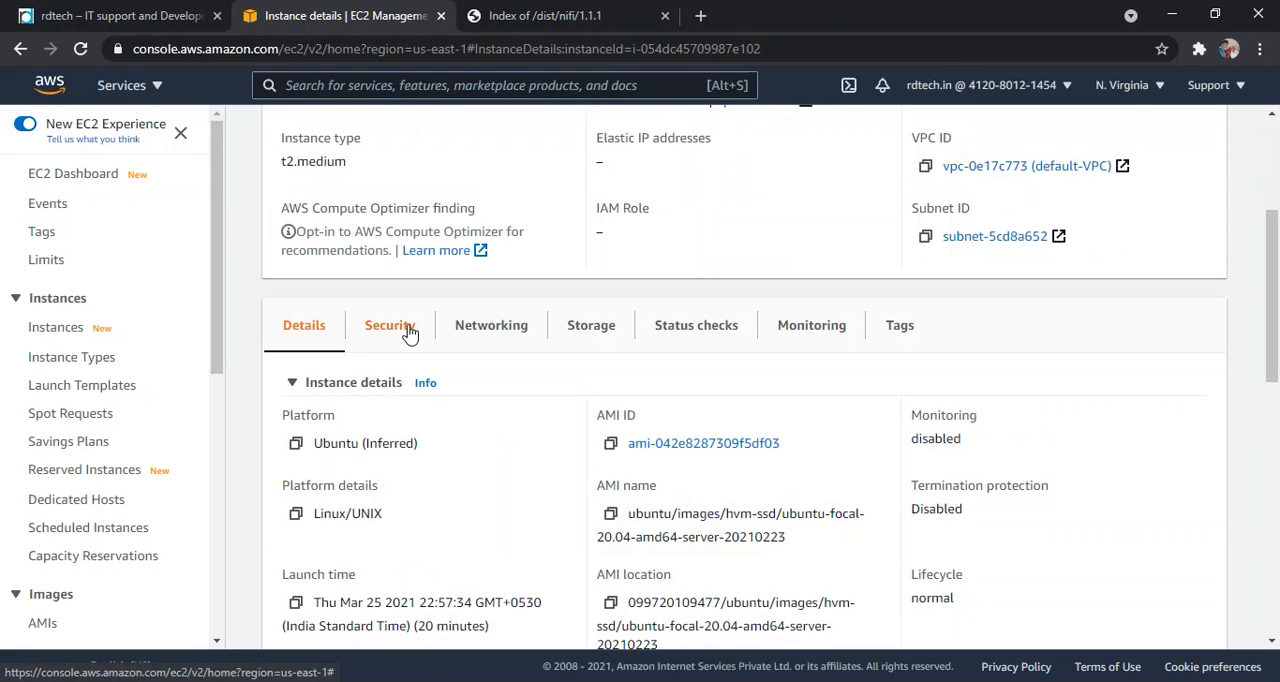
{"action": "left_click", "coordinate": [390, 324]}
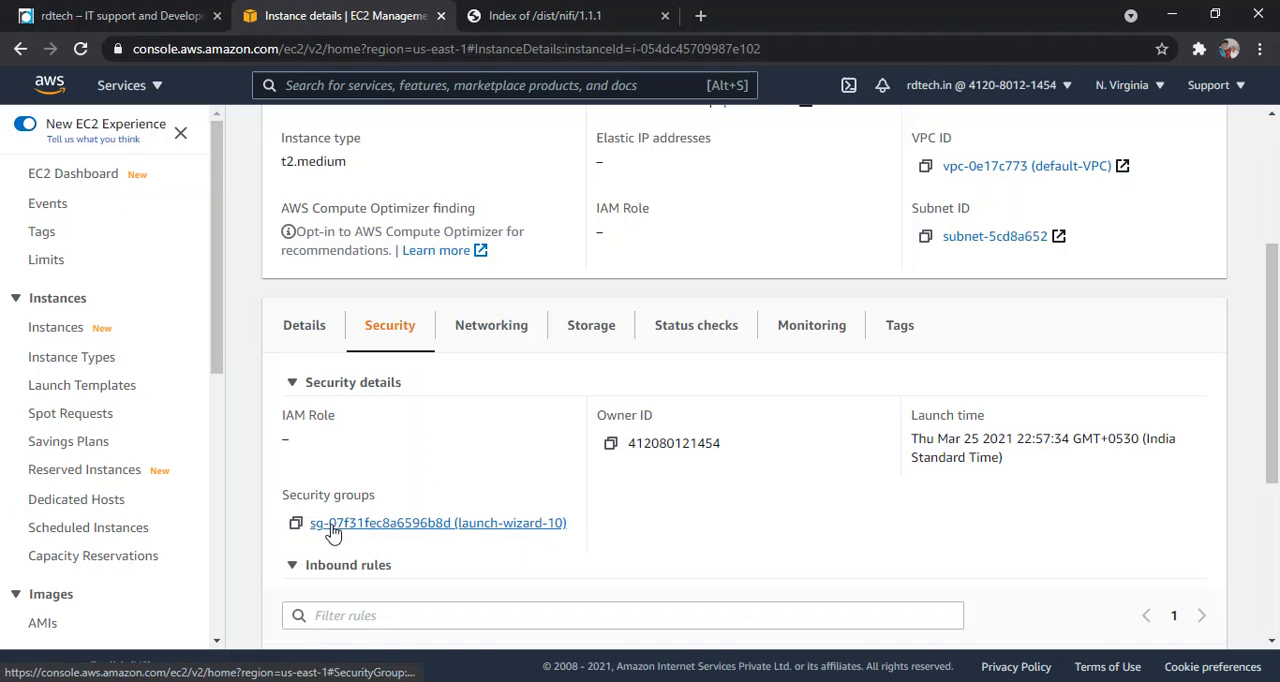
{"action": "right_click", "coordinate": [438, 522]}
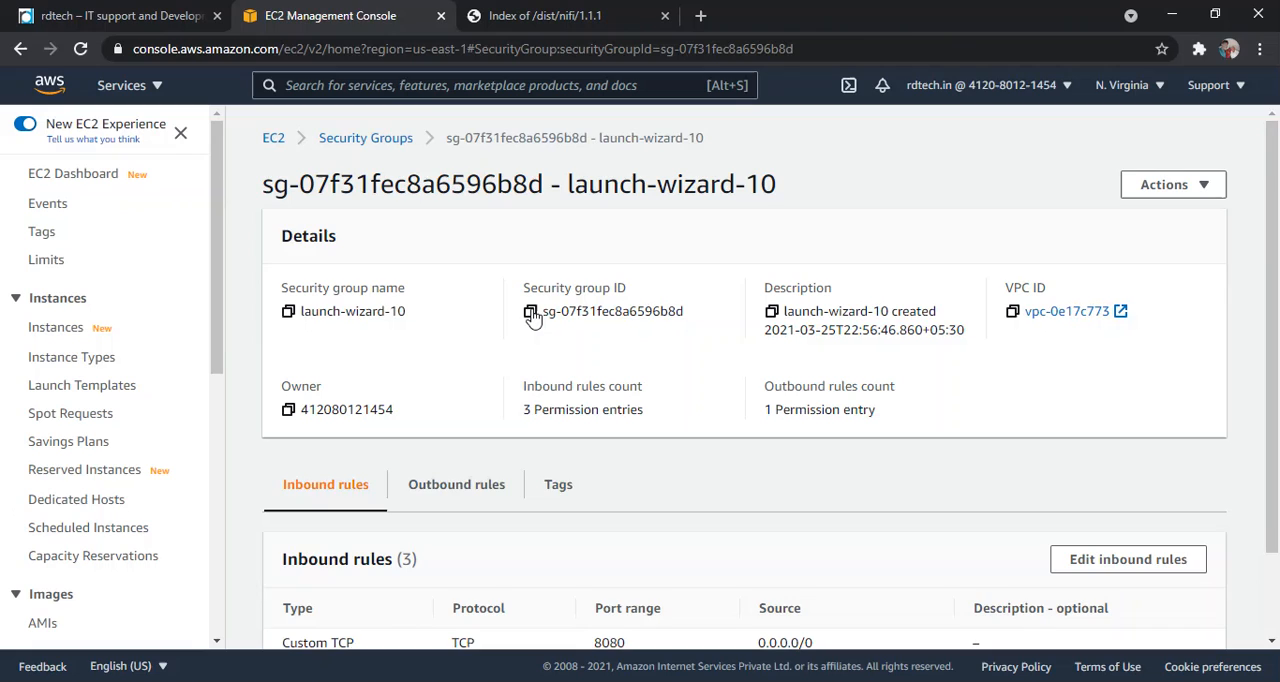
{"action": "scroll", "scroll_direction": "down", "scroll_amount": 3}
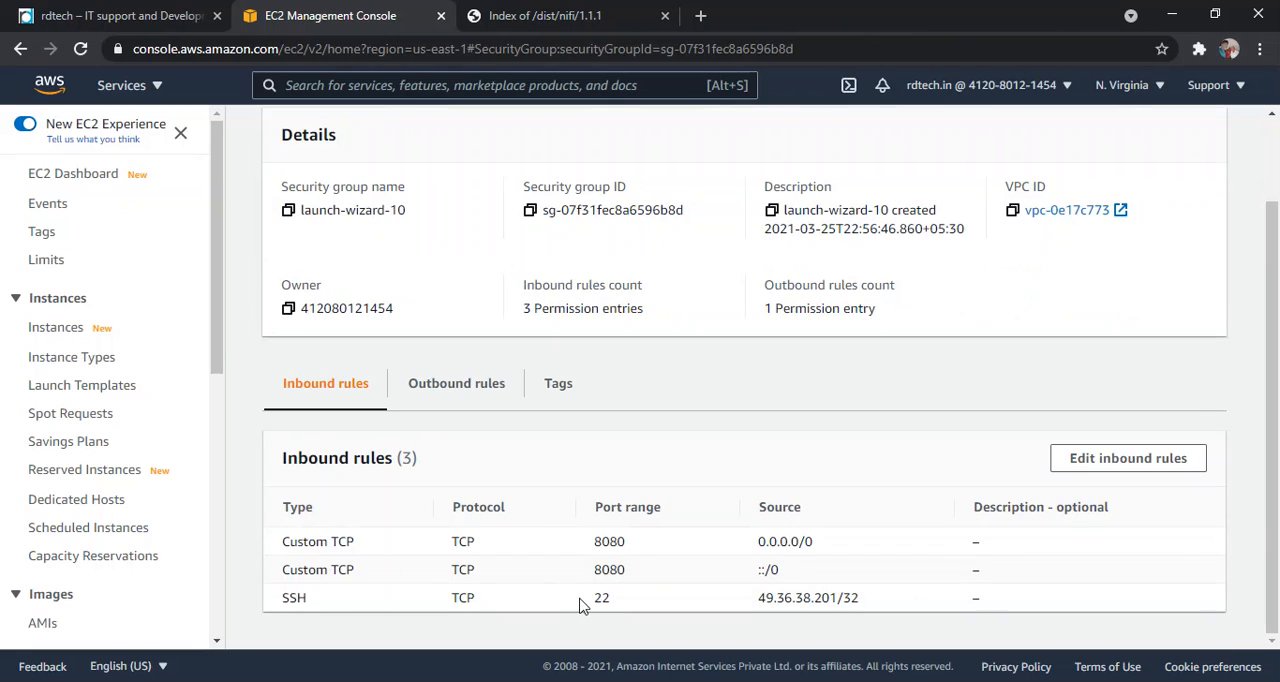
{"action": "double_click", "coordinate": [600, 596]}
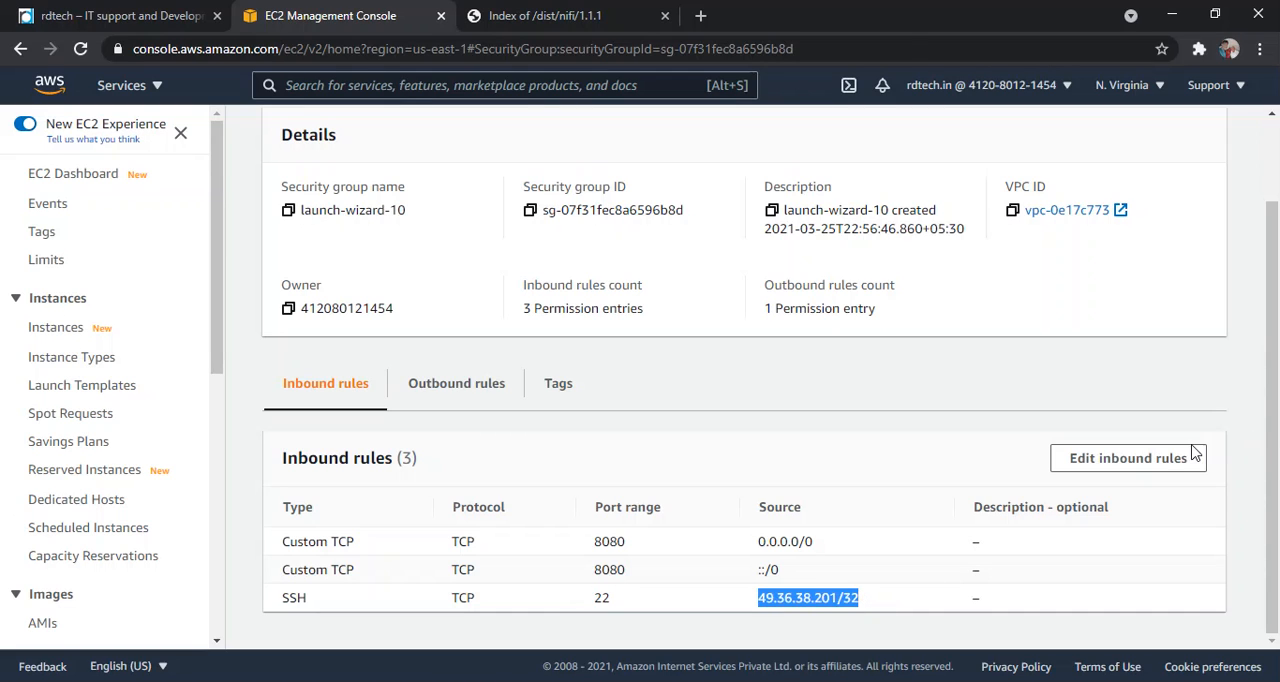
Edit inbound rules so the SSH rule allows source Anywhere (0.0.0.0/0) and save.
{"action": "left_click", "coordinate": [1128, 458]}
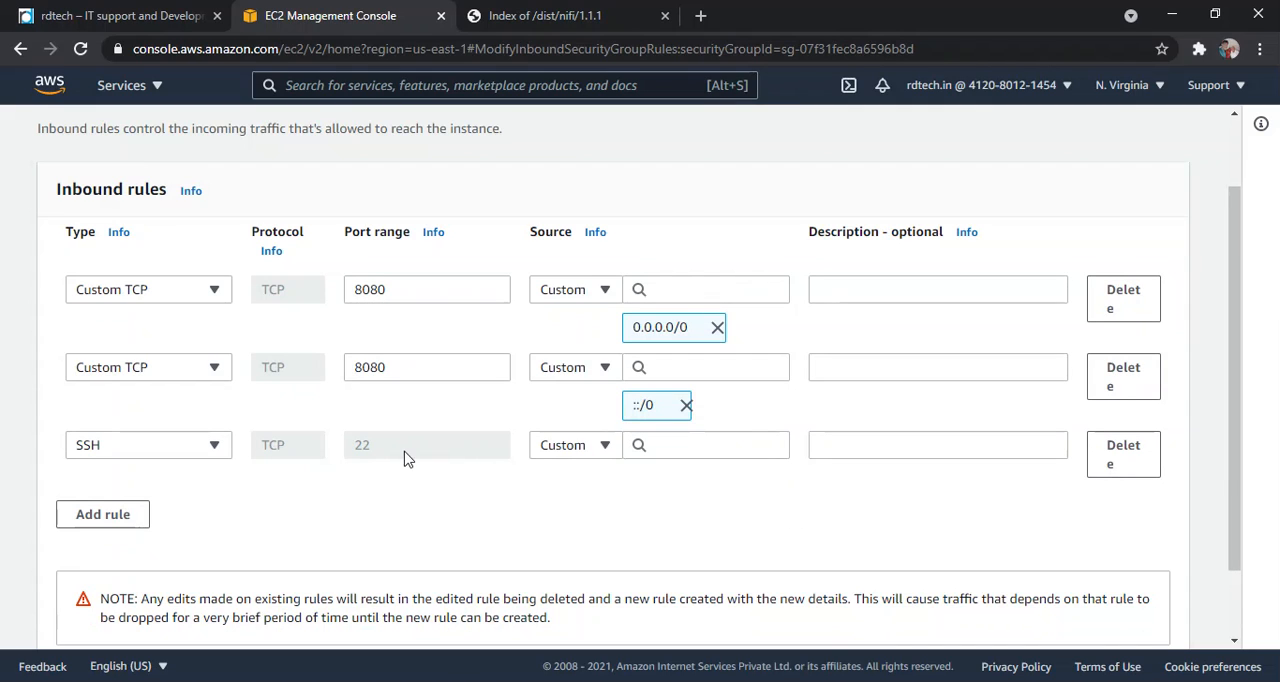
{"action": "left_click", "coordinate": [576, 444]}
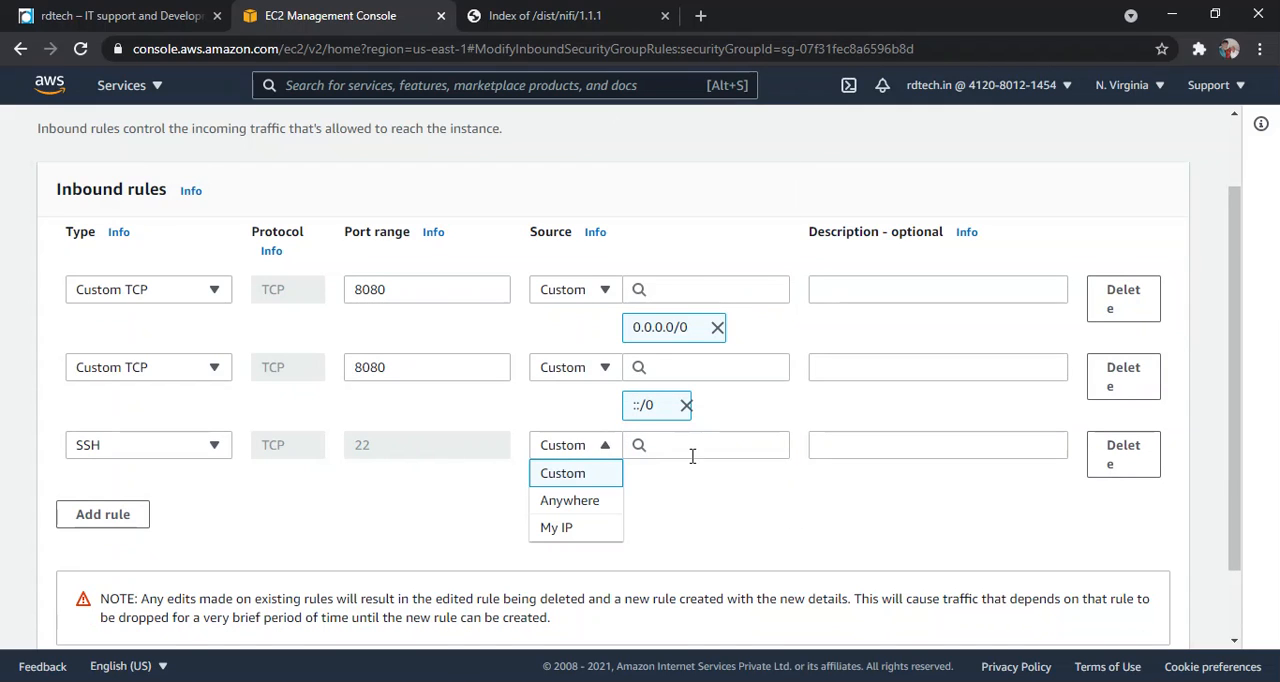
{"action": "left_click", "coordinate": [562, 474]}
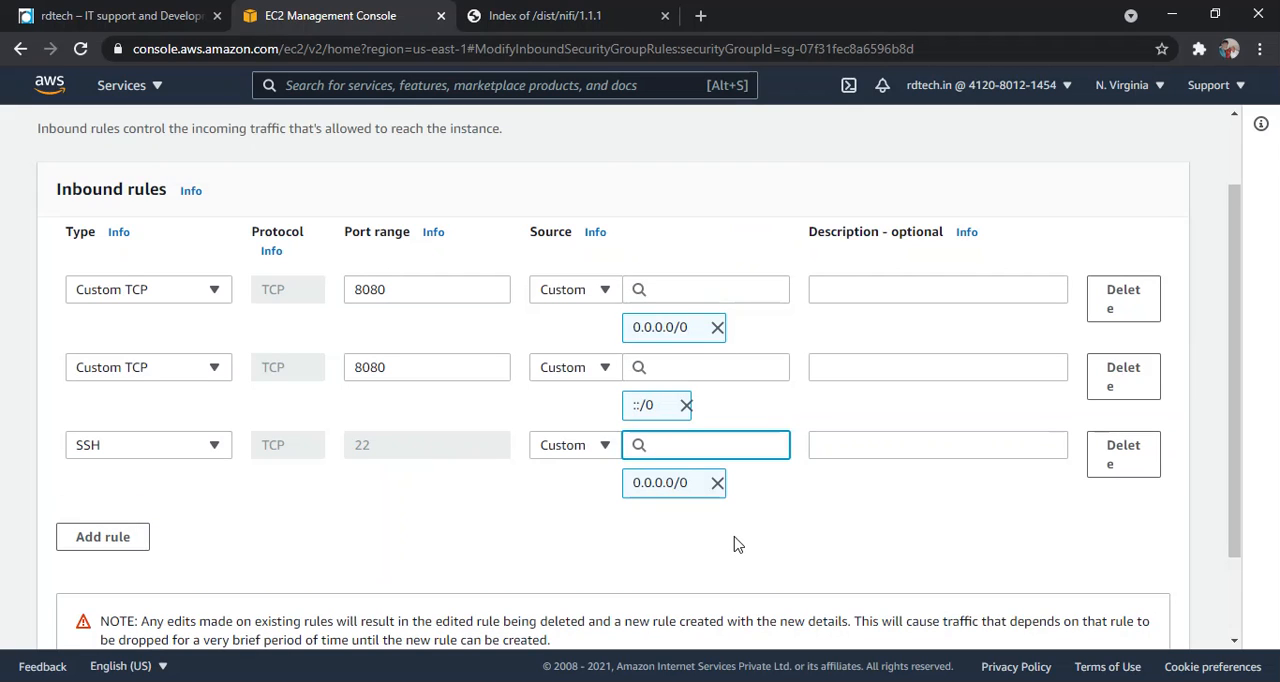
{"action": "scroll", "scroll_direction": "down", "scroll_amount": 3}
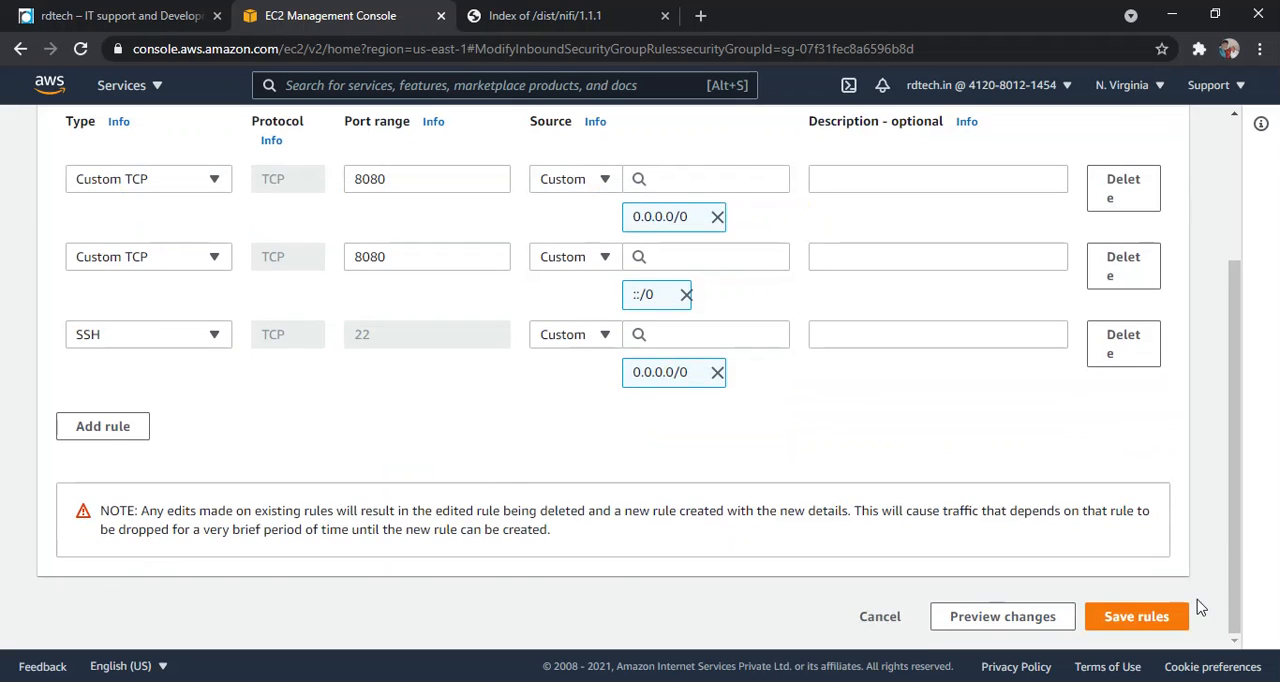
{"action": "scroll", "scroll_direction": "up", "scroll_amount": 3}
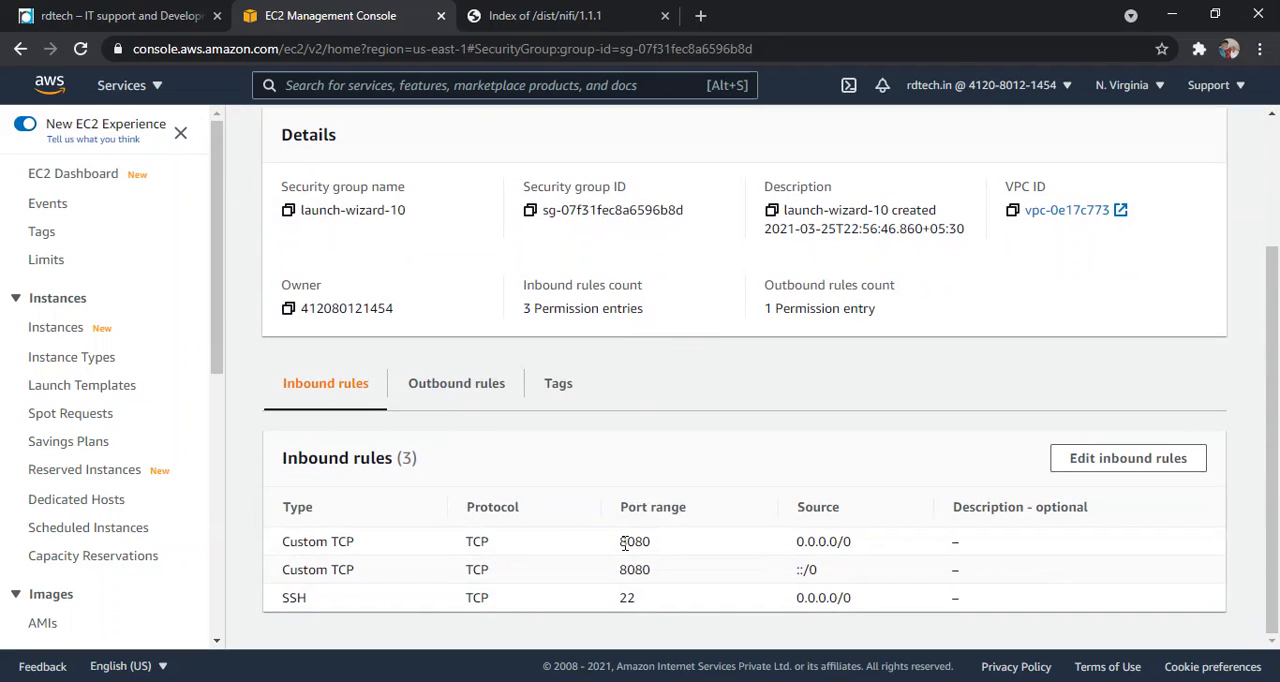
{"action": "double_click", "coordinate": [634, 540]}
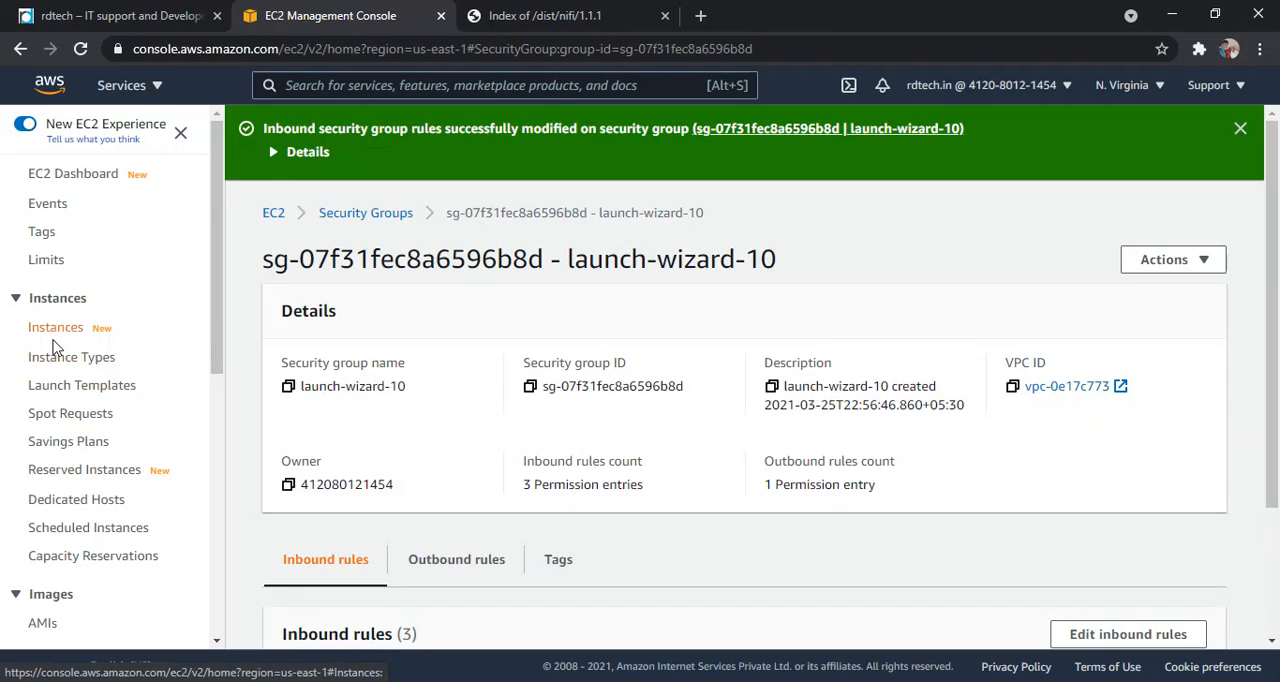
{"action": "mouse_move", "coordinate": [58, 338]}
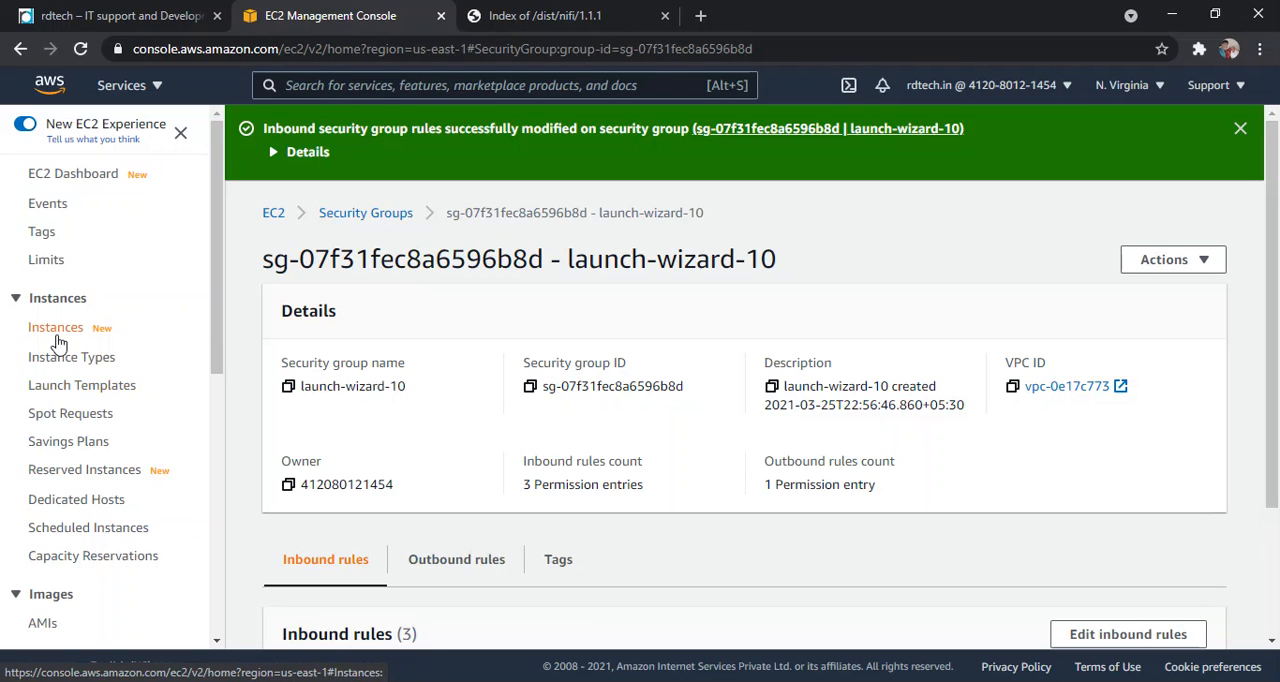
Show the running nifi instance's SSH client connection instructions with the chmod and ssh commands.
{"action": "left_click", "coordinate": [56, 328]}
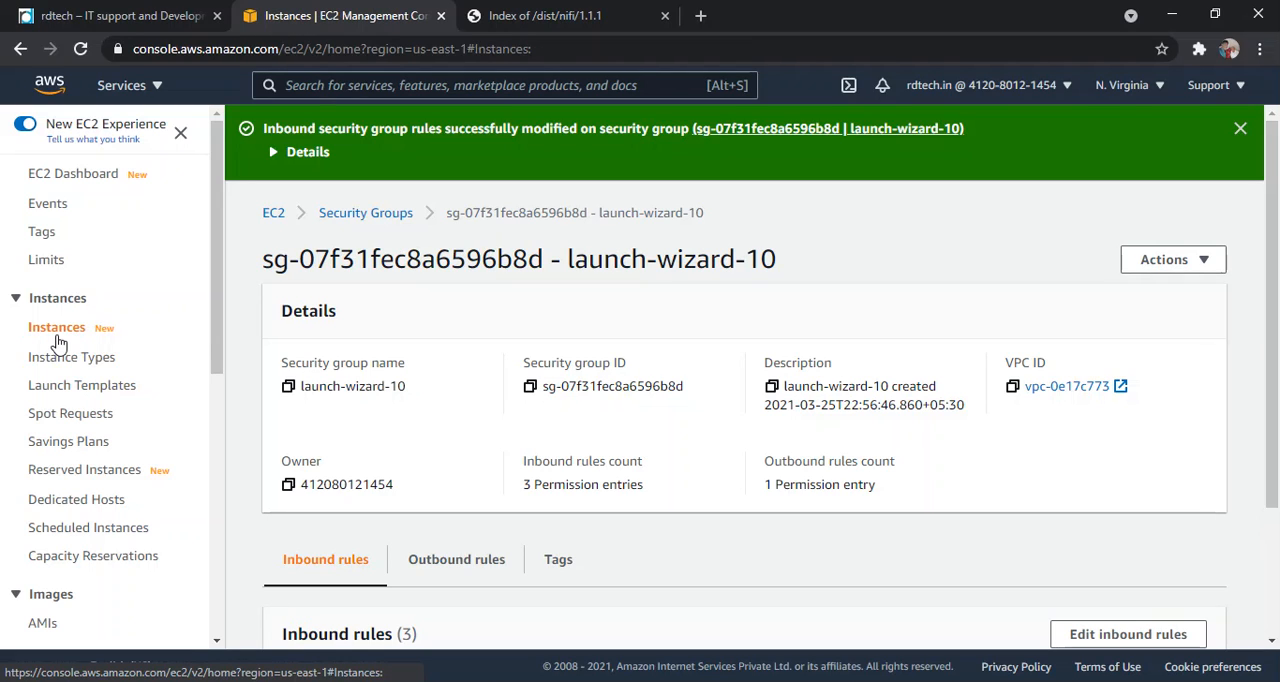
{"action": "left_click", "coordinate": [56, 328]}
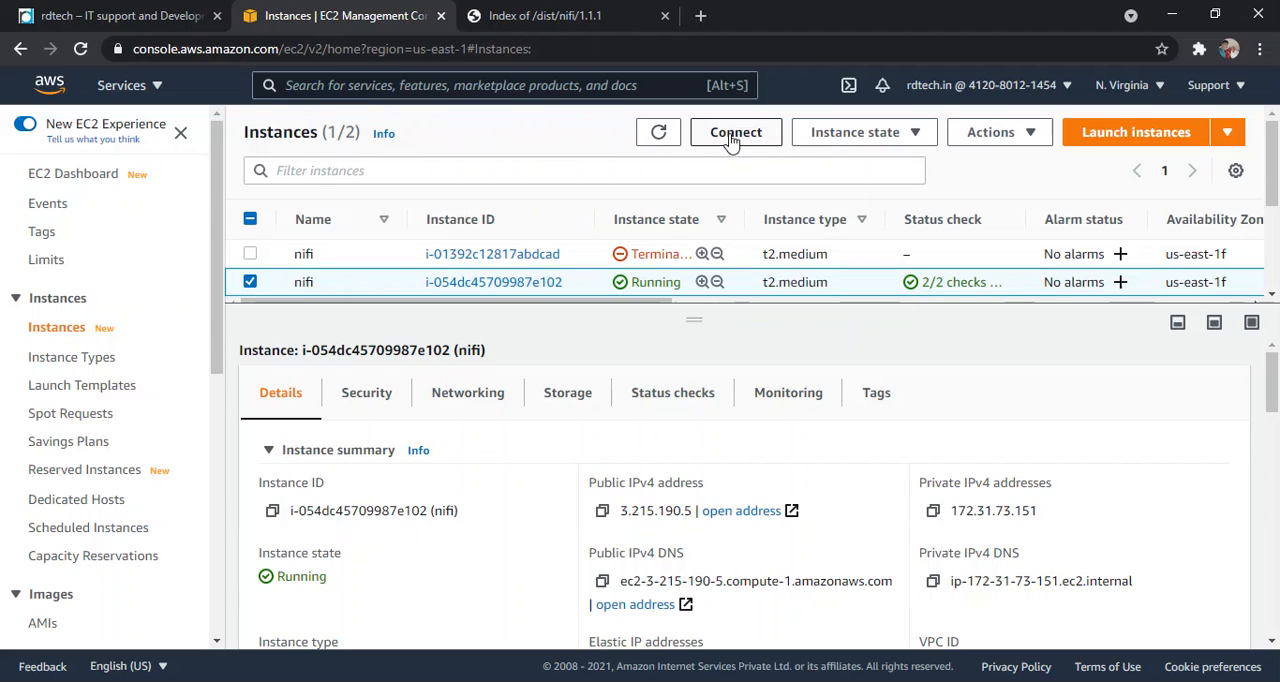
{"action": "left_click", "coordinate": [736, 132]}
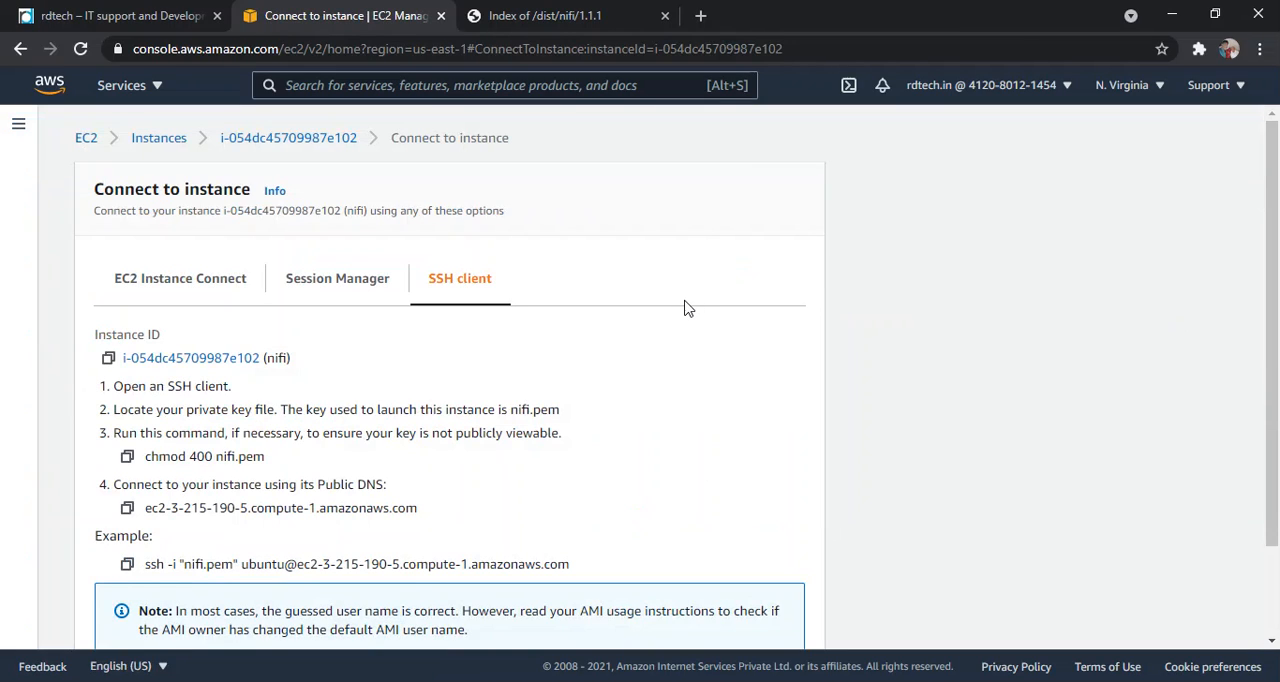
{"action": "mouse_move", "coordinate": [460, 290]}
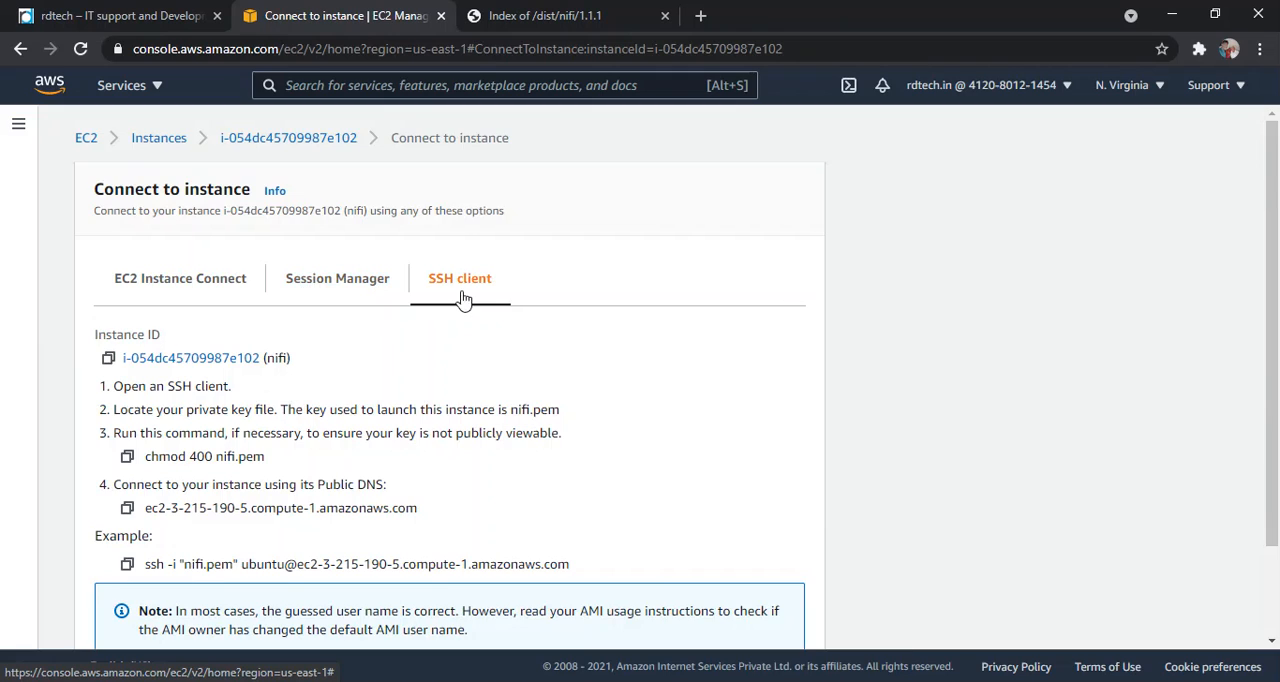
{"action": "scroll", "scroll_direction": "down", "scroll_amount": 3}
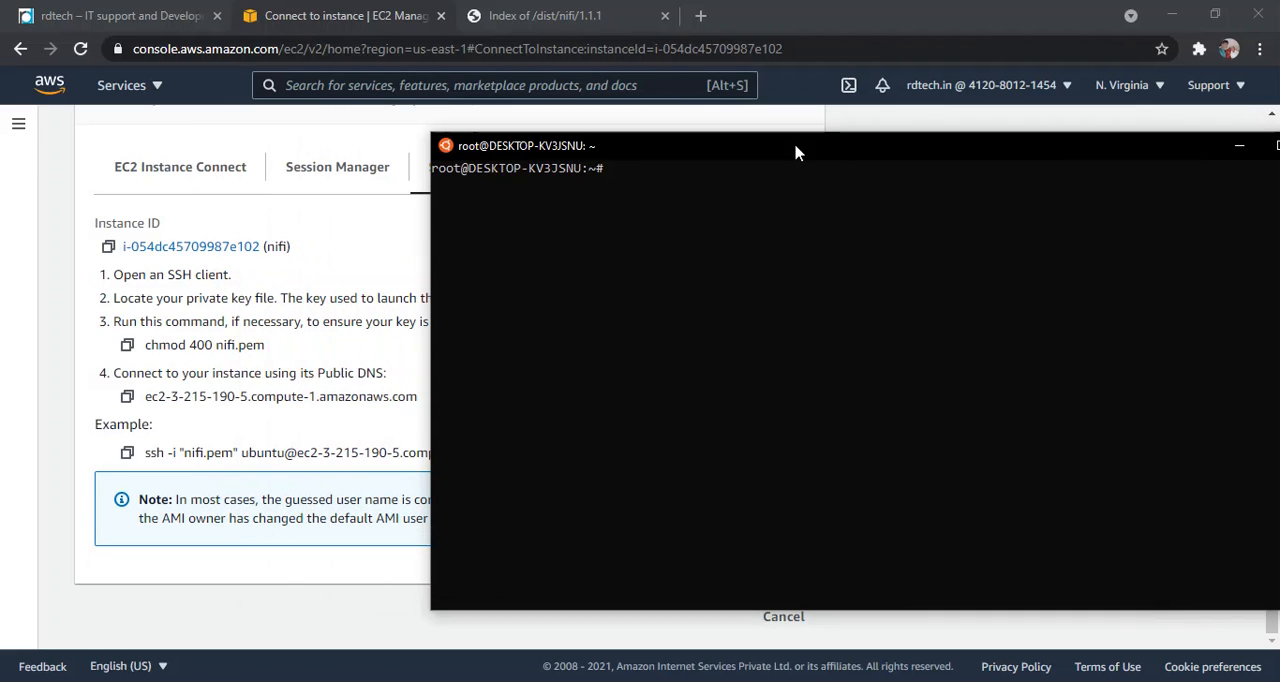
{"action": "mouse_move", "coordinate": [160, 248]}
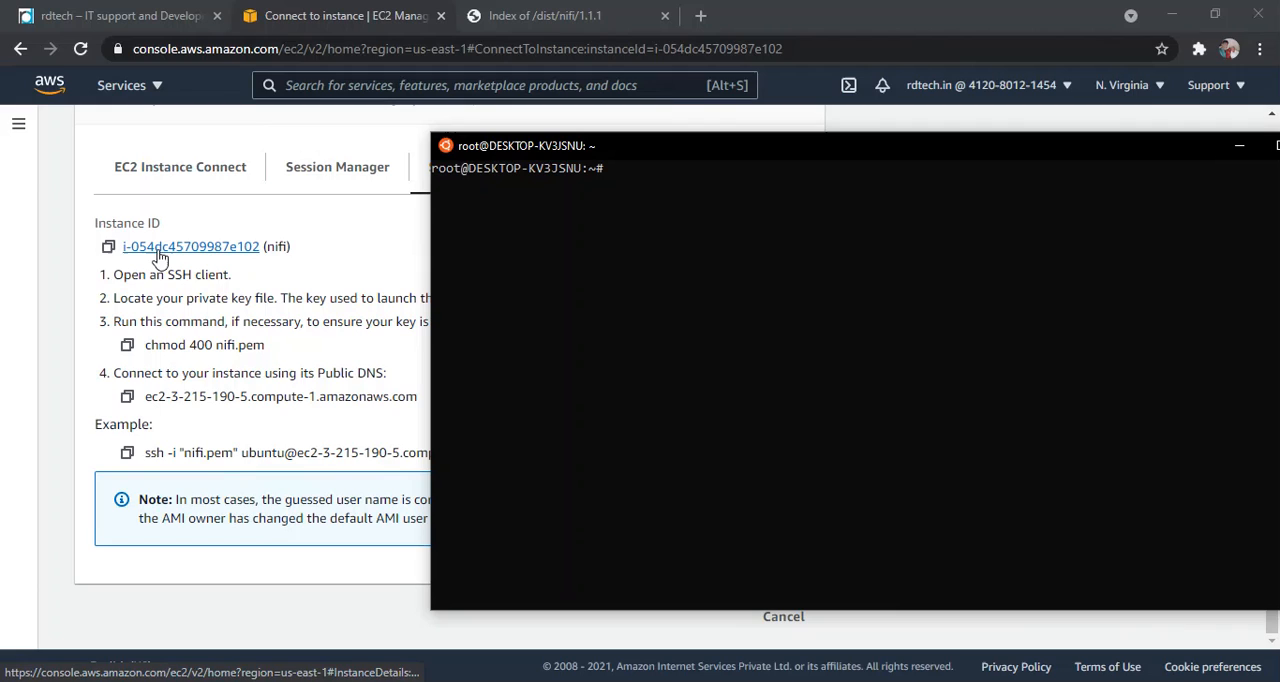
{"action": "mouse_move", "coordinate": [118, 384]}
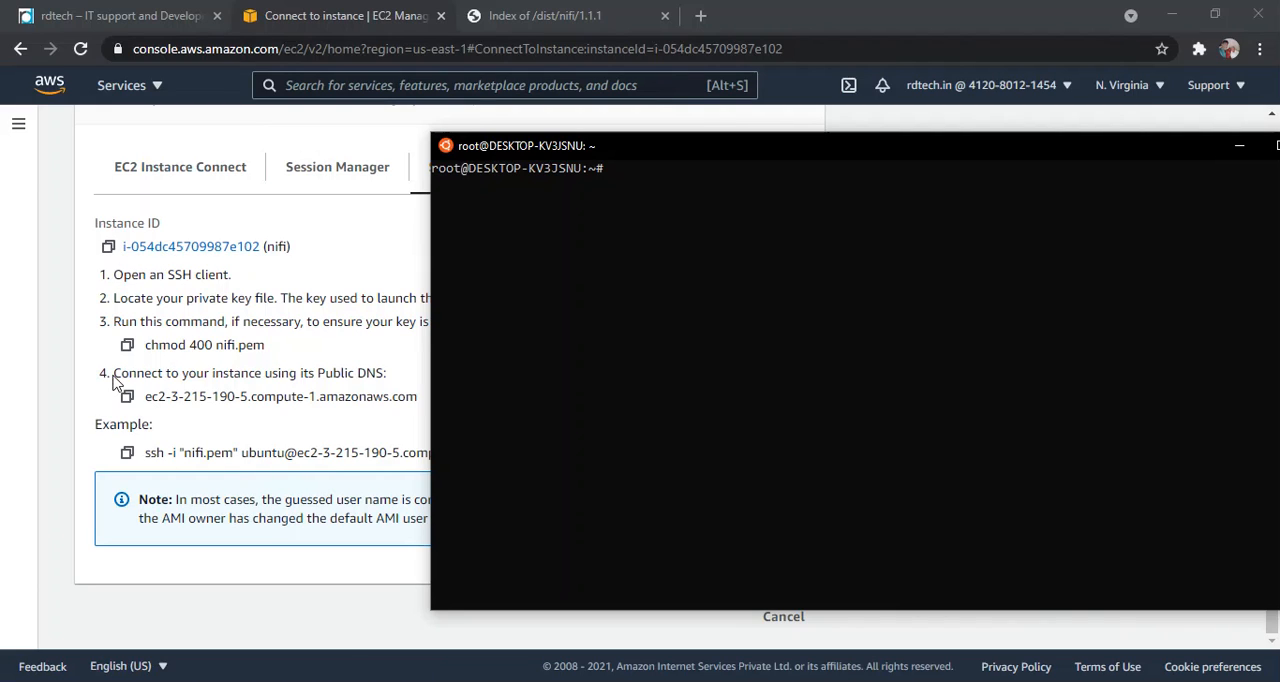
Restrict nifi.pem, connect to the instance over SSH and become root with sudo su.
{"action": "left_click", "coordinate": [128, 344]}
{"action": "type", "text": "ls"}
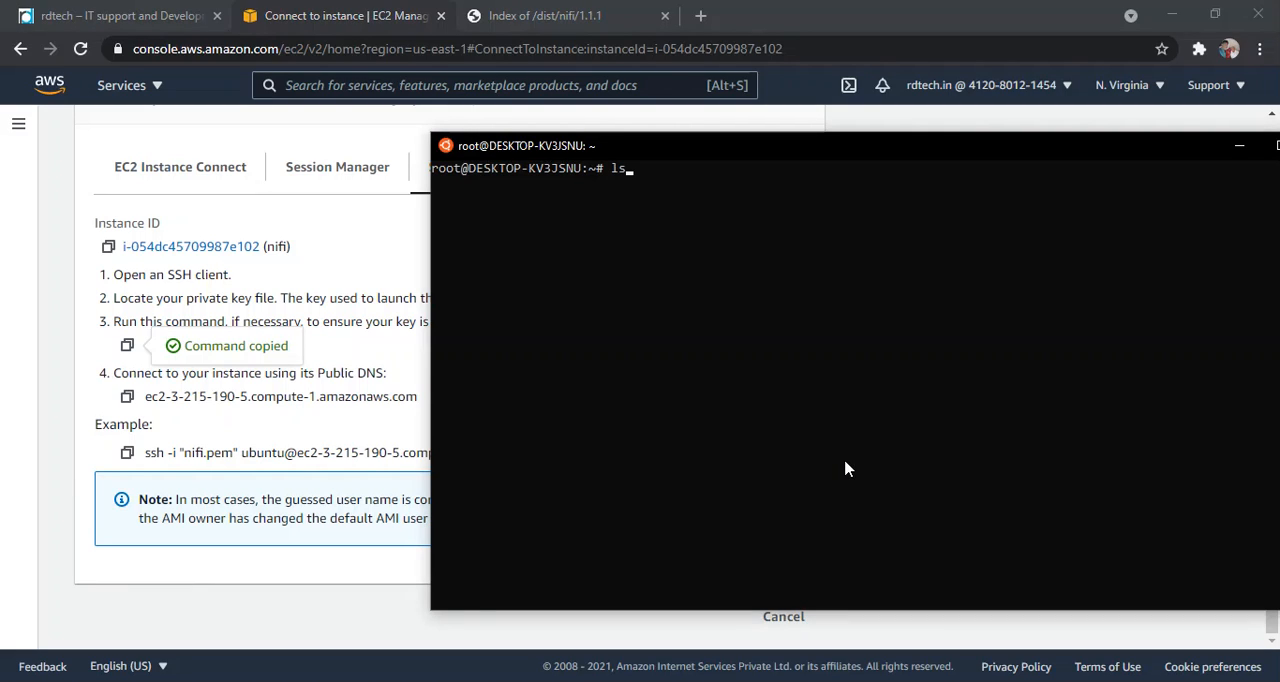
{"action": "key", "text": "Return"}
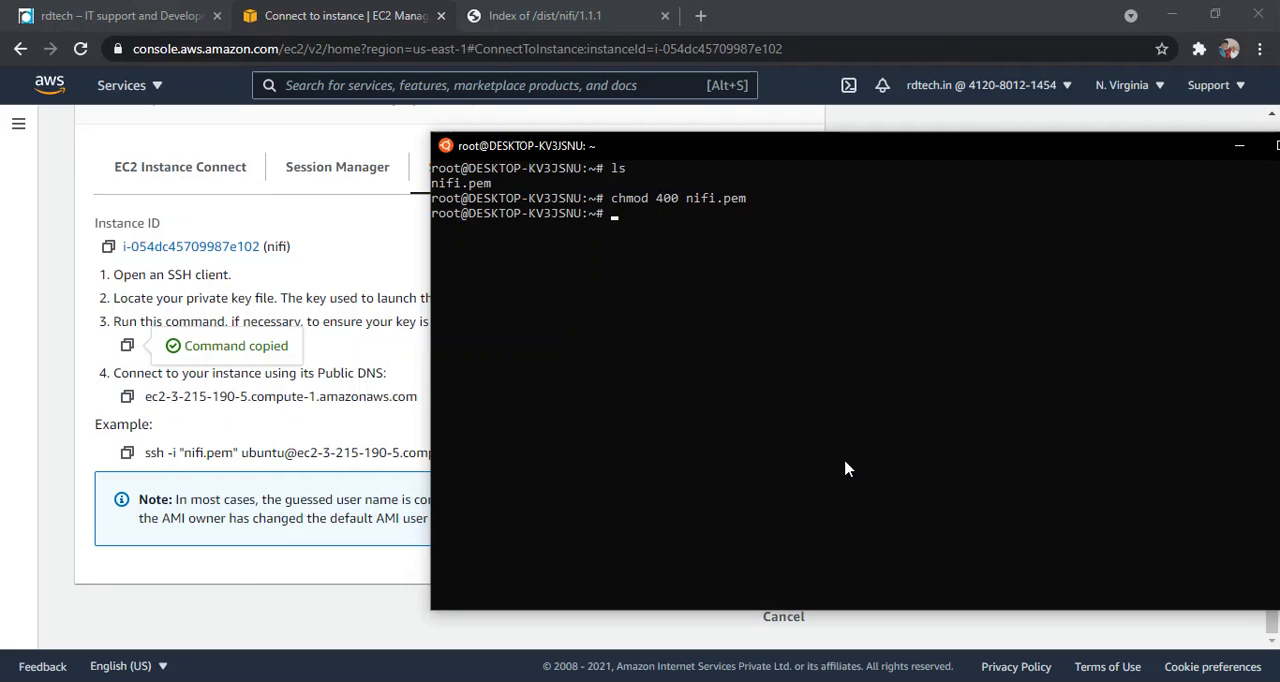
{"action": "mouse_move", "coordinate": [128, 452]}
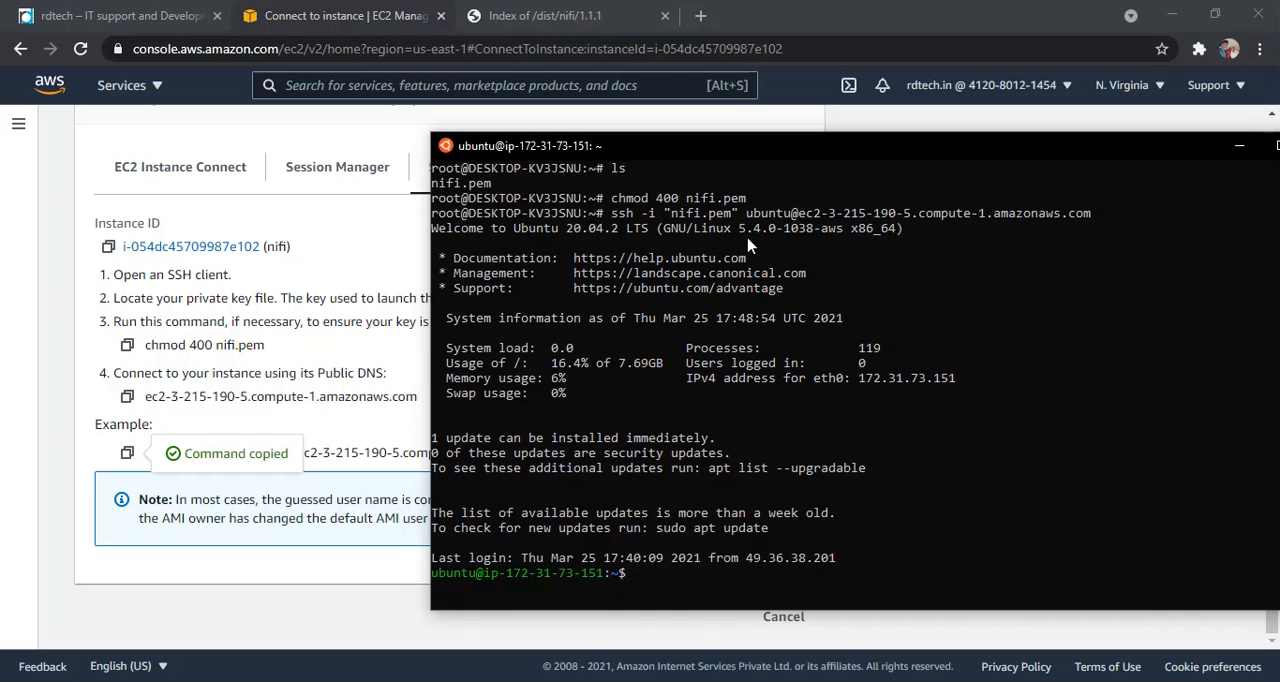
{"action": "type", "text": "sud"}
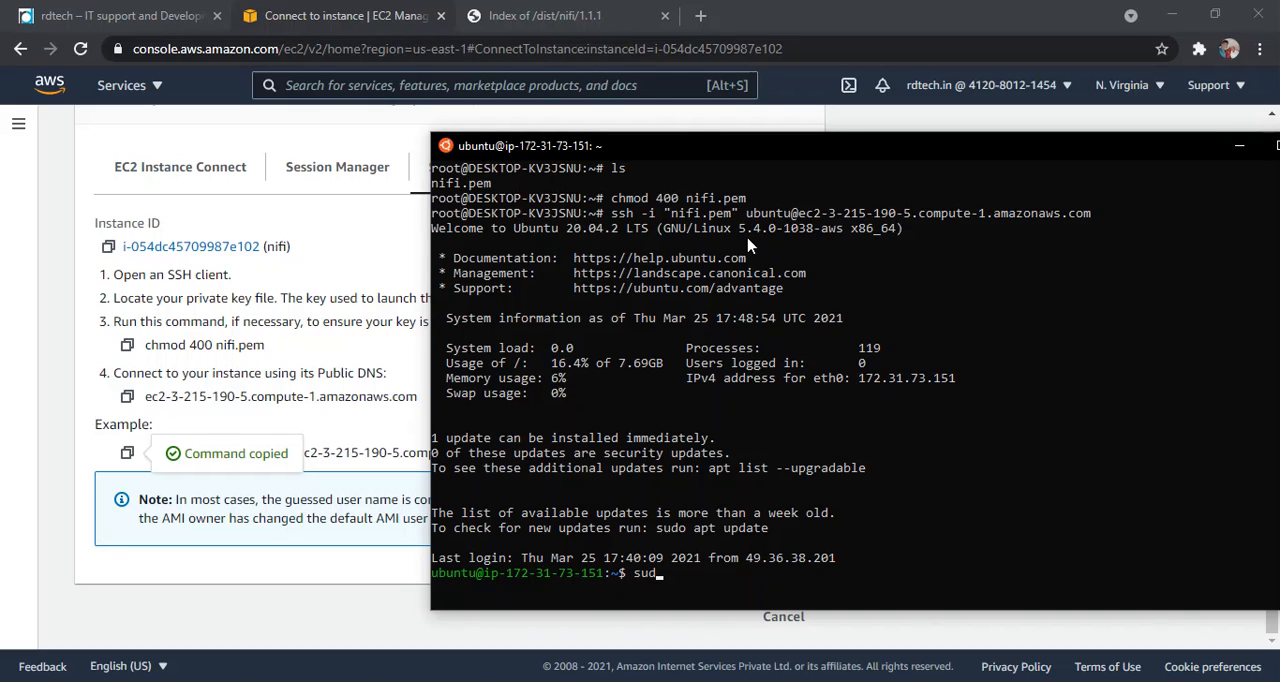
{"action": "type", "text": "o su"}
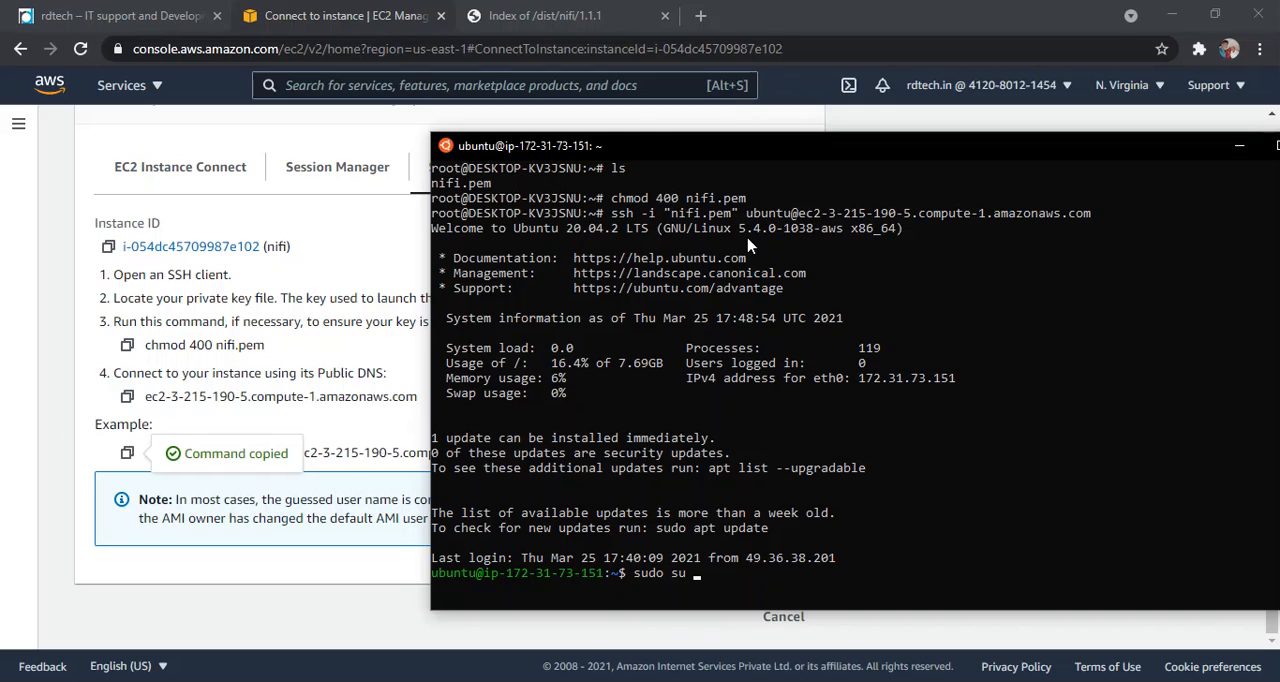
{"action": "key", "text": "Return"}
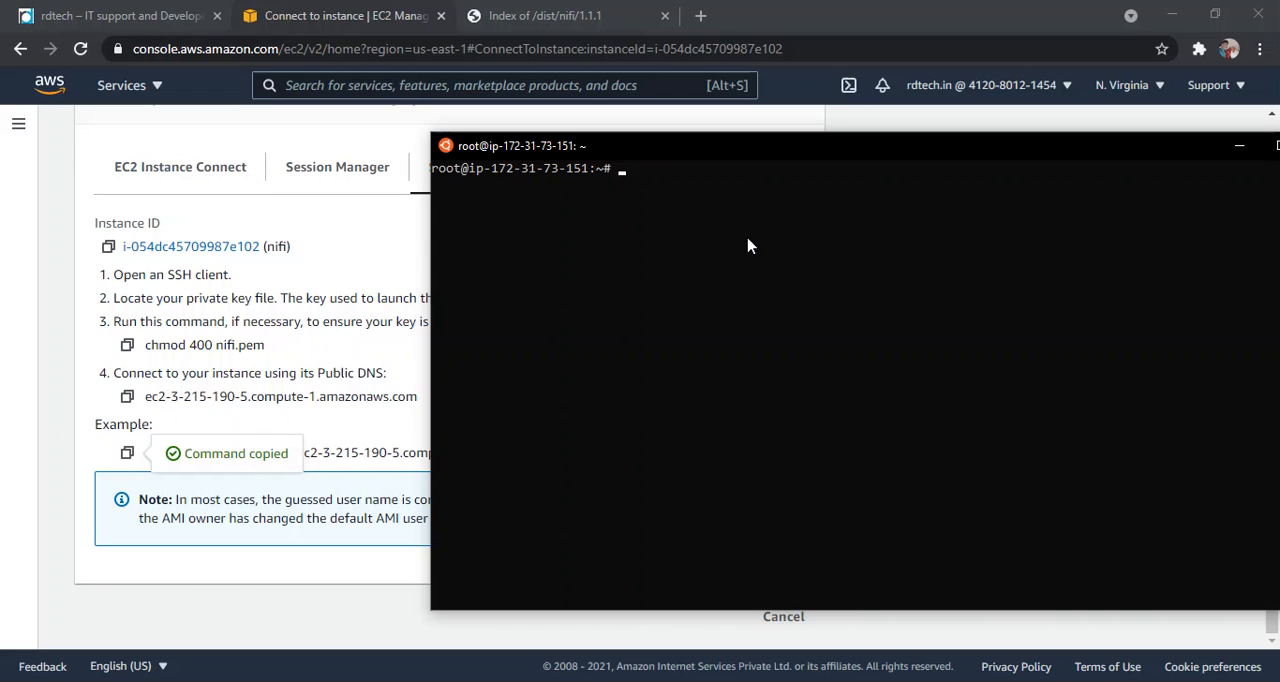
{"action": "mouse_move", "coordinate": [548, 192]}
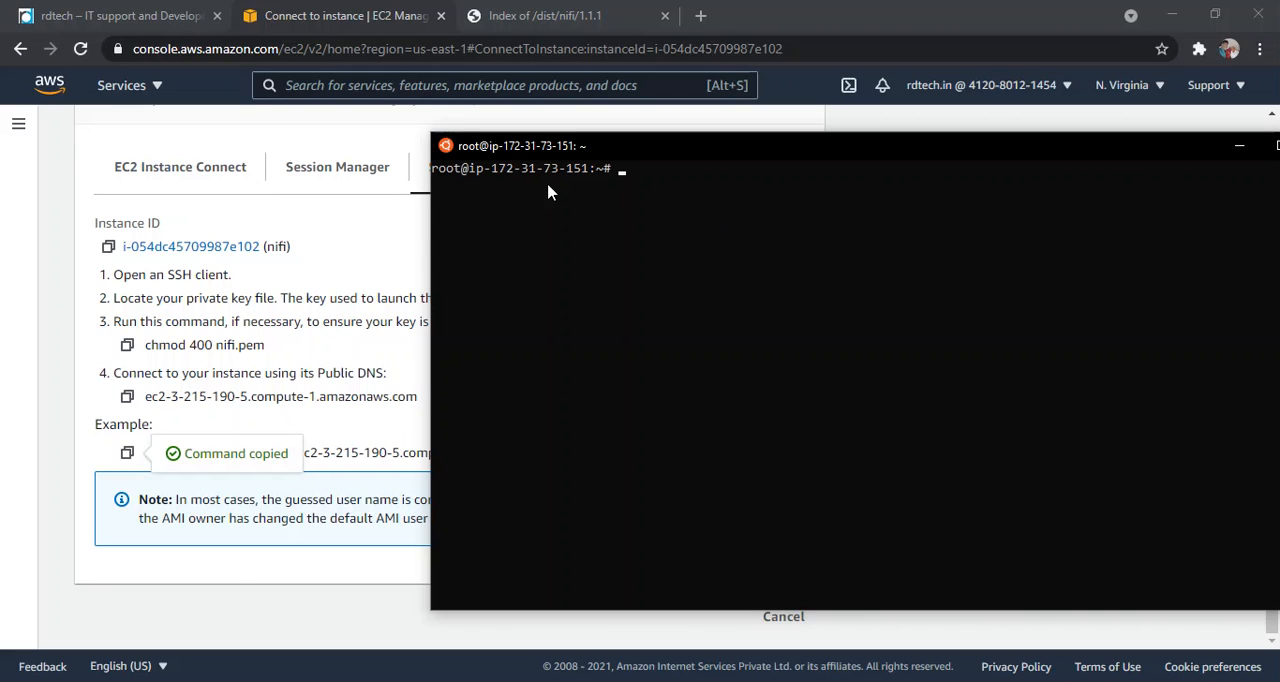
{"action": "mouse_move", "coordinate": [288, 228]}
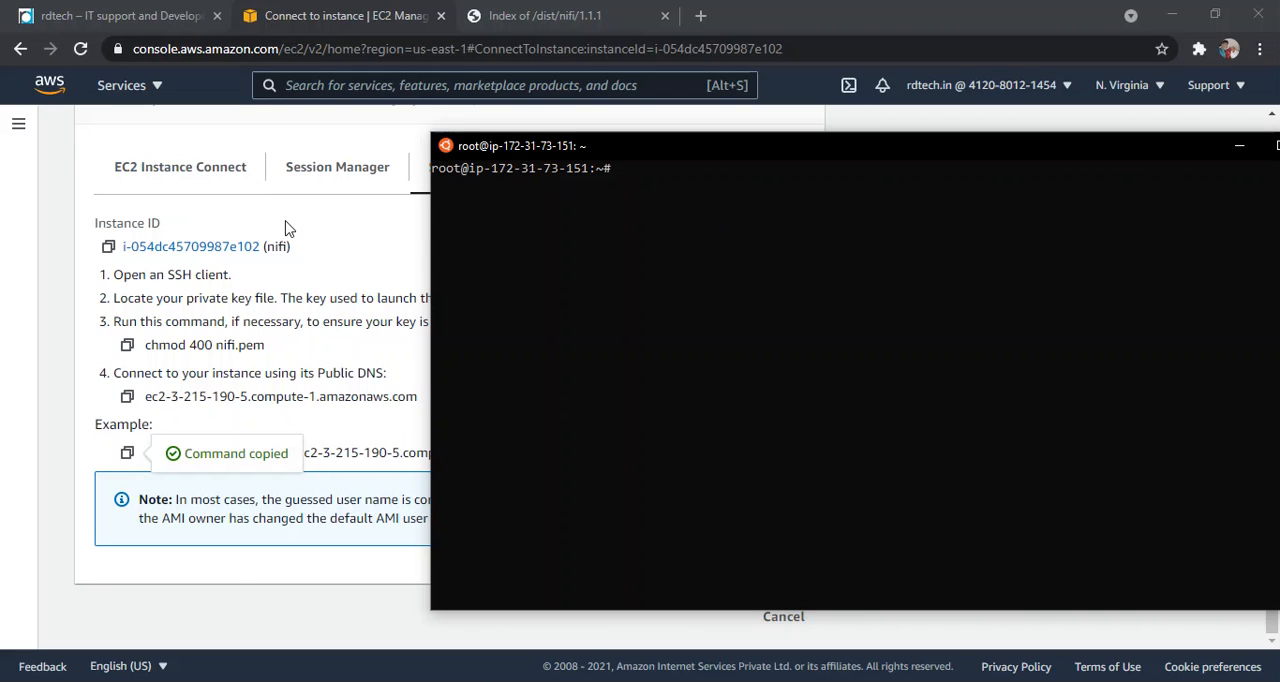
{"action": "mouse_move", "coordinate": [322, 240]}
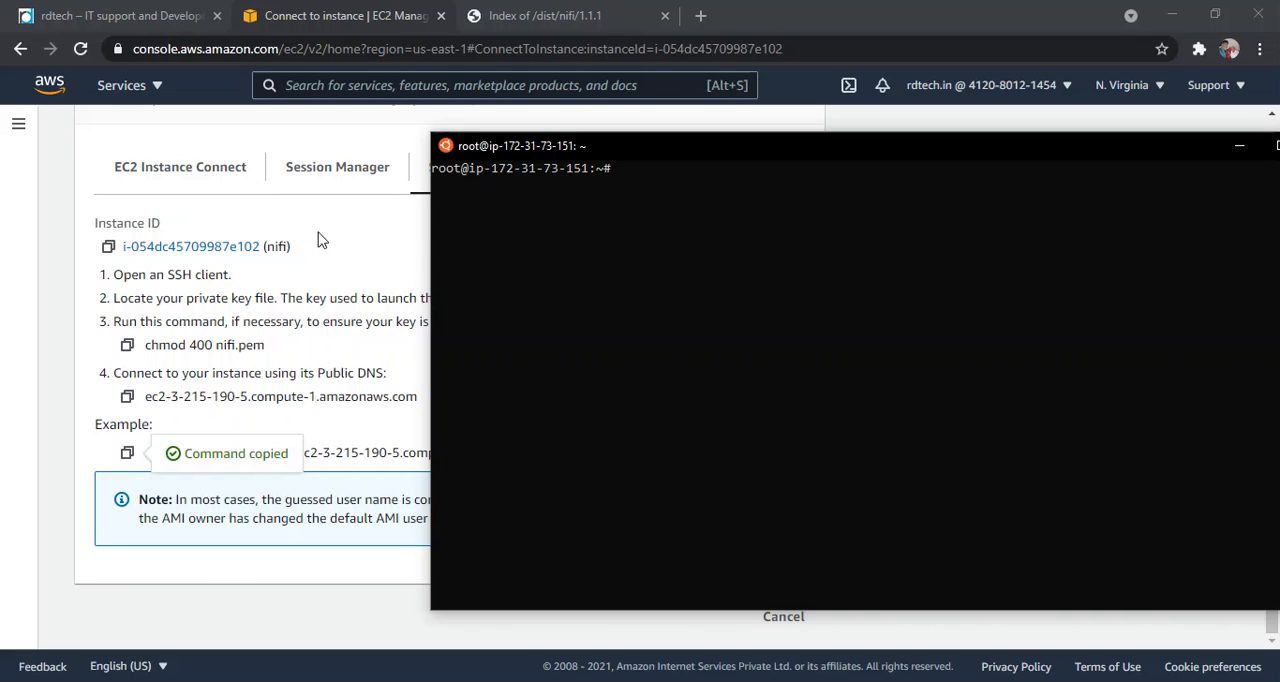
{"action": "mouse_move", "coordinate": [738, 556]}
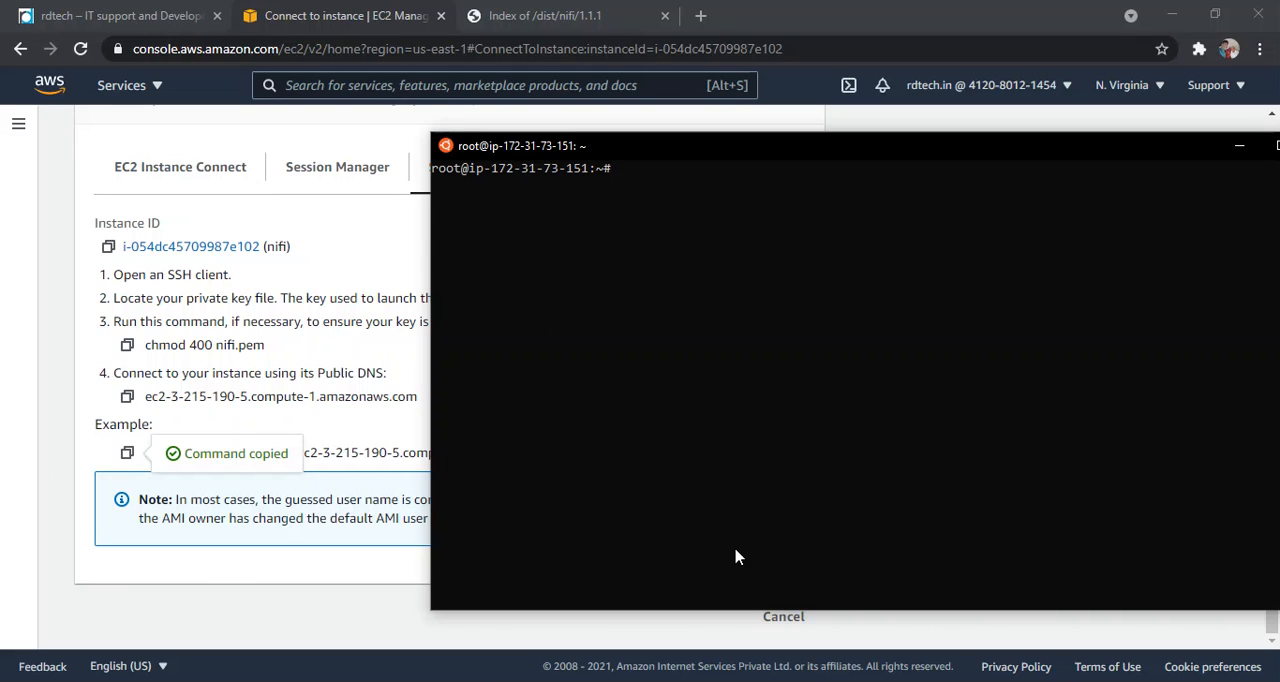
{"action": "mouse_move", "coordinate": [758, 464]}
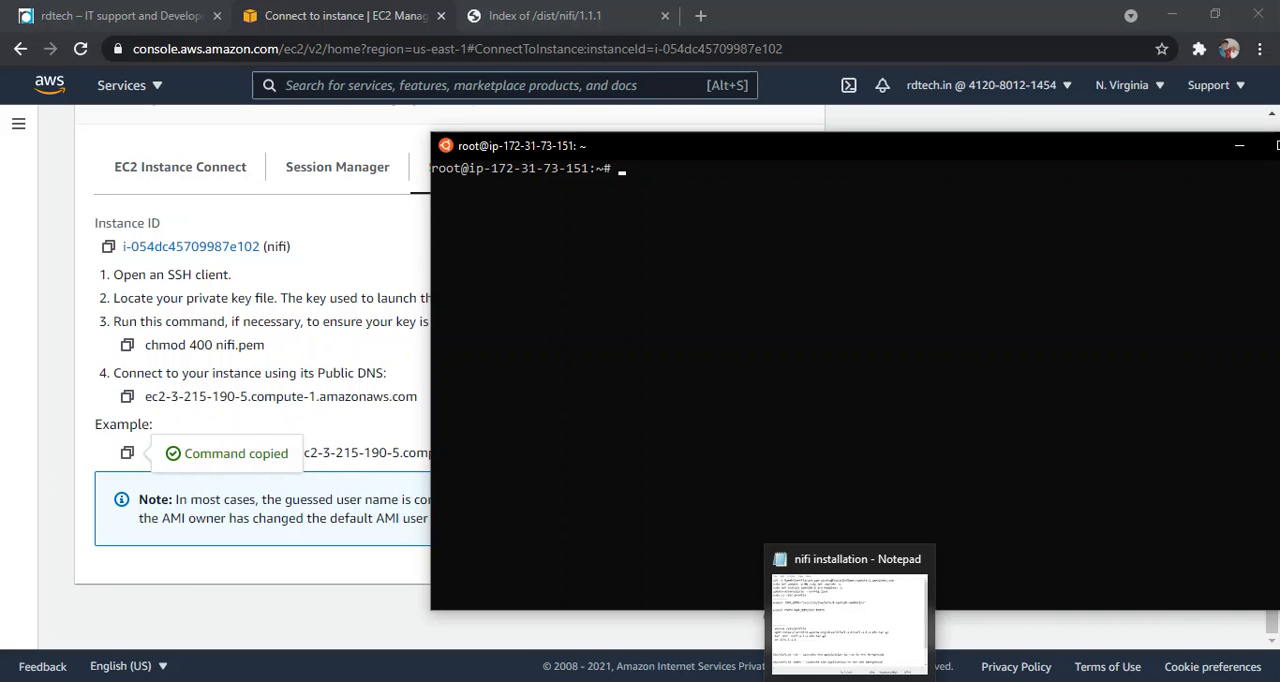
Select the sudo apt update && upgrade line in the Notepad installation notes.
{"action": "left_click", "coordinate": [848, 620]}
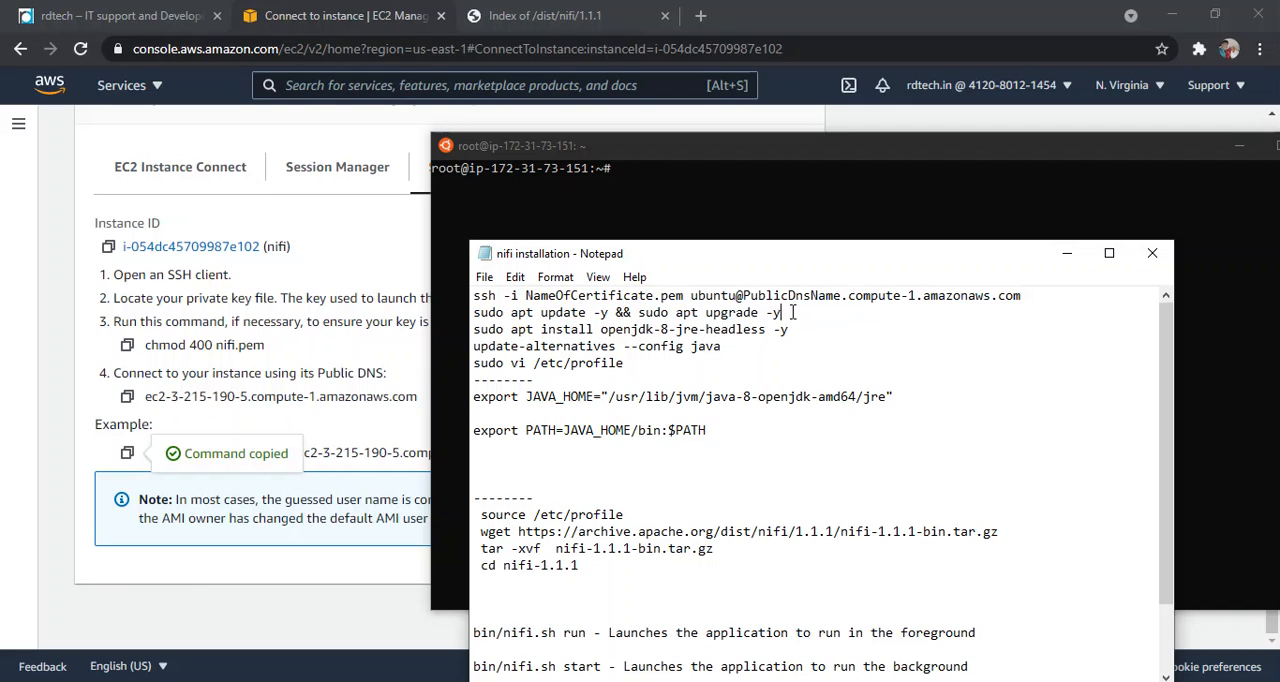
{"action": "left_click_drag", "start_coordinate": [496, 296], "coordinate": [782, 312]}
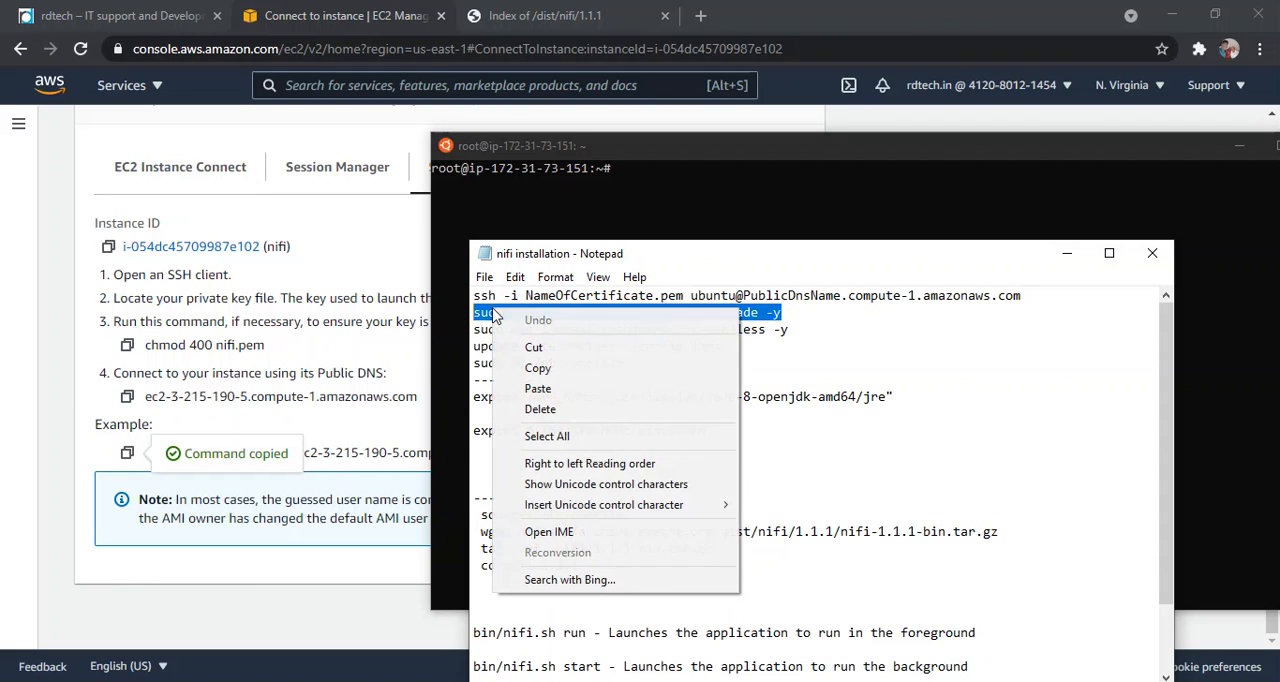
{"action": "mouse_move", "coordinate": [548, 368]}
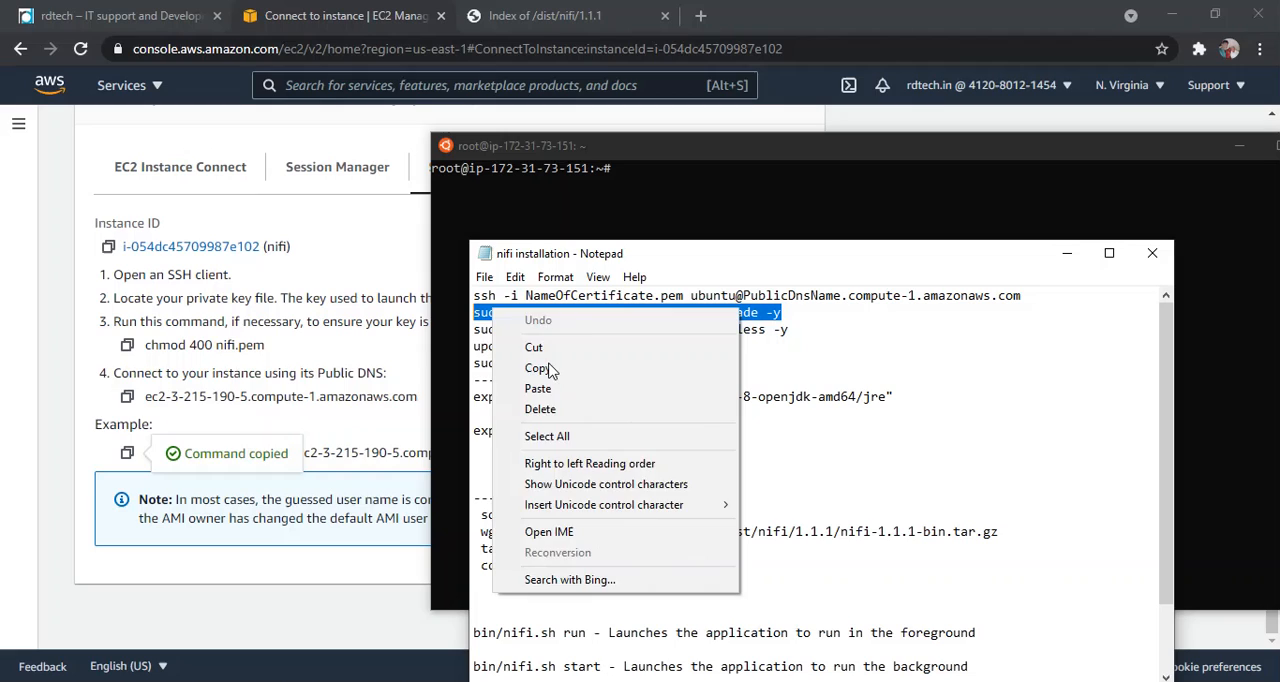
Copy the apt update and upgrade command to run it on the instance.
{"action": "left_click", "coordinate": [540, 368]}
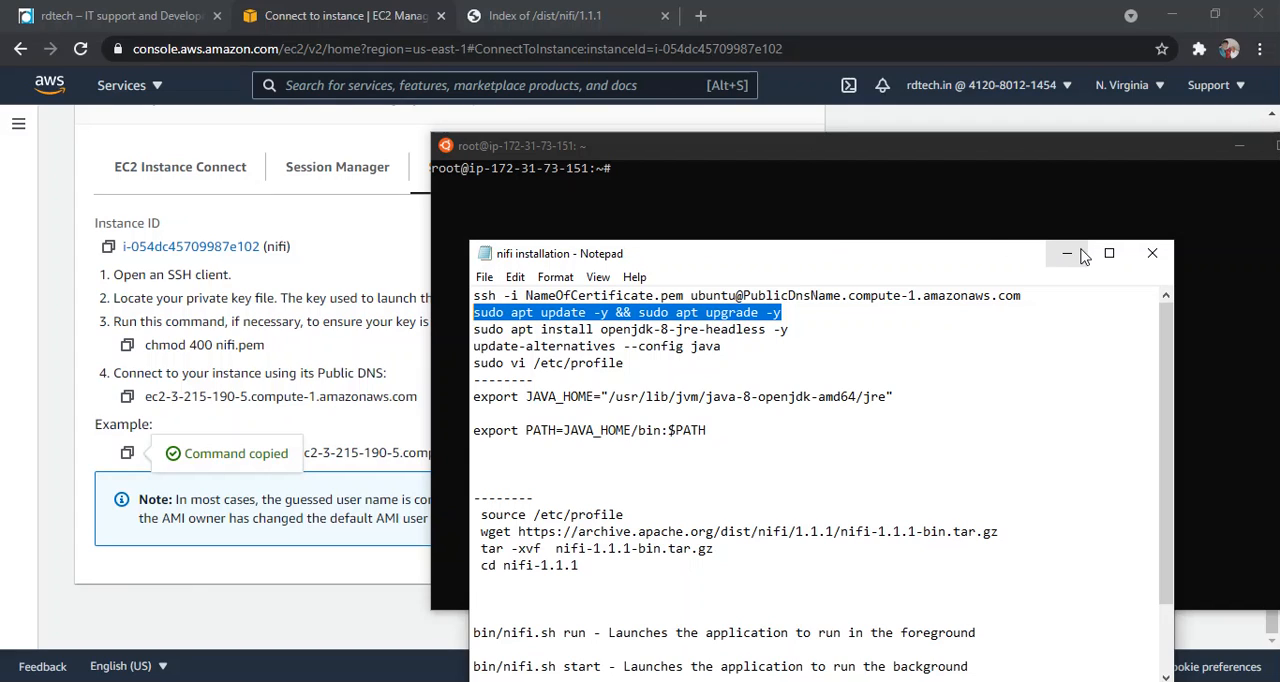
{"action": "mouse_move", "coordinate": [844, 148]}
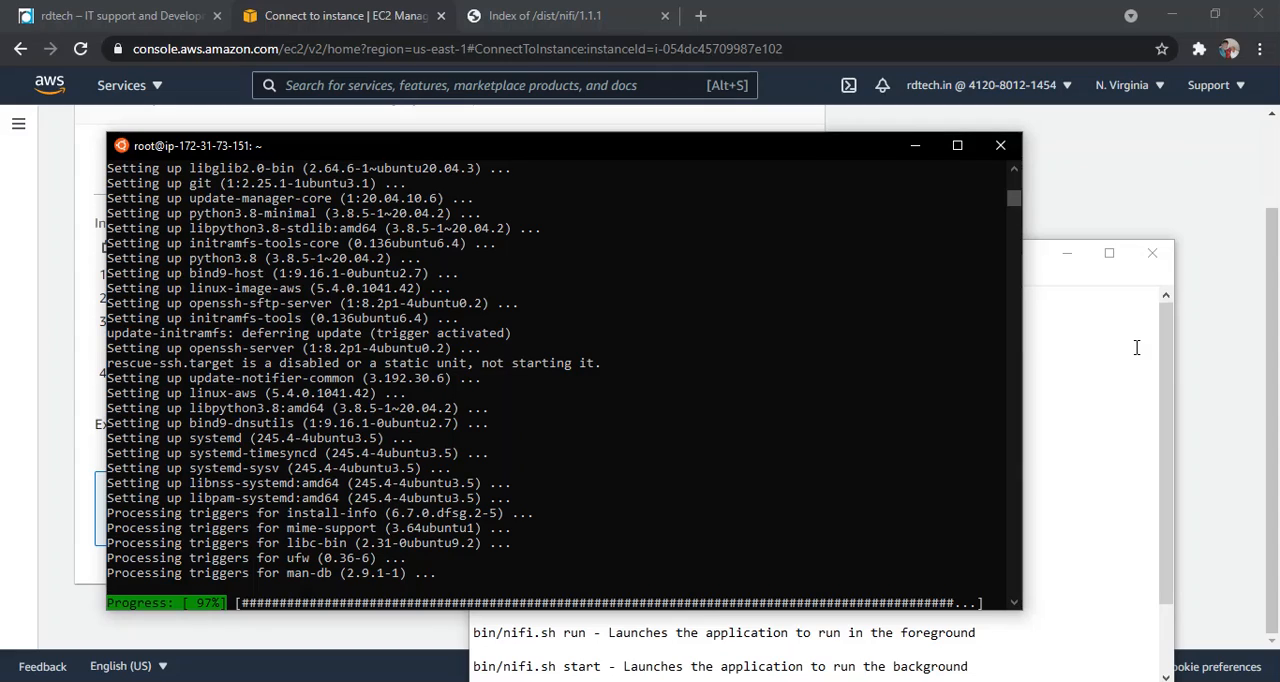
{"action": "mouse_move", "coordinate": [810, 452]}
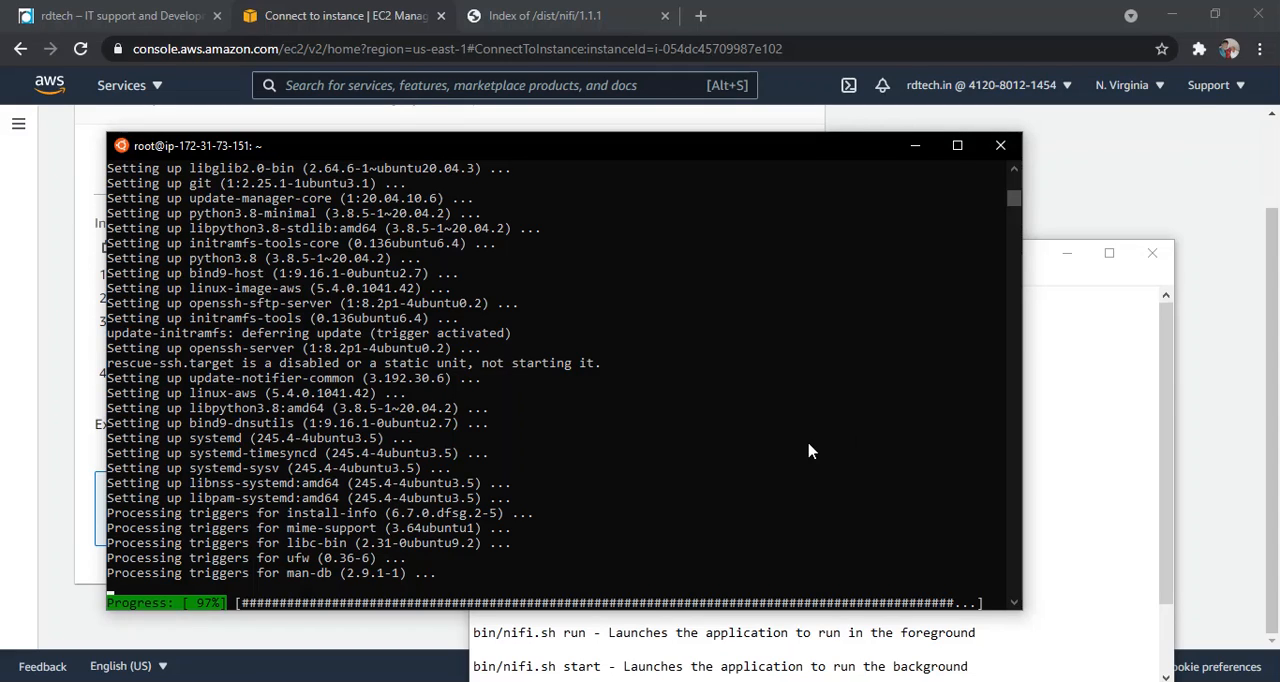
{"action": "mouse_move", "coordinate": [256, 596]}
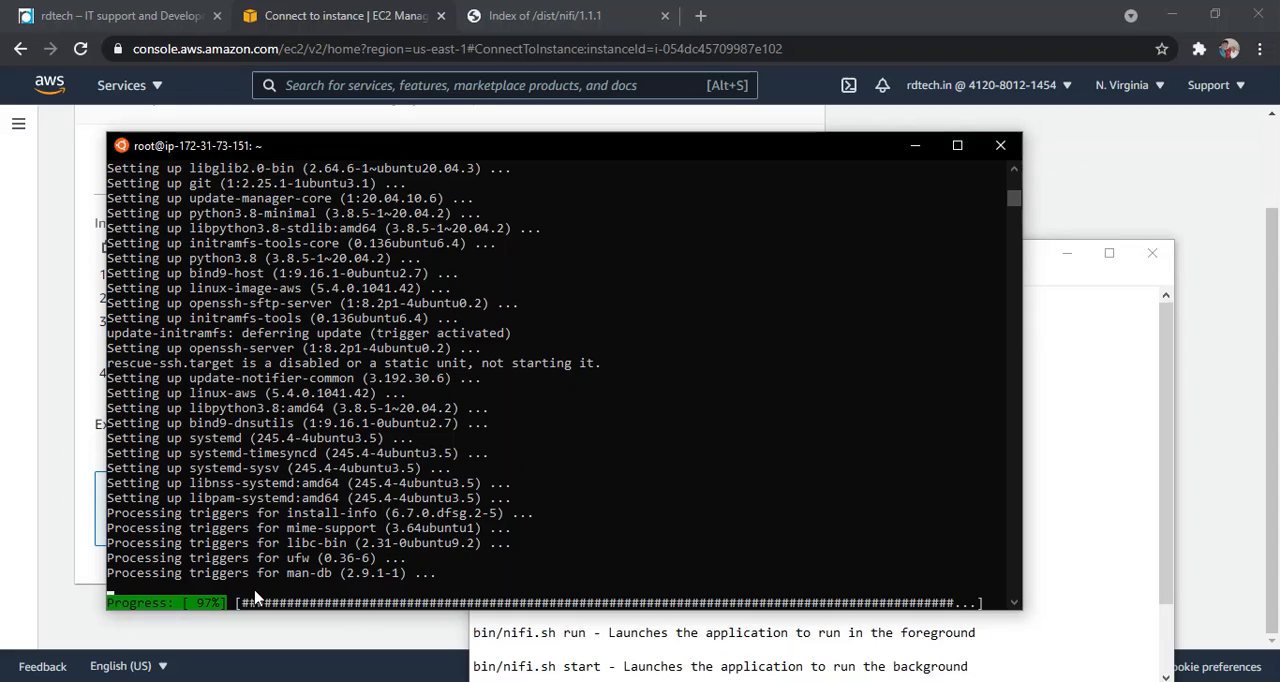
{"action": "mouse_move", "coordinate": [892, 552]}
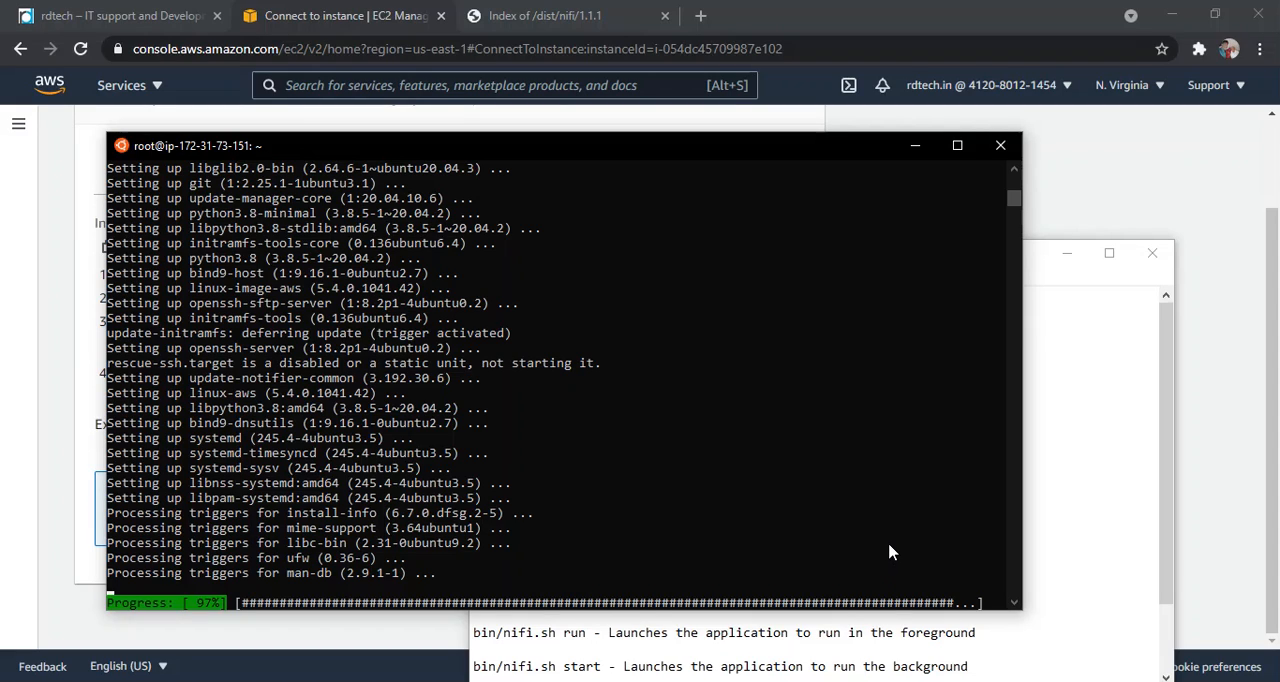
{"action": "mouse_move", "coordinate": [1118, 446]}
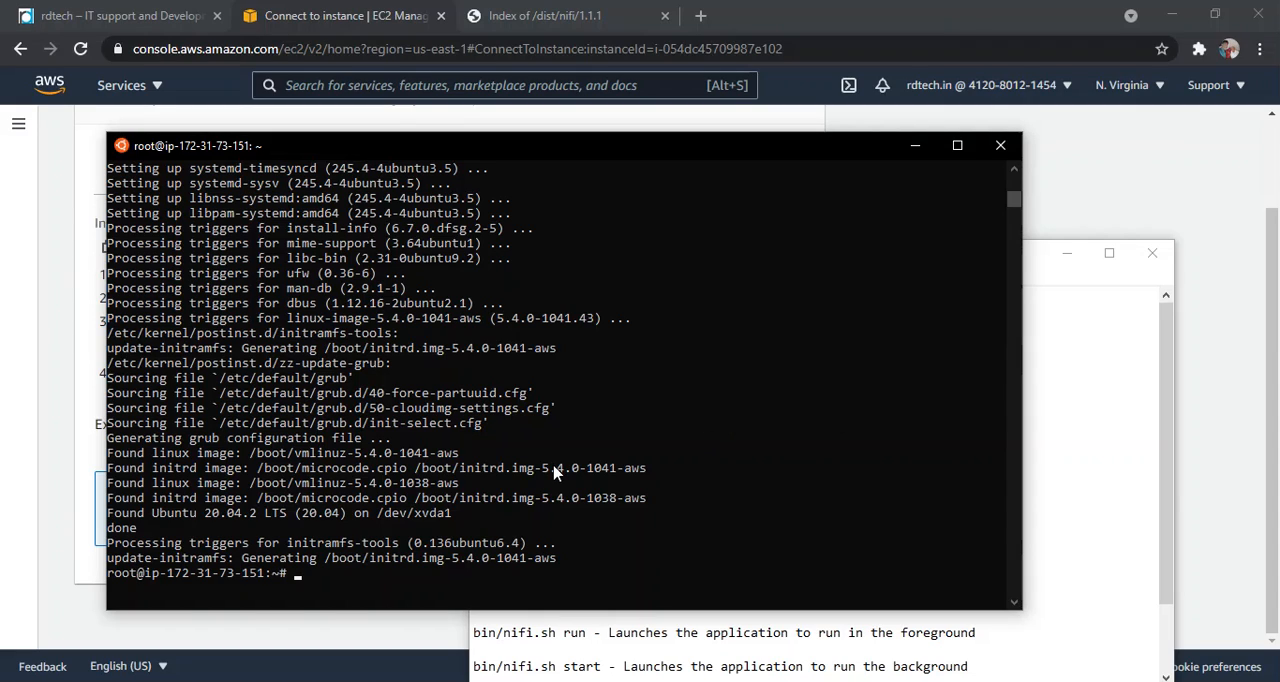
Install openjdk-8-jre-headless with apt on the instance.
{"action": "type", "text": "cl"}
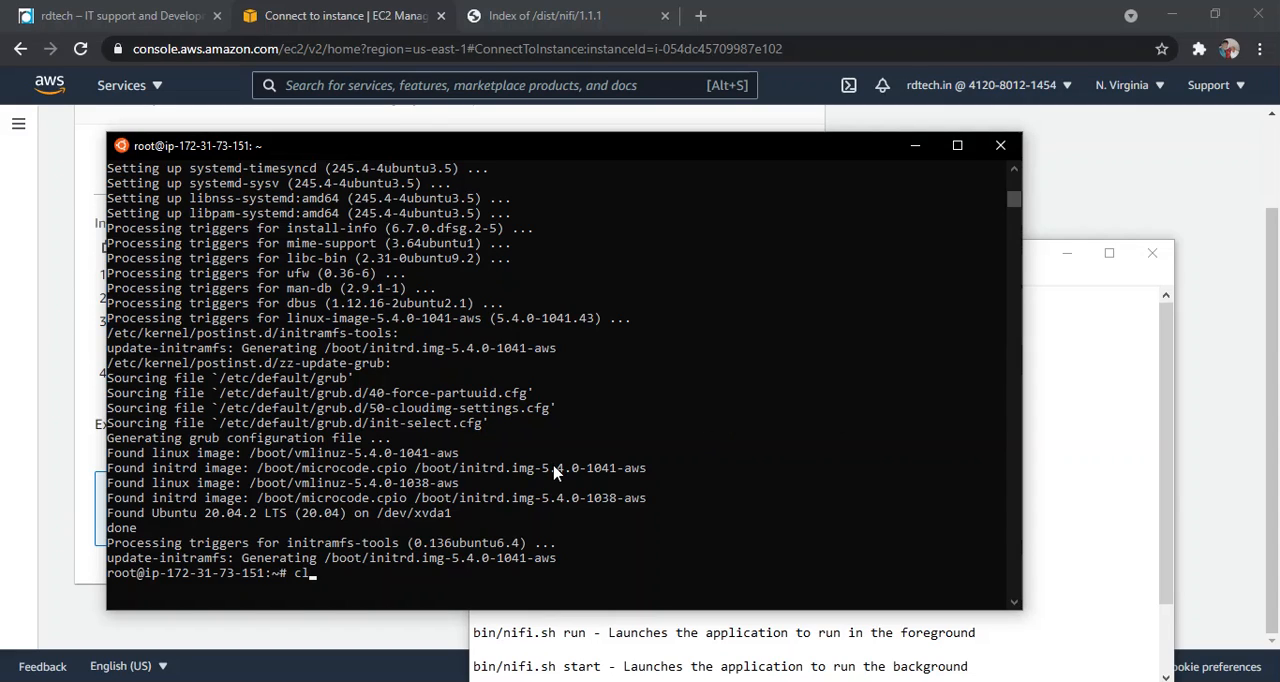
{"action": "type", "text": "ear"}
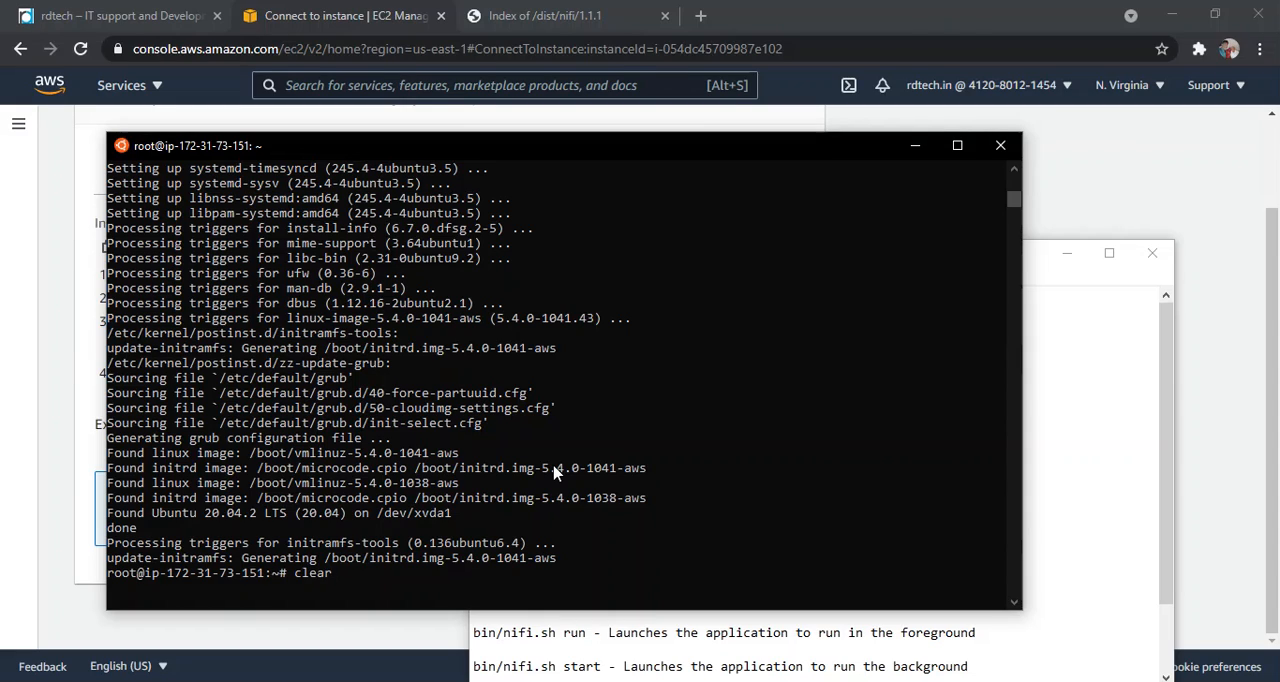
{"action": "key", "text": "Return"}
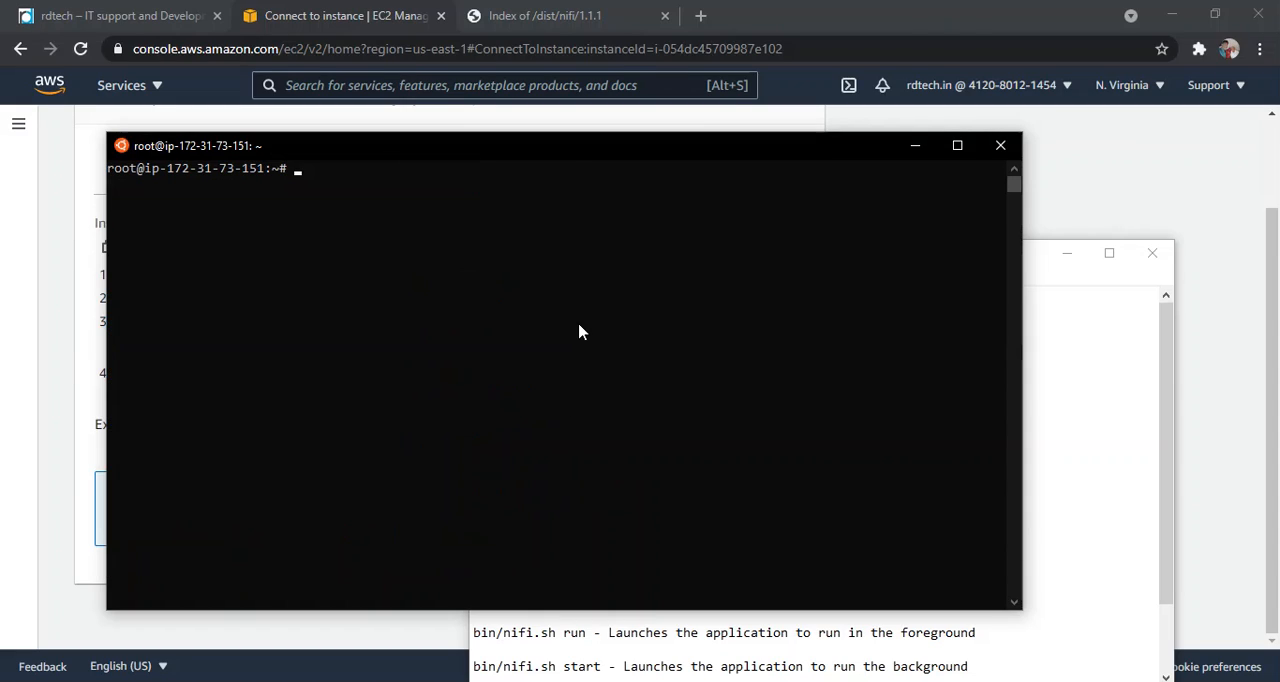
{"action": "type", "text": "sudo apt install openjdk-8-jre-headless -y"}
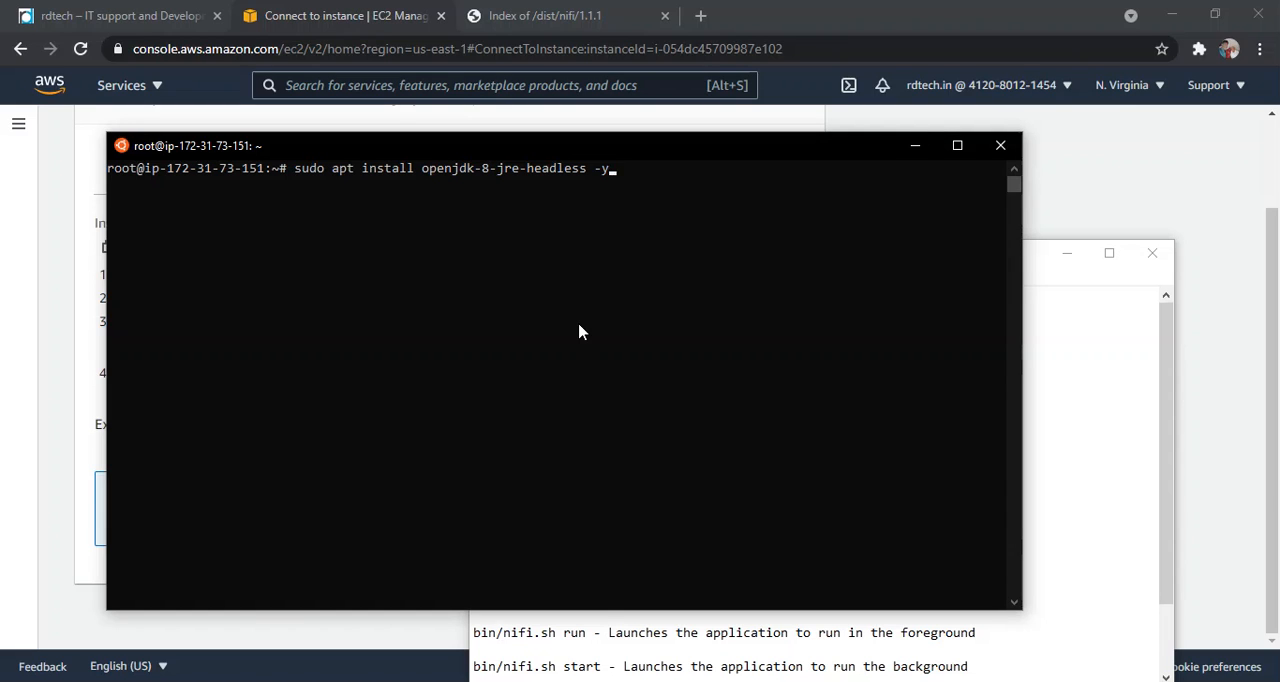
{"action": "key", "text": "Return"}
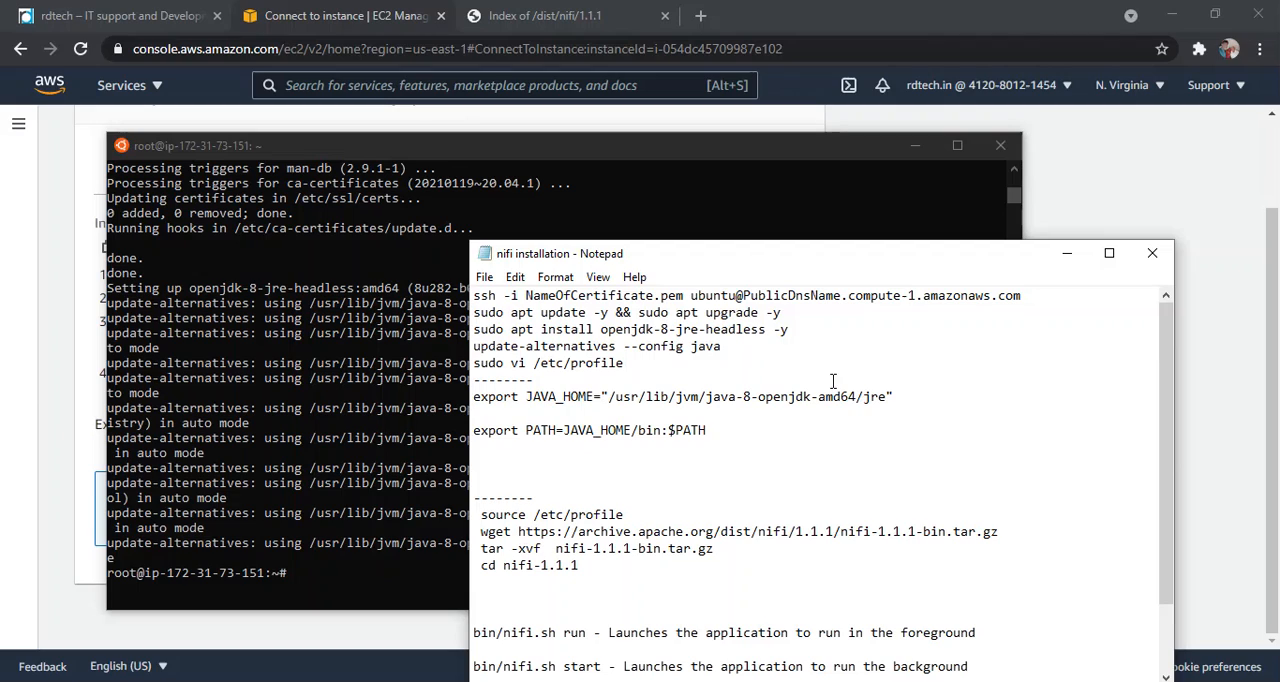
{"action": "mouse_move", "coordinate": [772, 350]}
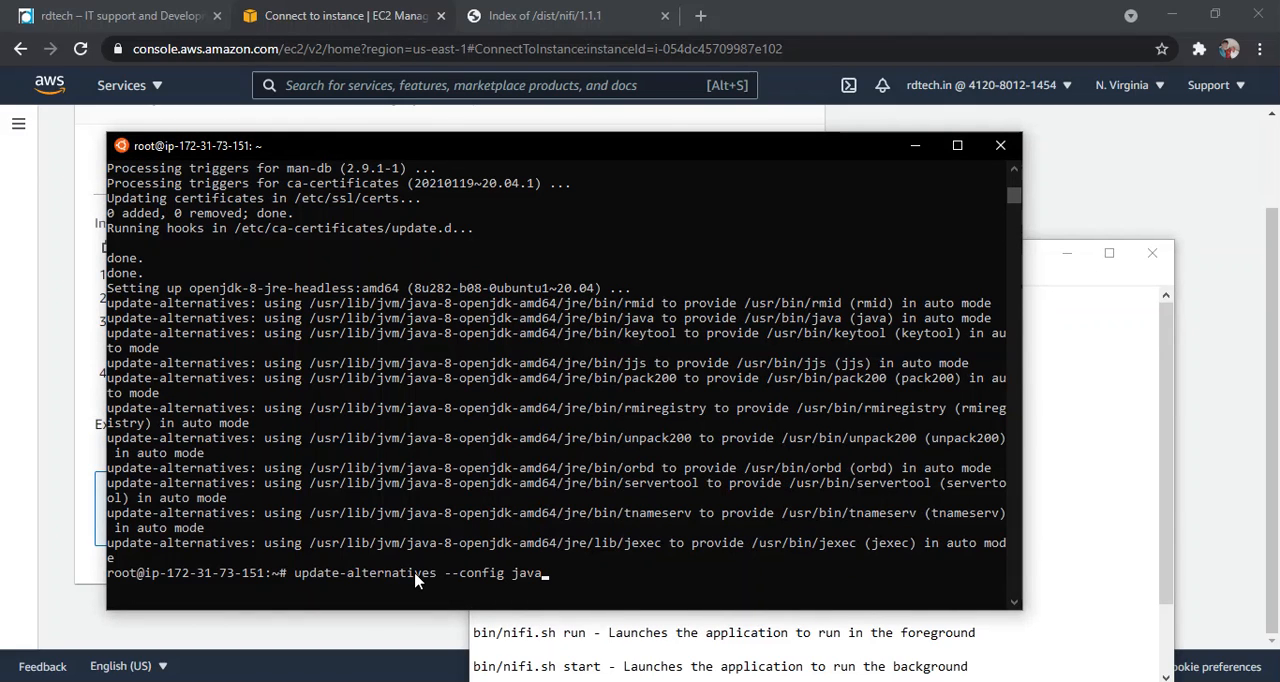
Check Java alternatives with update-alternatives --config java, then clear the screen.
{"action": "key", "text": "Return"}
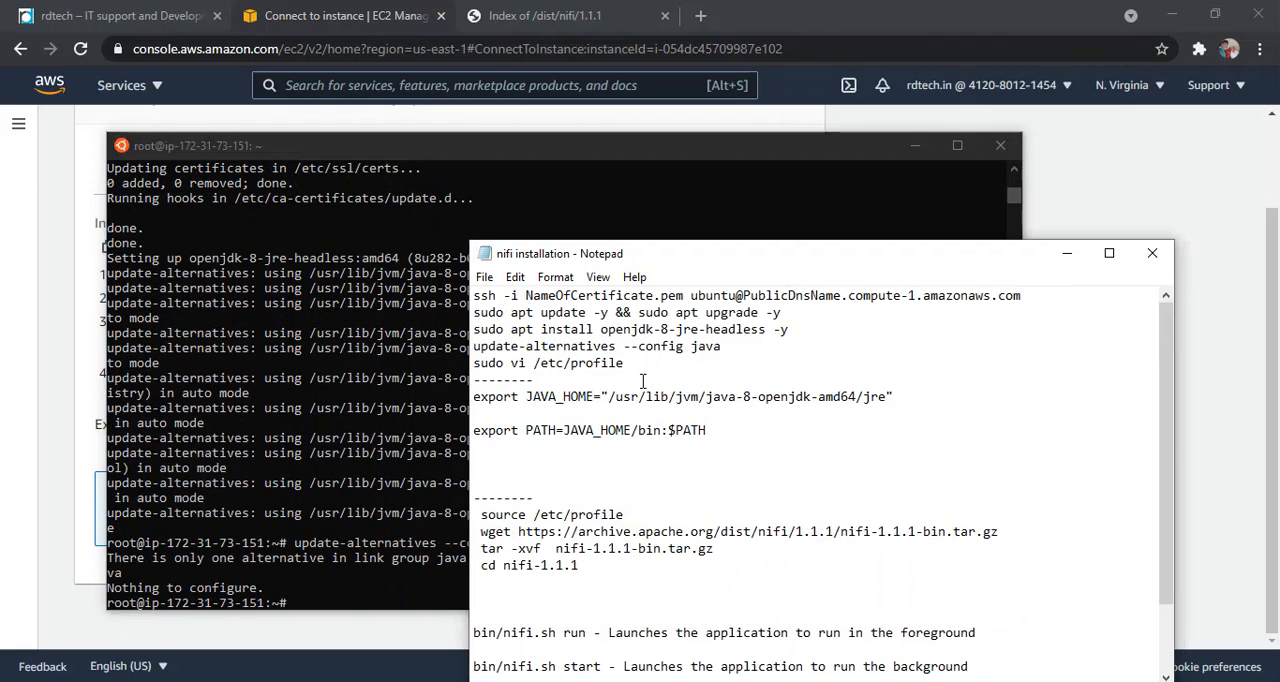
{"action": "double_click", "coordinate": [604, 362]}
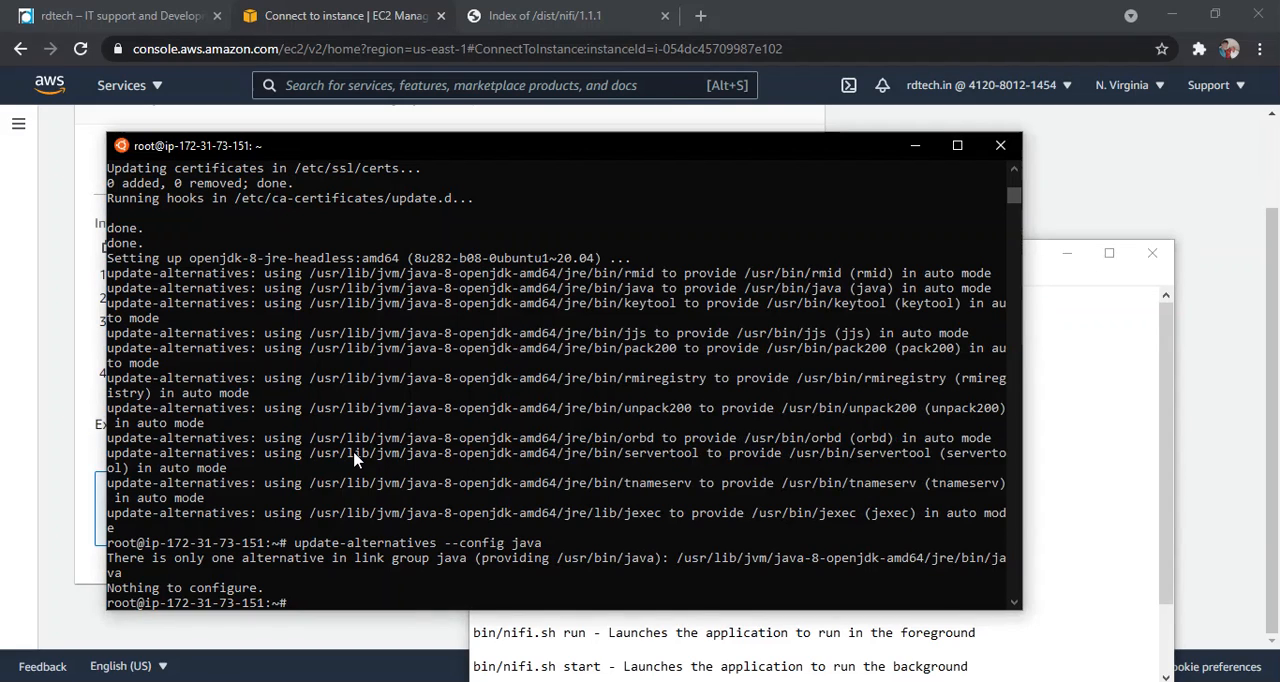
{"action": "type", "text": "cle"}
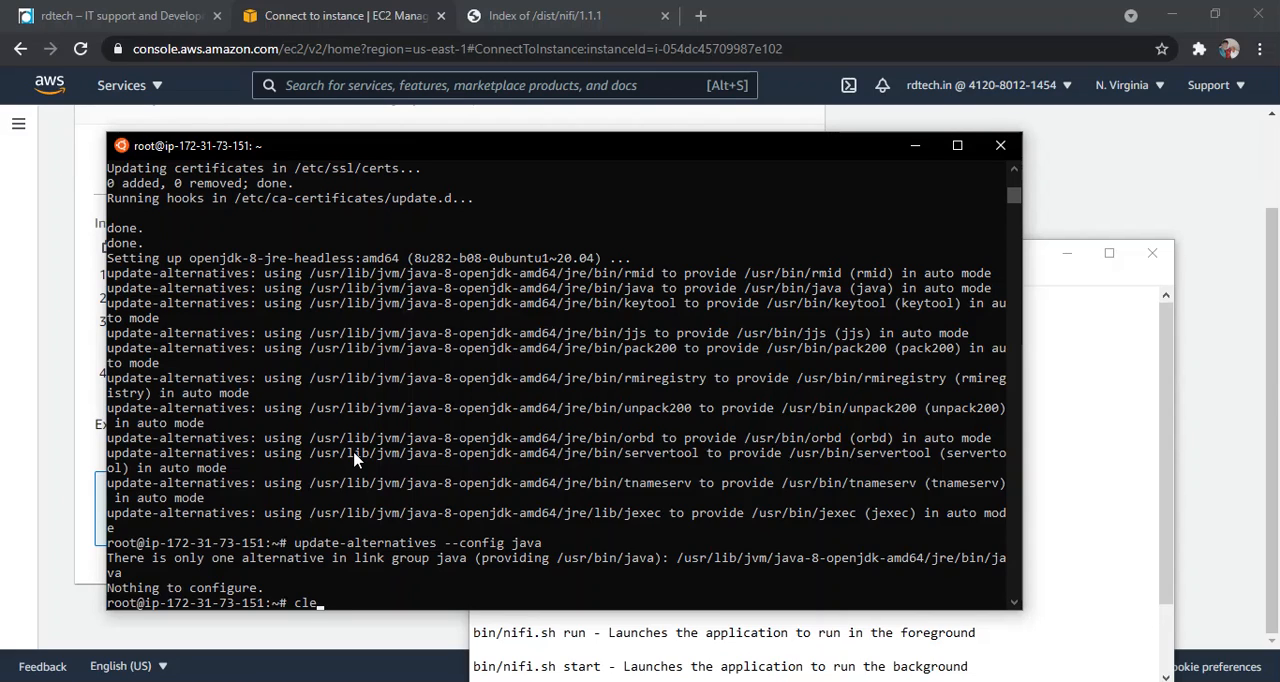
{"action": "key", "text": "Return"}
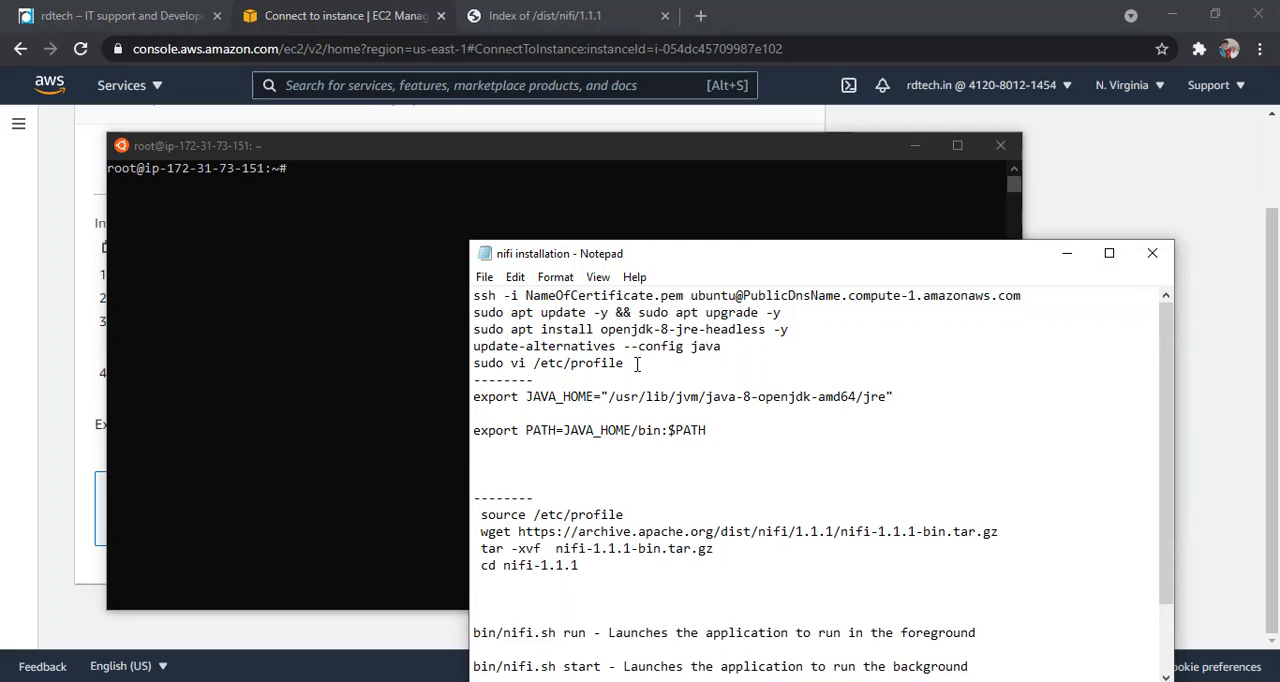
Open /etc/profile in vi and enter insert mode.
{"action": "triple_click", "coordinate": [548, 364]}
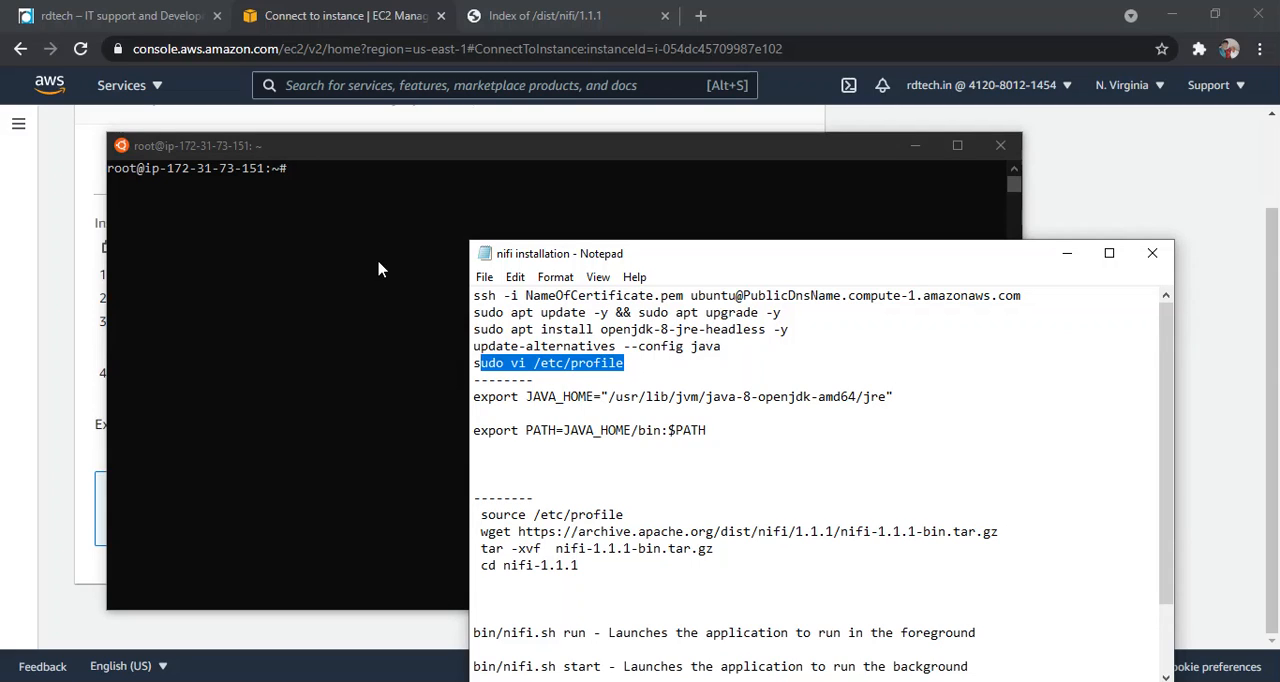
{"action": "left_click", "coordinate": [548, 364]}
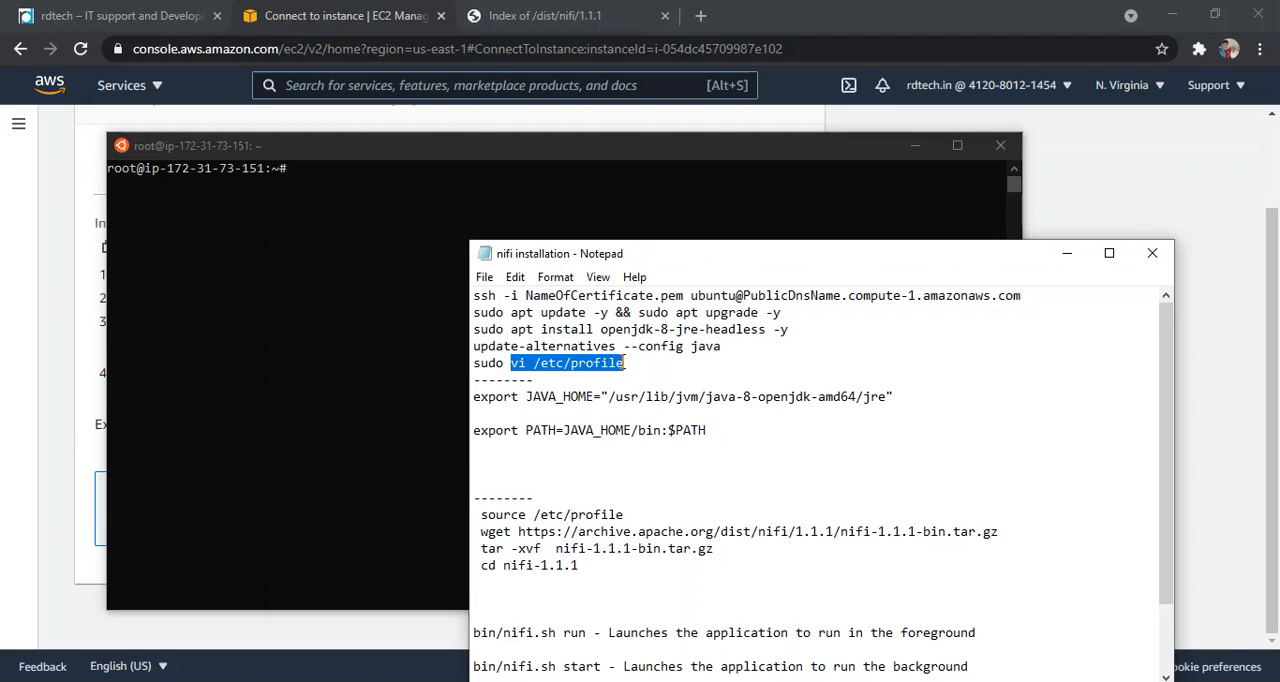
{"action": "mouse_move", "coordinate": [392, 224]}
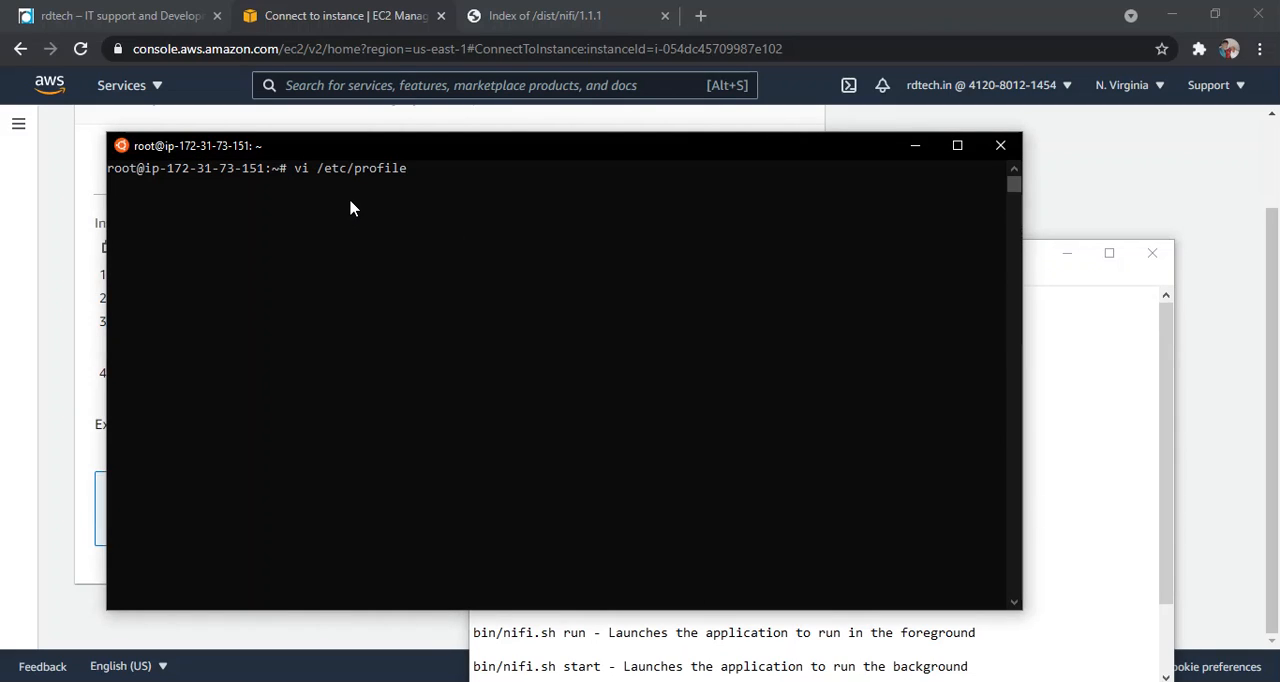
{"action": "key", "text": "Return"}
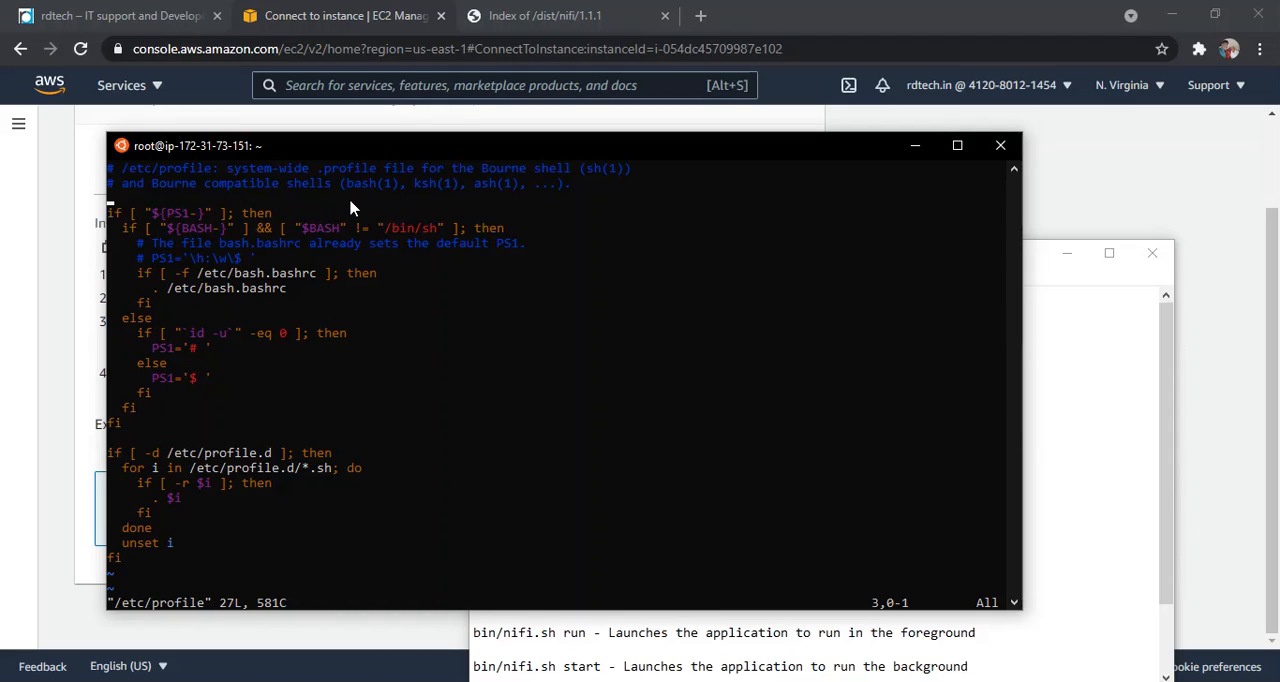
{"action": "key", "text": "i"}
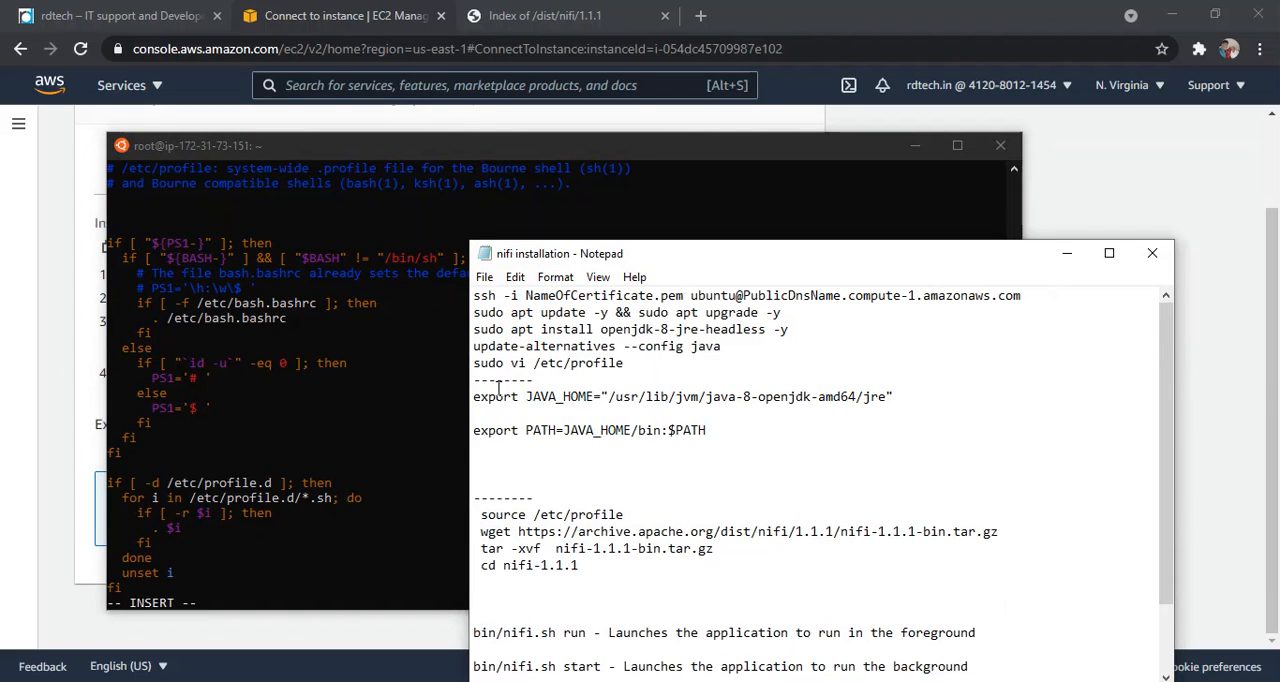
Add export JAVA_HOME="/usr/lib/jvm/java-8-openjdk-amd64/jre", save, and reload the profile with source.
{"action": "left_click_drag", "start_coordinate": [472, 396], "coordinate": [710, 430]}
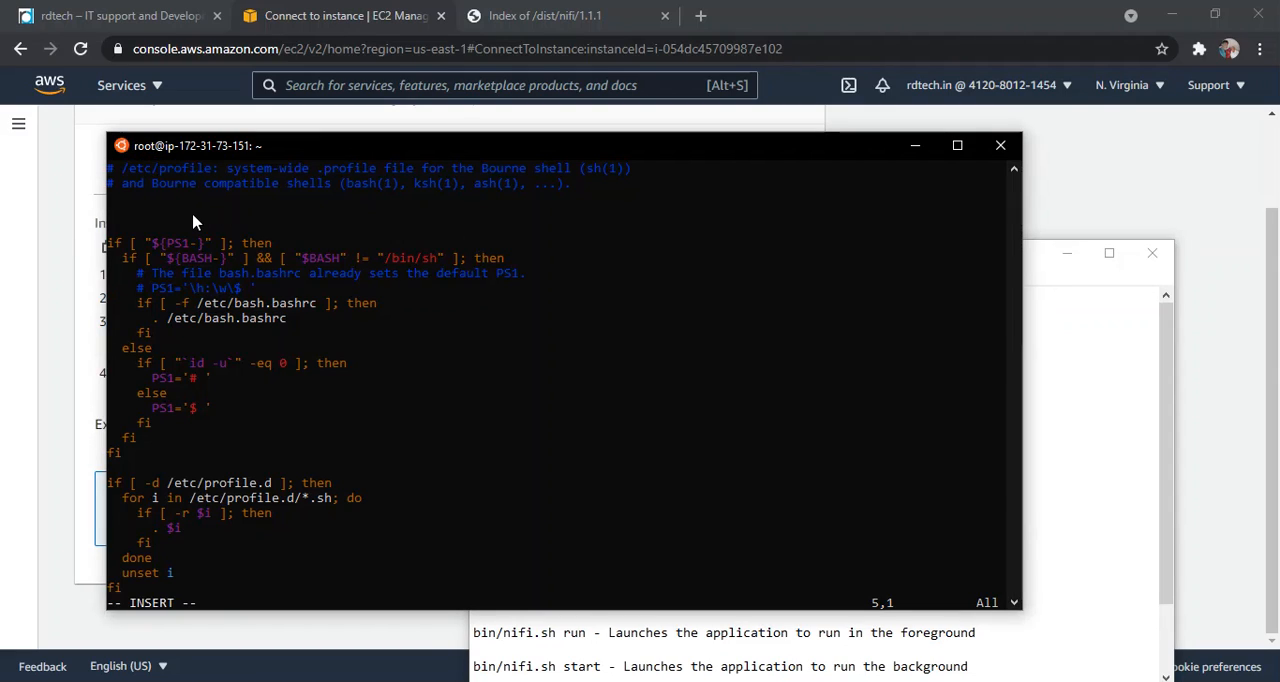
{"action": "key", "text": "ctrl+v"}
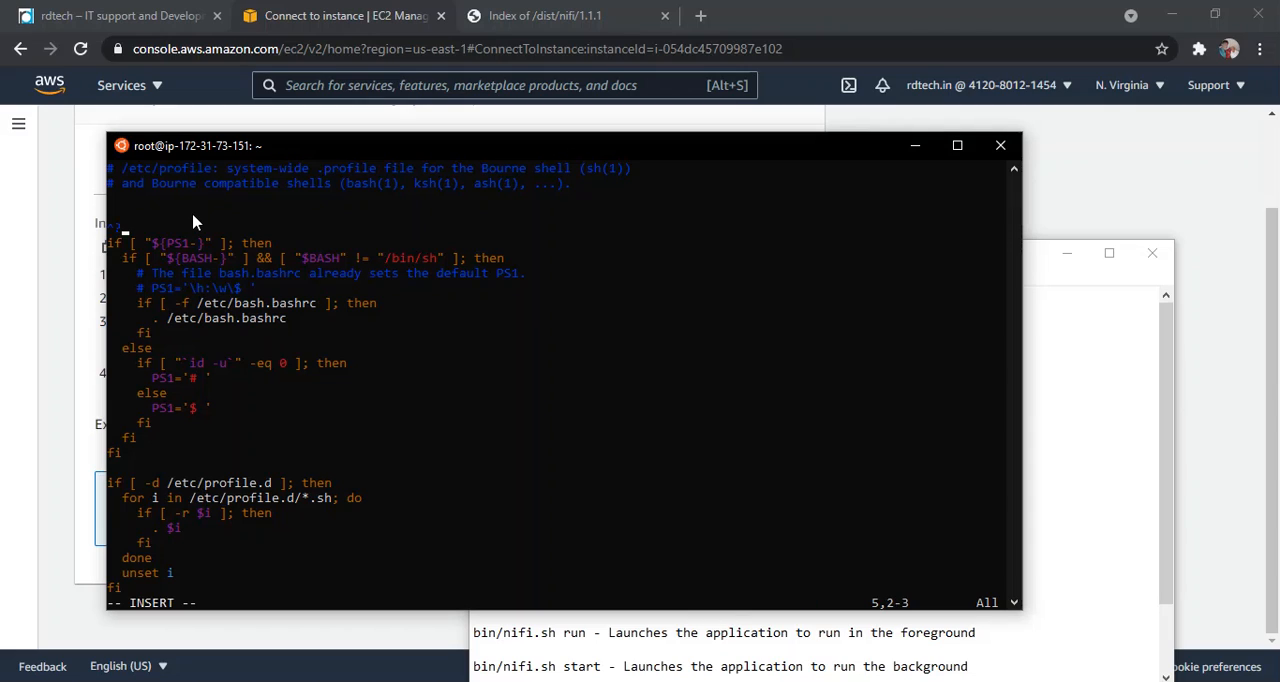
{"action": "type", "text": "export JAVA_HOME=\"/usr/lib/jvm/java-8-openjdk-amd64/jre\""}
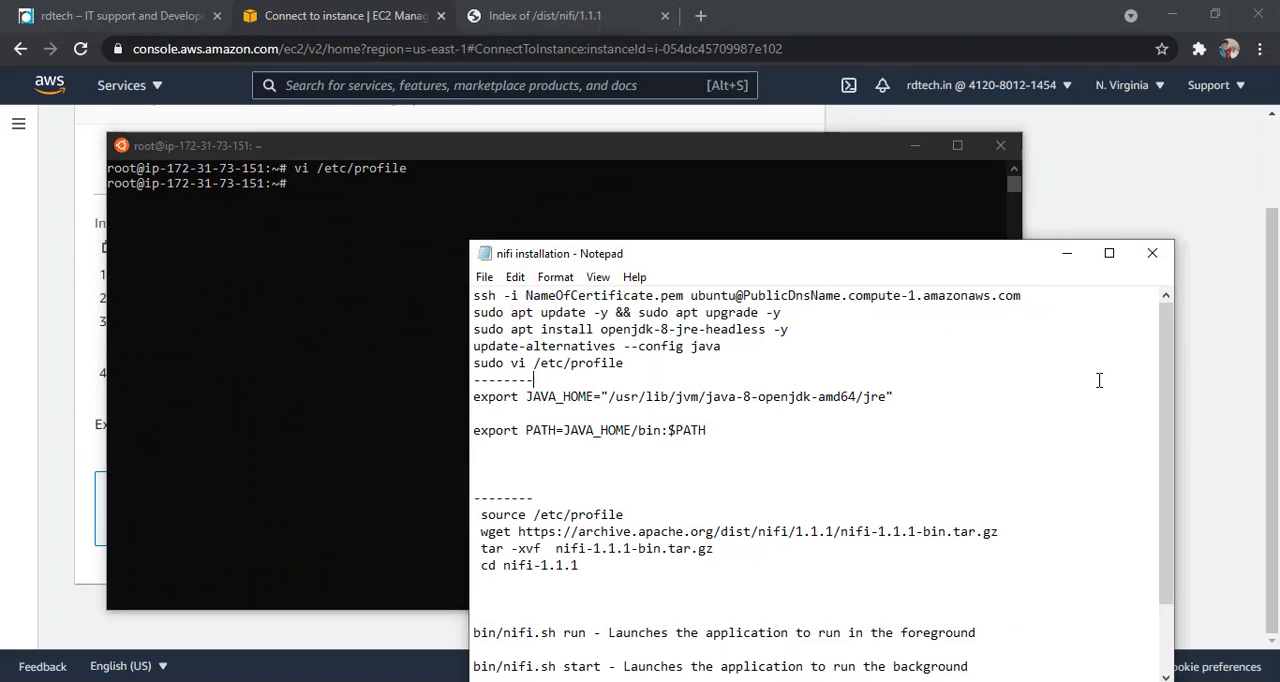
{"action": "scroll", "scroll_direction": "down", "scroll_amount": 3}
{"action": "type", "text": "source /etc/profile"}
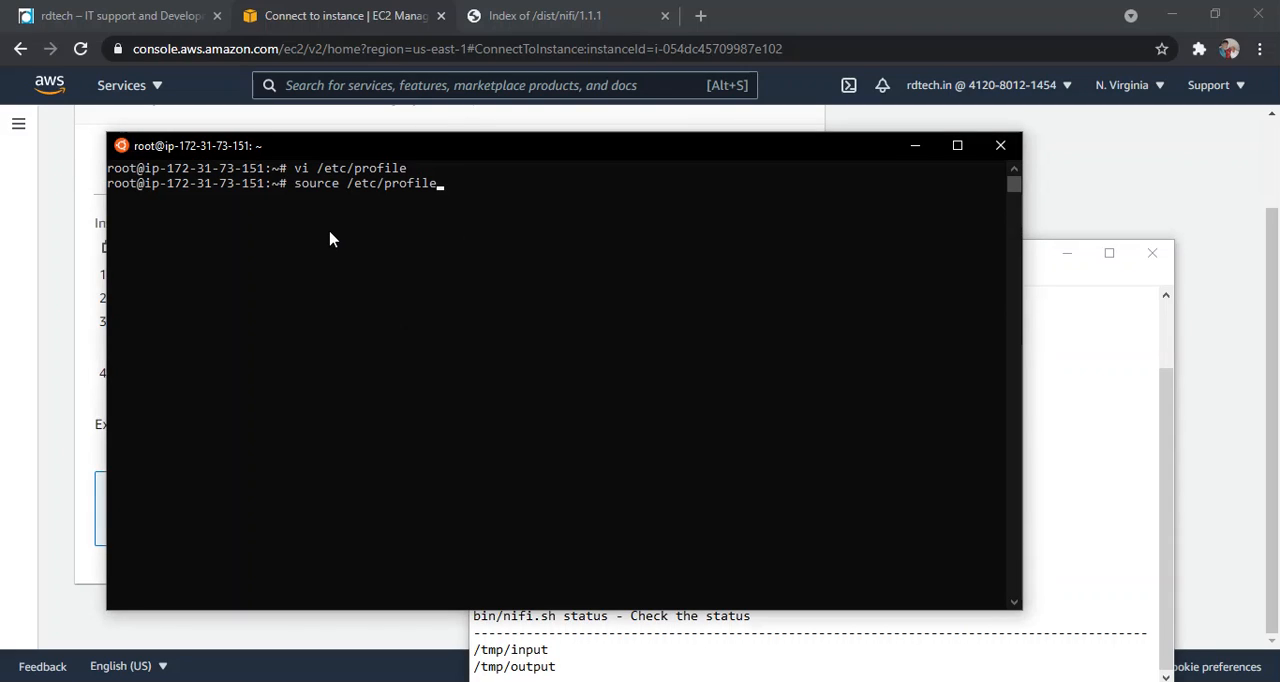
{"action": "key", "text": "Return"}
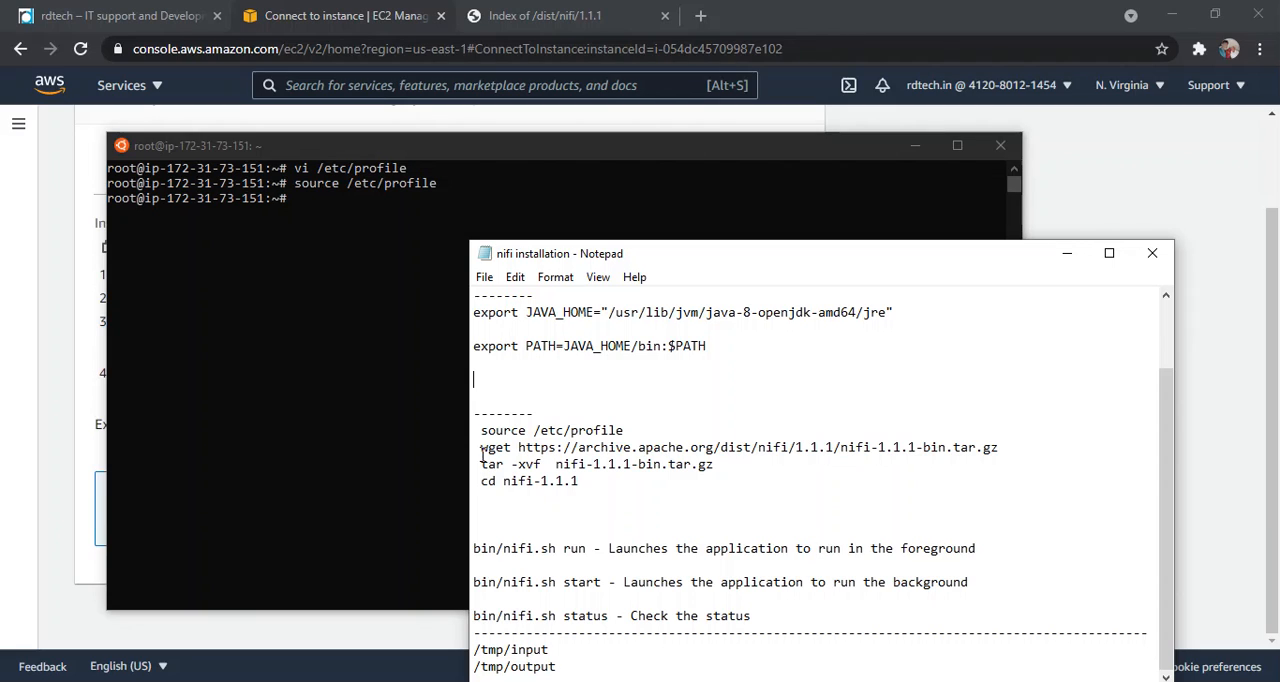
Get the nifi-1.1.1-bin.tar.gz URL from the Apache archive and prepare its wget command.
{"action": "left_click", "coordinate": [544, 16]}
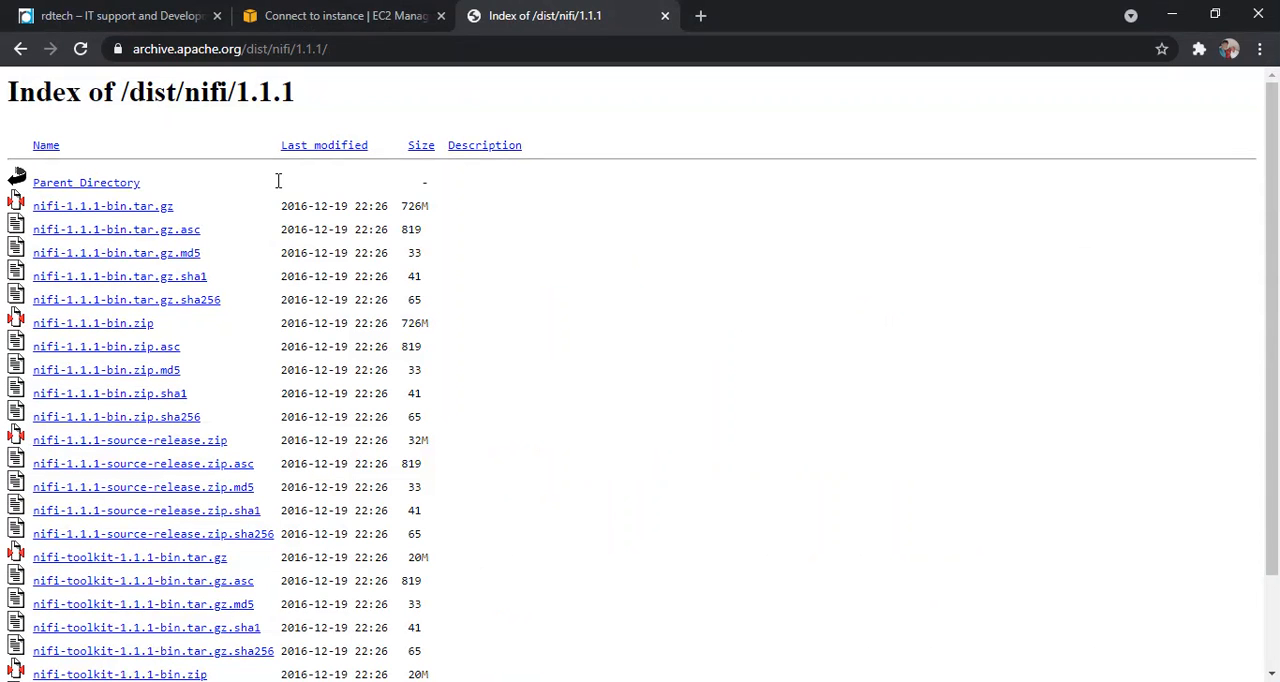
{"action": "left_click", "coordinate": [230, 48]}
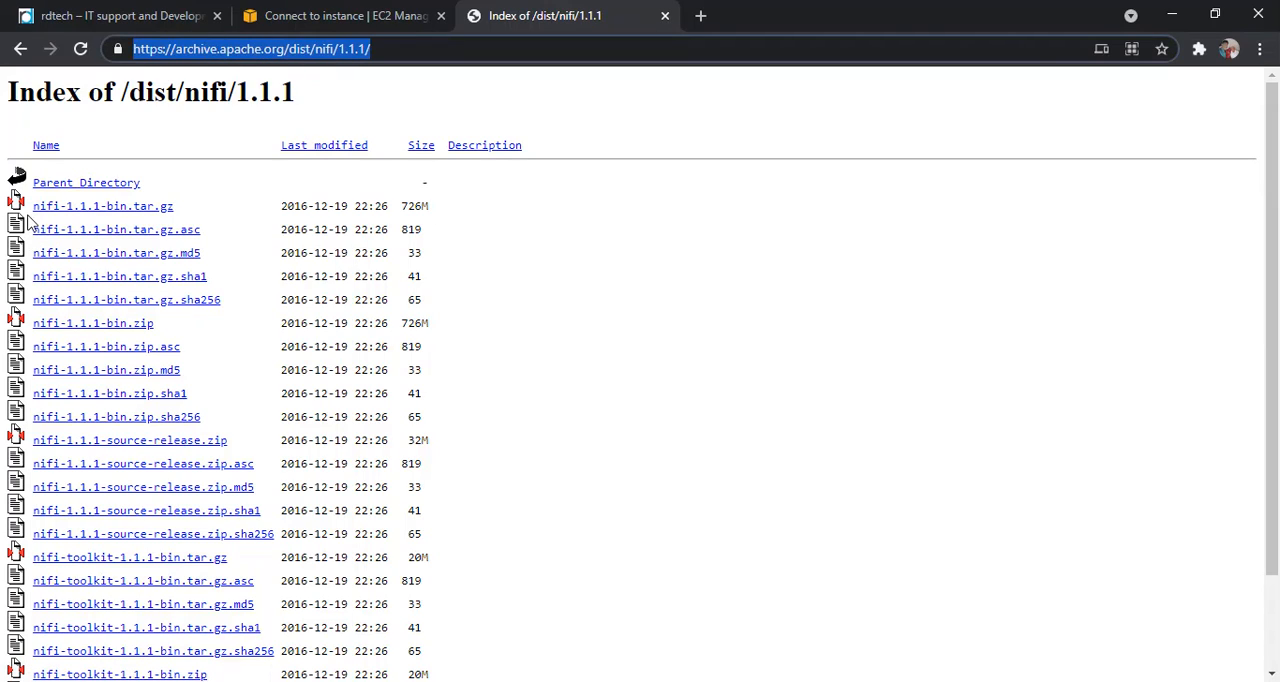
{"action": "double_click", "coordinate": [140, 206]}
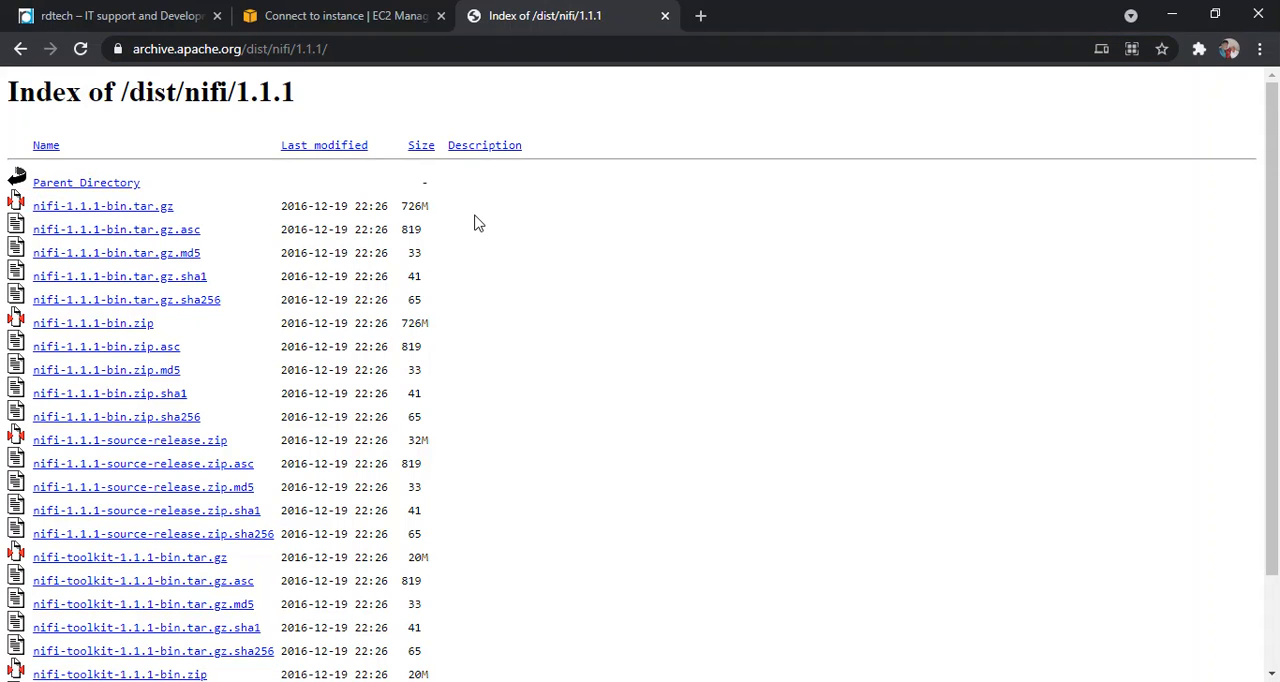
{"action": "scroll", "scroll_direction": "down", "scroll_amount": 3}
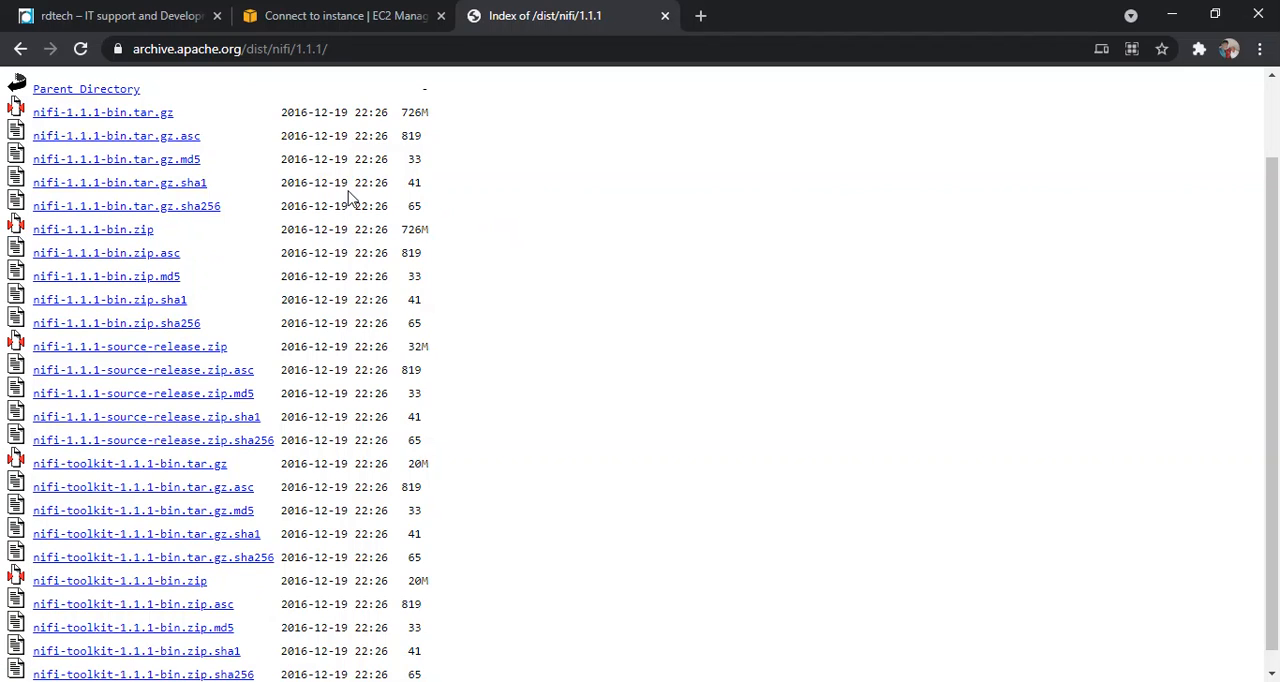
{"action": "scroll", "scroll_direction": "up", "scroll_amount": 3}
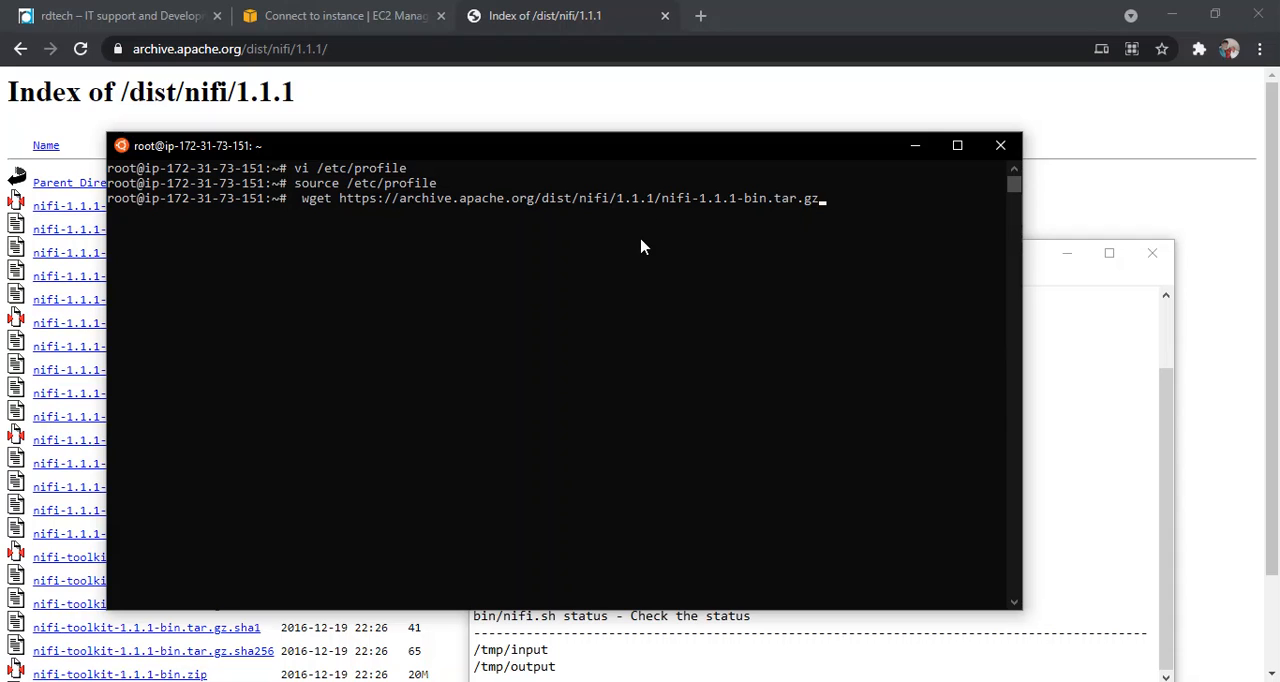
Download nifi-1.1.1-bin.tar.gz with wget and enter tar -xvf nifi-1.1.1-bin.tar.gz to extract it.
{"action": "key", "text": "Return"}
{"action": "type", "text": "ls"}
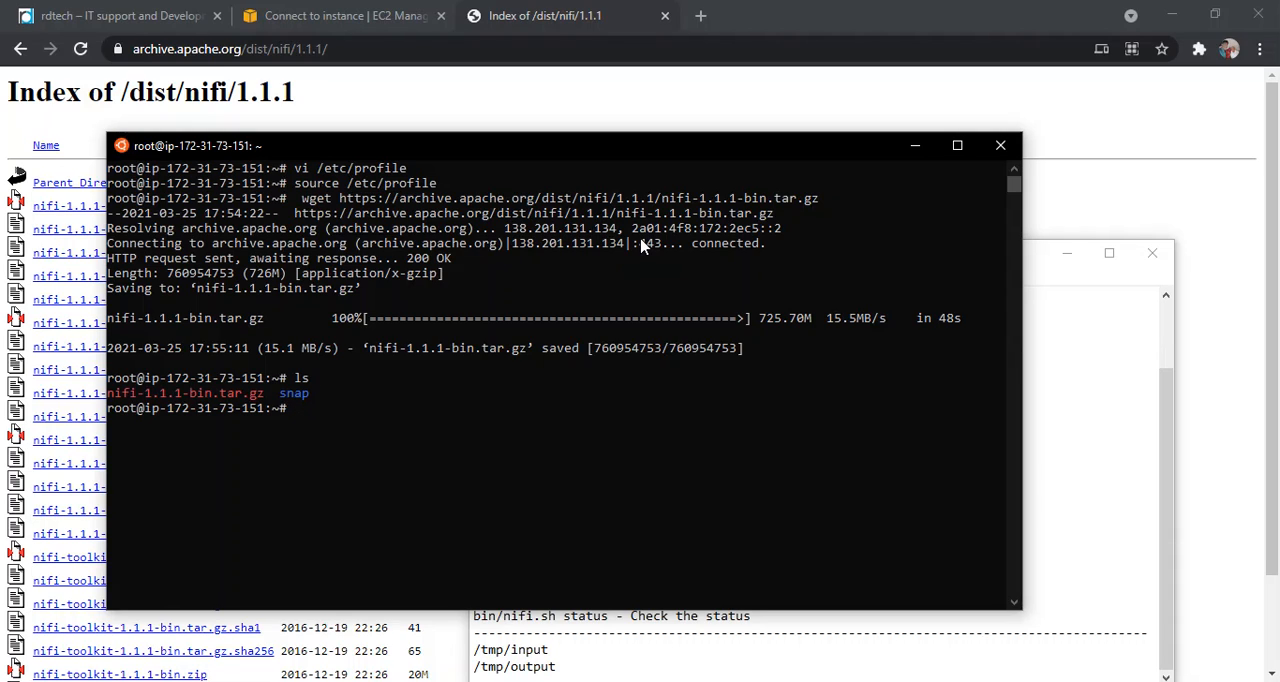
{"action": "double_click", "coordinate": [184, 392]}
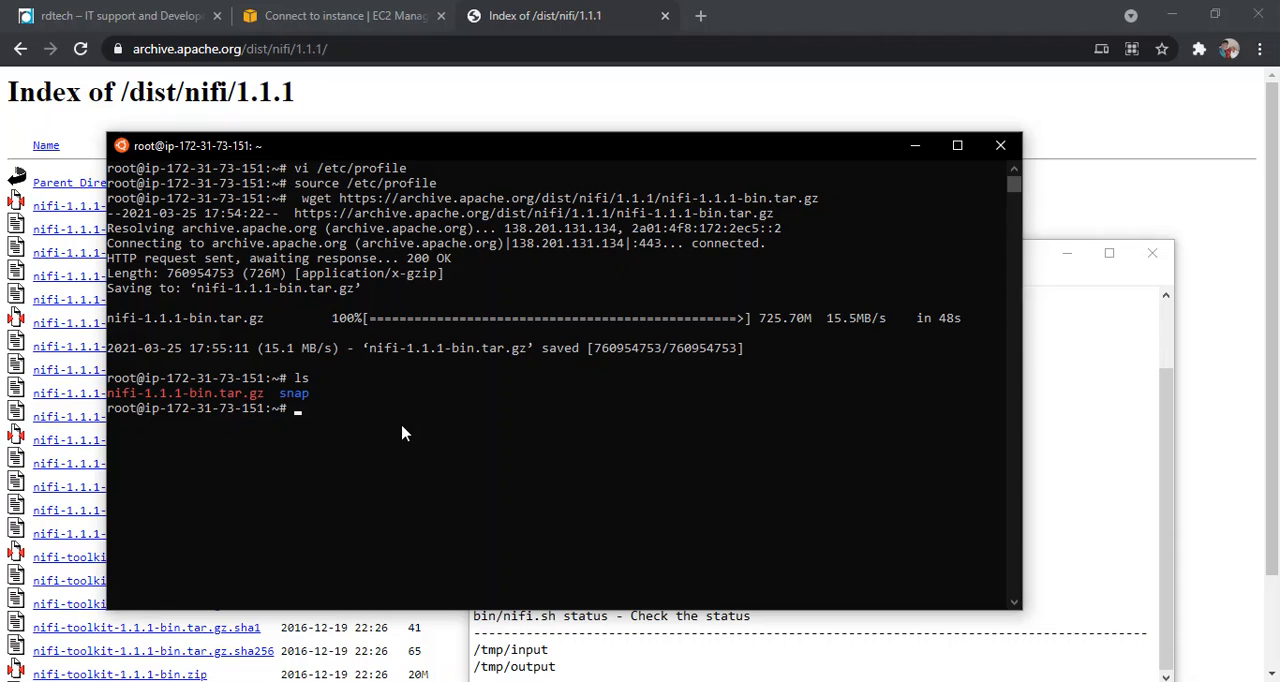
{"action": "mouse_move", "coordinate": [300, 416]}
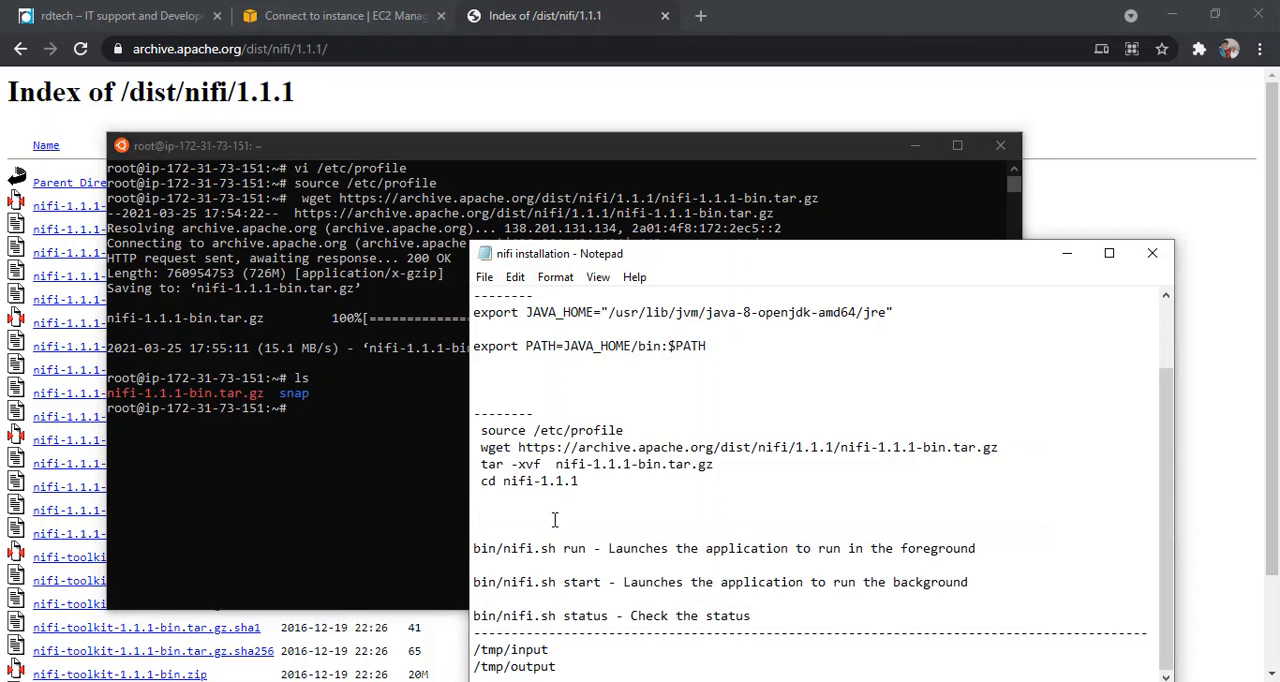
{"action": "triple_click", "coordinate": [592, 462]}
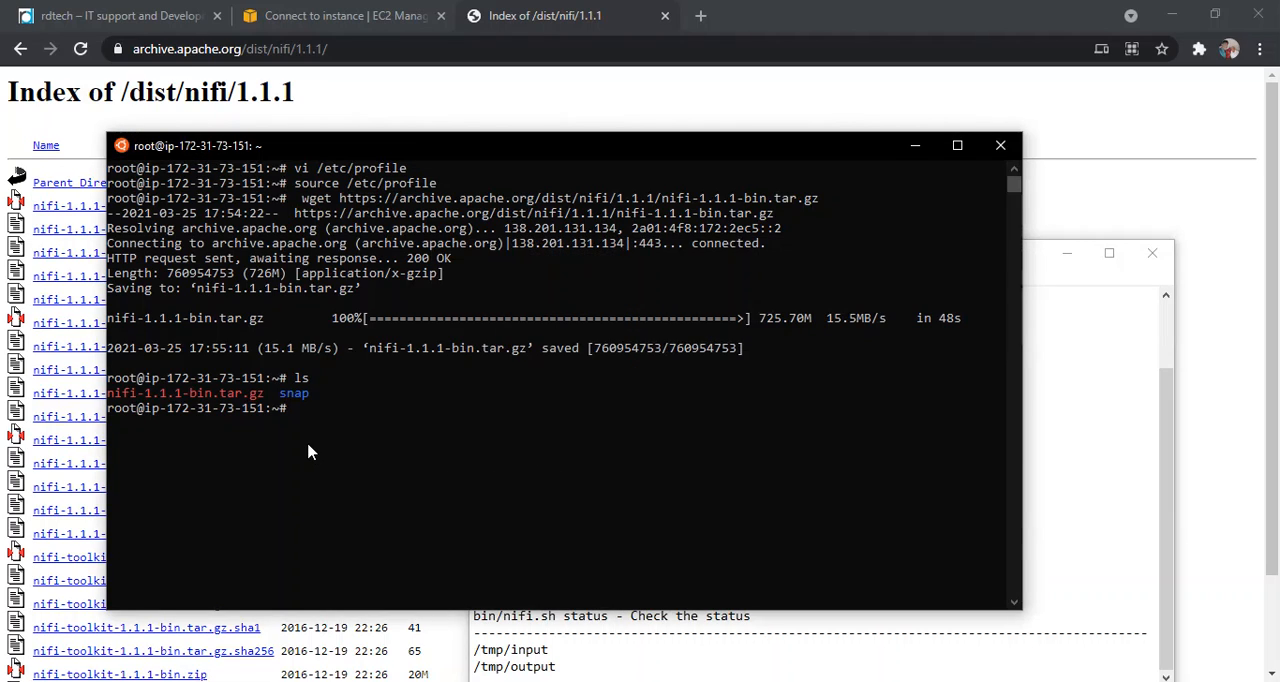
{"action": "type", "text": "tar -xvf  nifi-1.1.1-bin.tar.gz"}
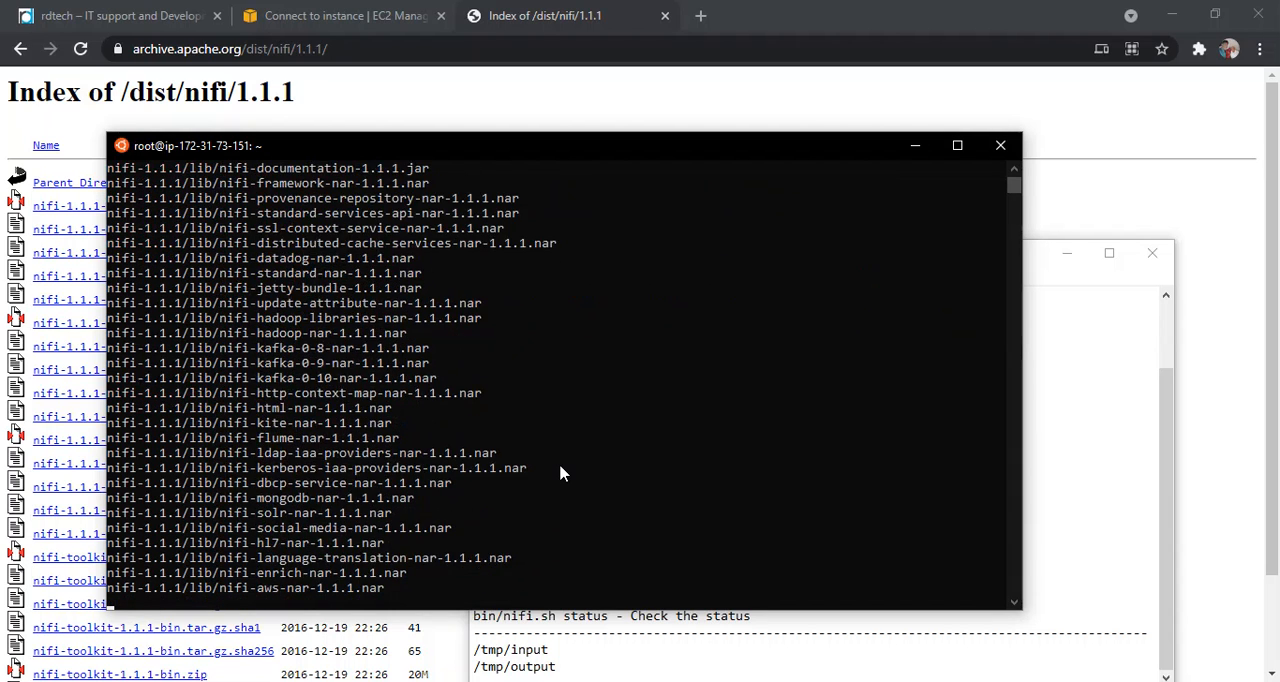
Move into the extracted nifi-1.1.1 folder and then into its bin directory.
{"action": "scroll", "scroll_direction": "down", "scroll_amount": 3}
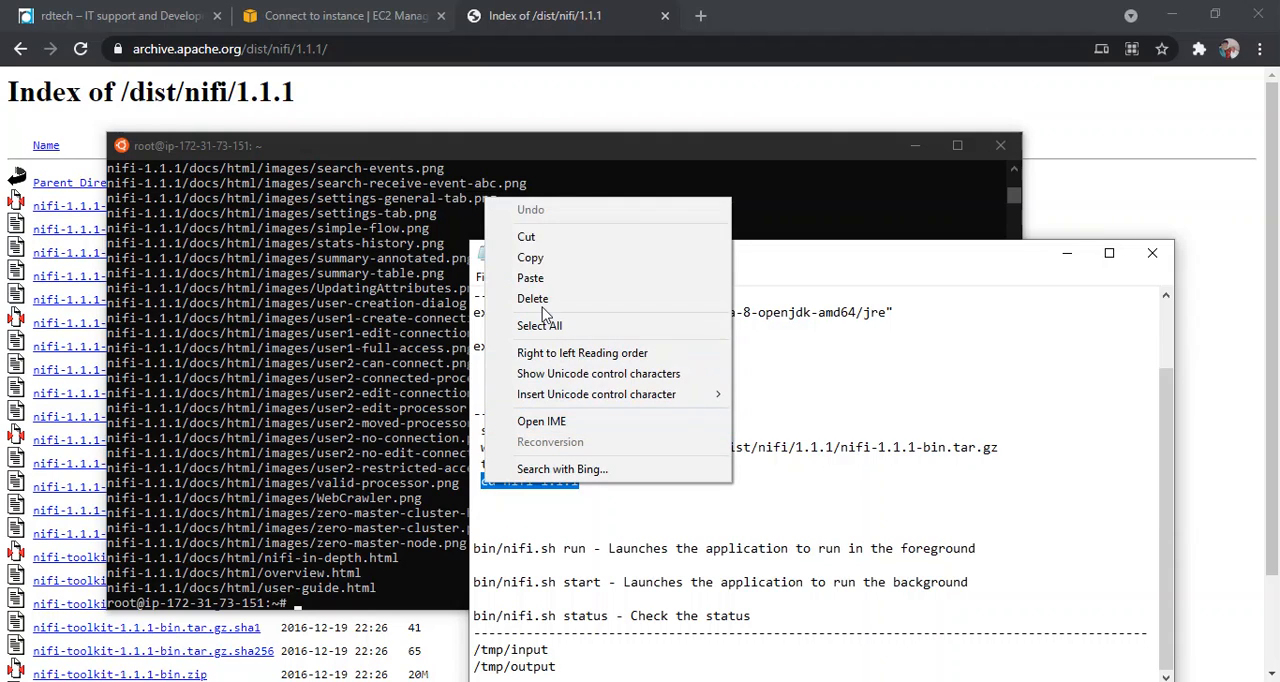
{"action": "left_click", "coordinate": [610, 320]}
{"action": "type", "text": "ls"}
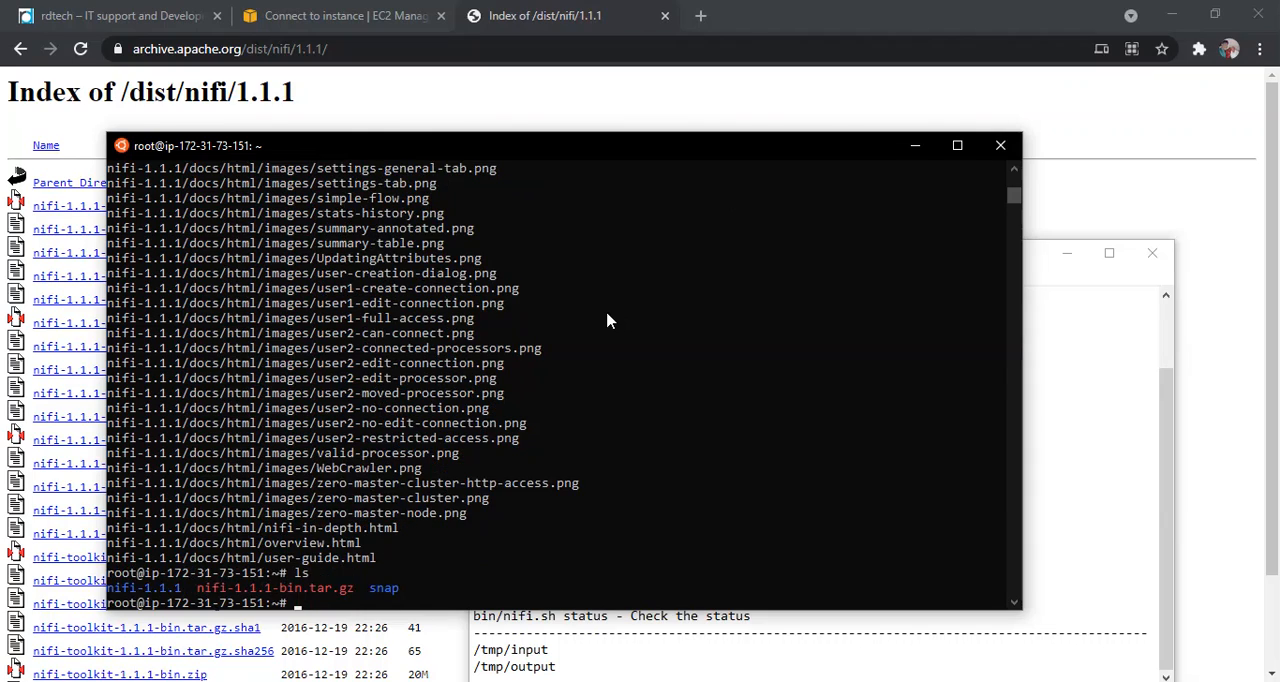
{"action": "type", "text": "cd"}
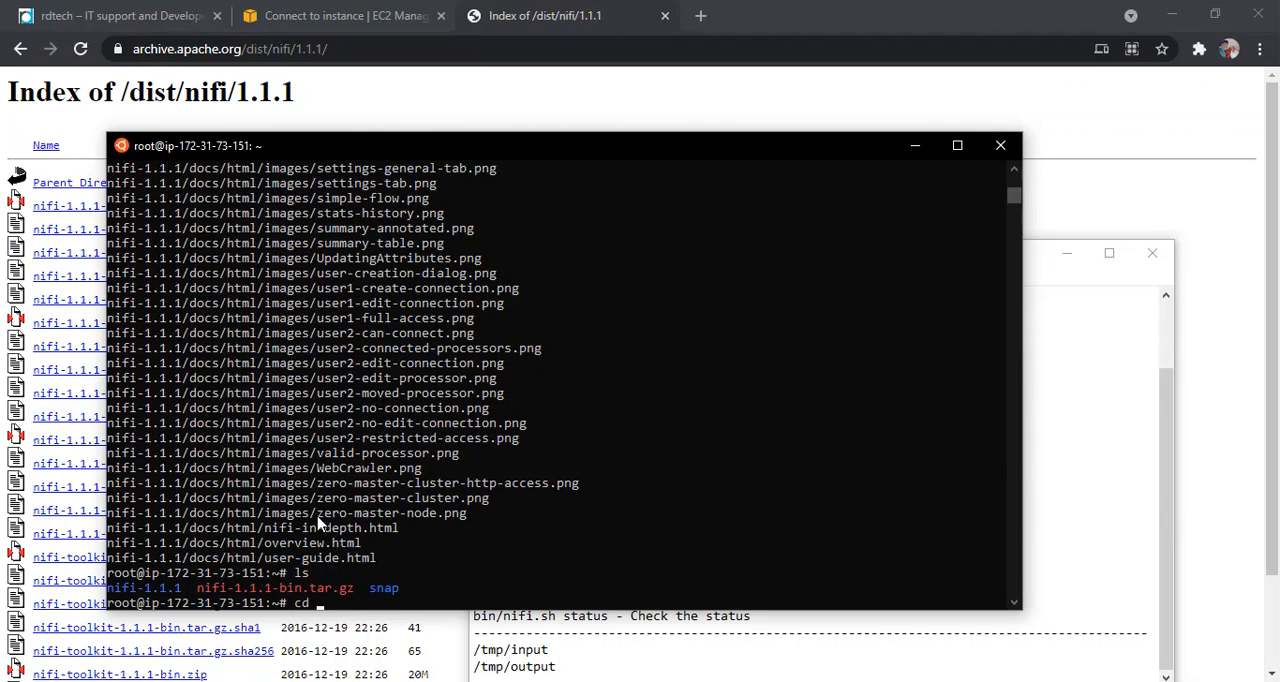
{"action": "double_click", "coordinate": [142, 588]}
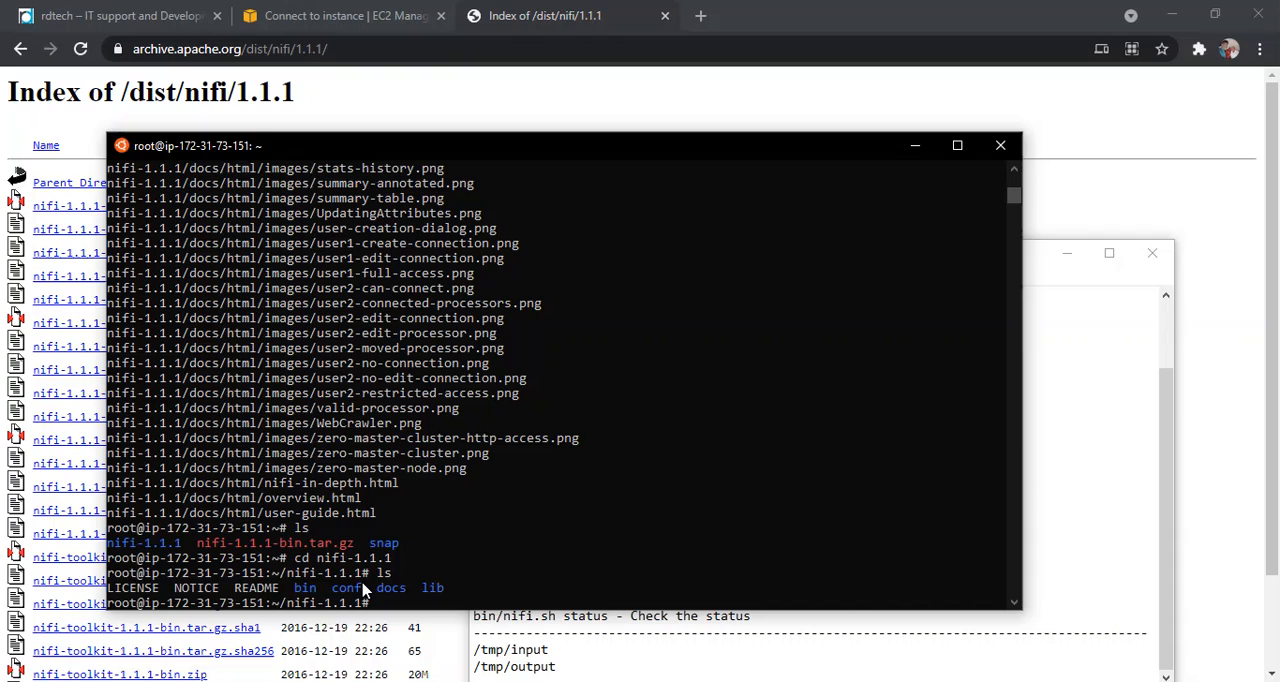
{"action": "type", "text": "cd"}
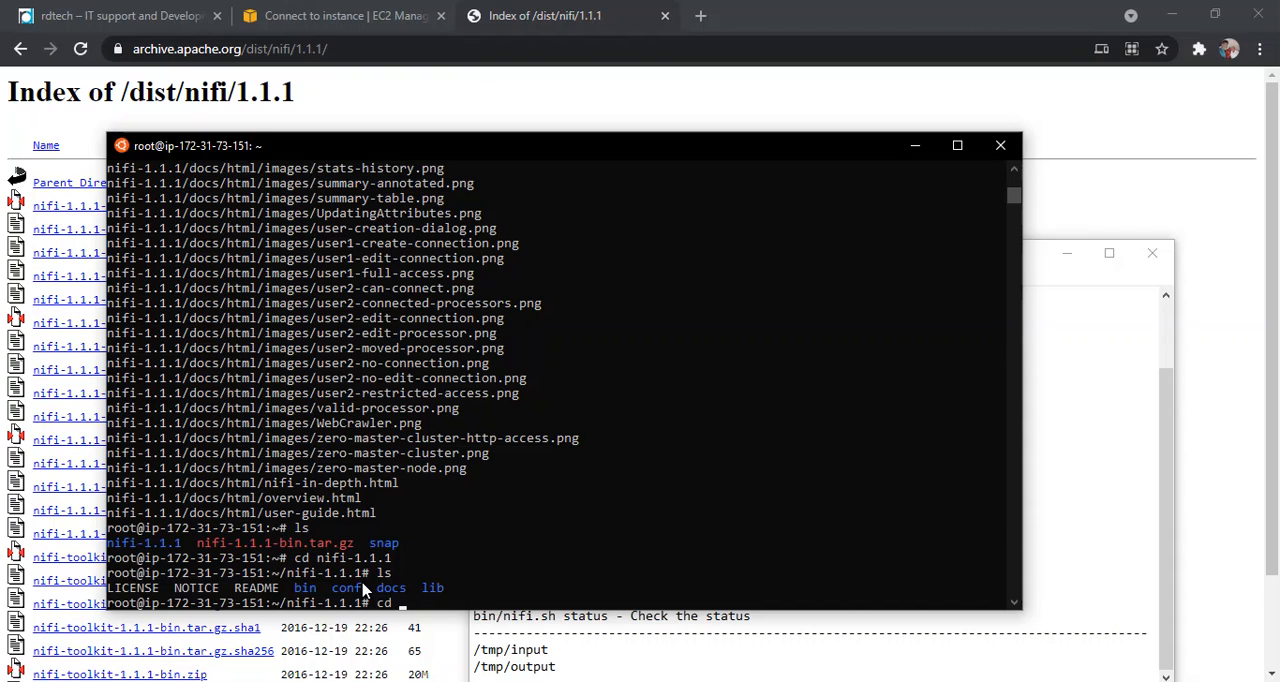
{"action": "mouse_move", "coordinate": [350, 588]}
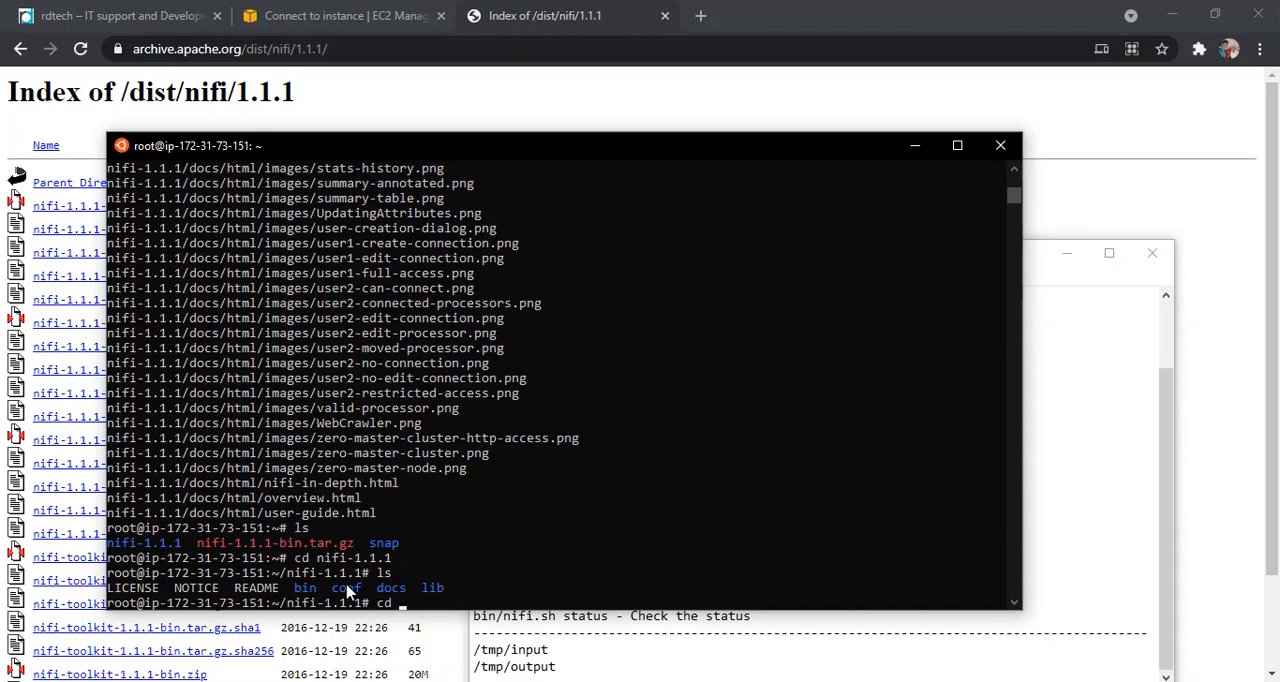
{"action": "key", "text": "Return"}
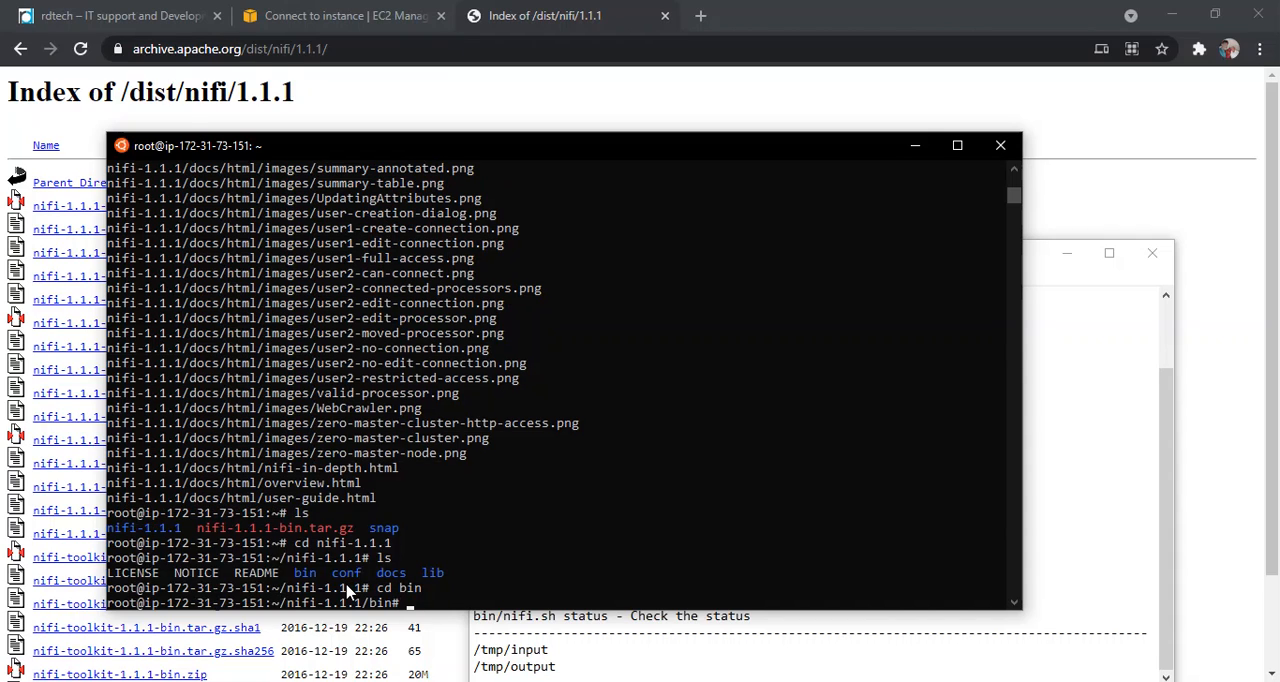
List the bin scripts and run ./nifi.sh status, reporting NiFi is not running.
{"action": "key", "text": "Return"}
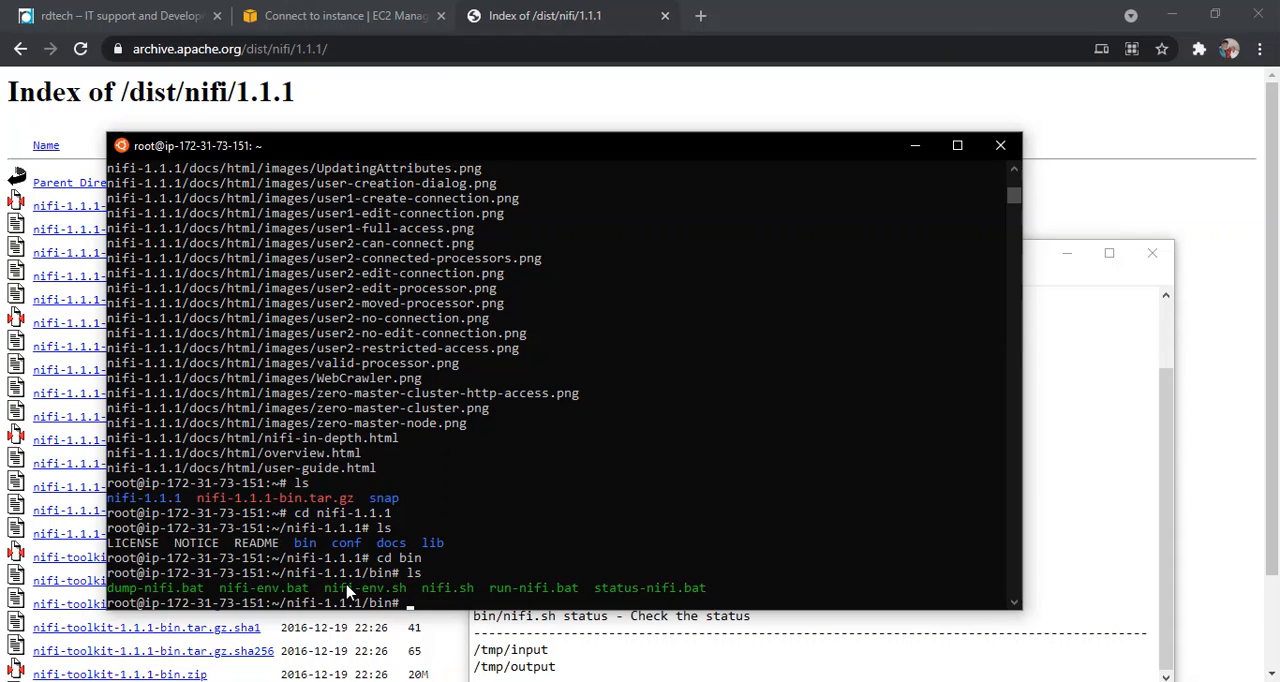
{"action": "type", "text": "./nifi.sh"}
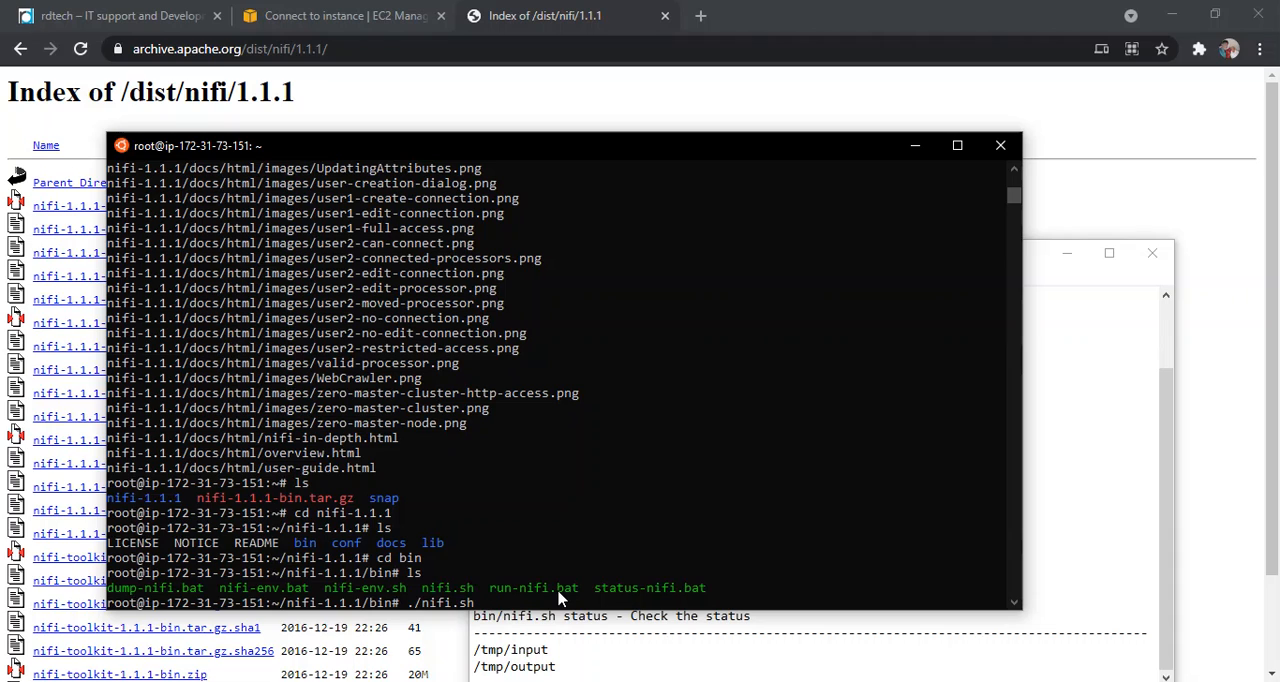
{"action": "type", "text": "status"}
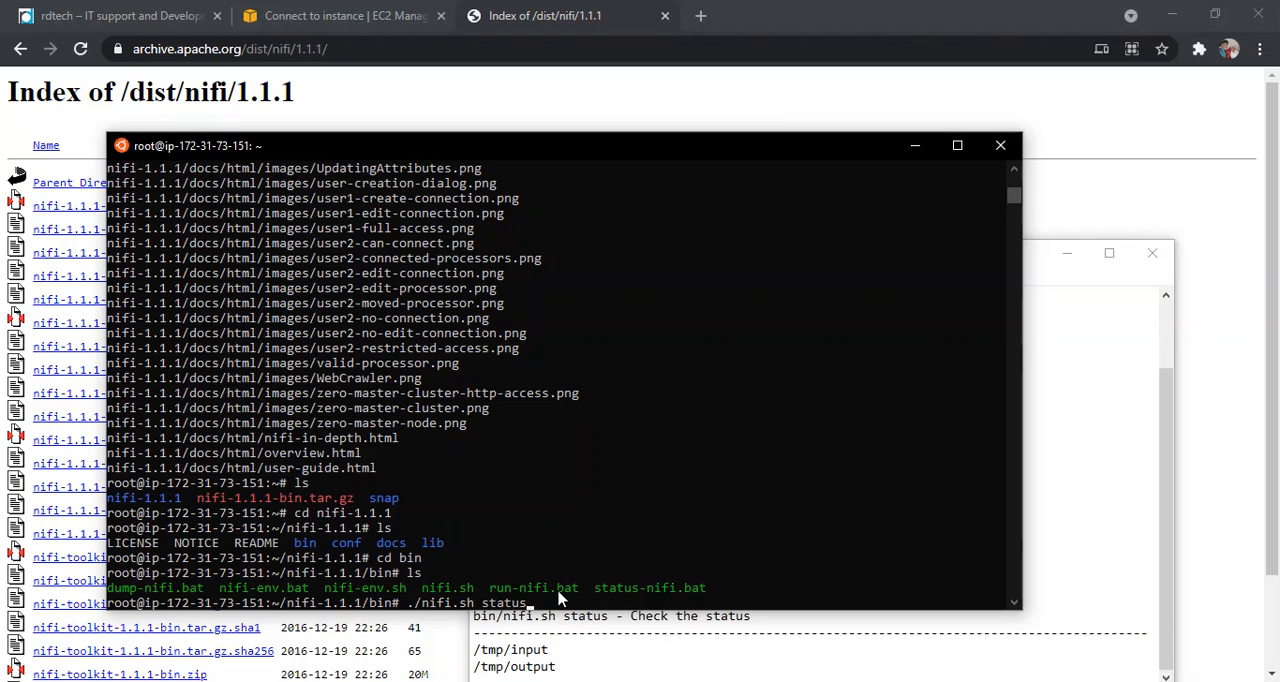
{"action": "key", "text": "Return"}
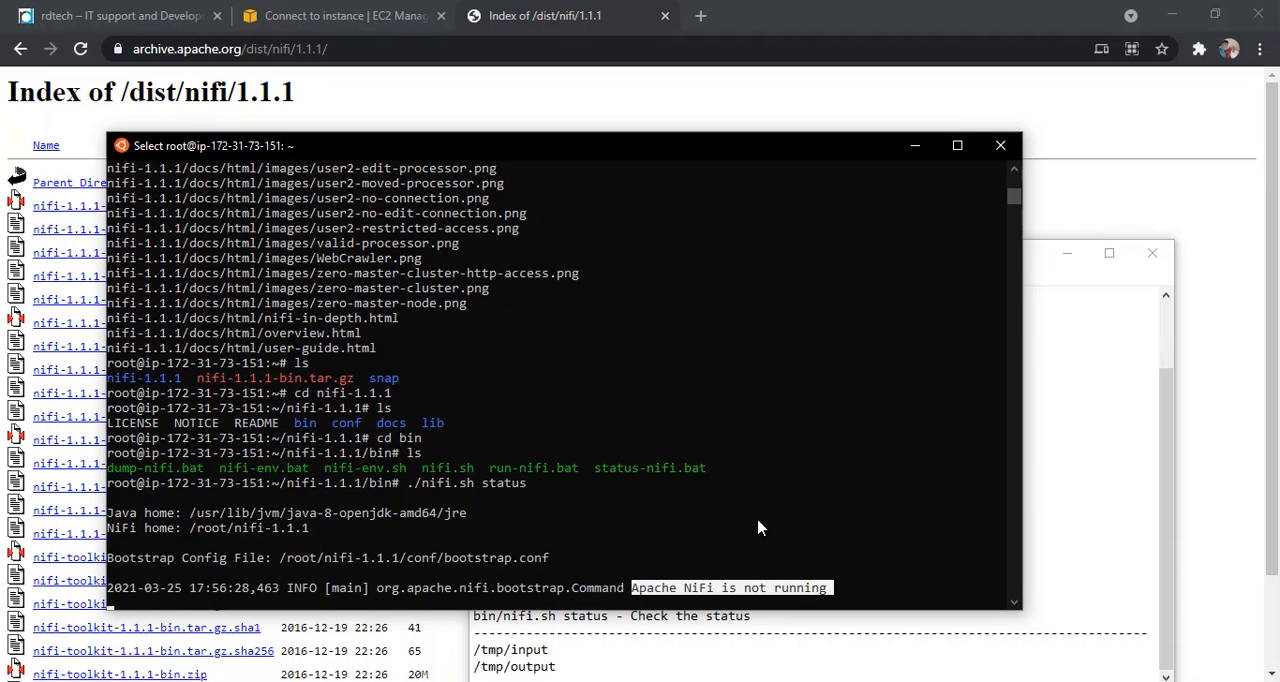
{"action": "mouse_move", "coordinate": [768, 480]}
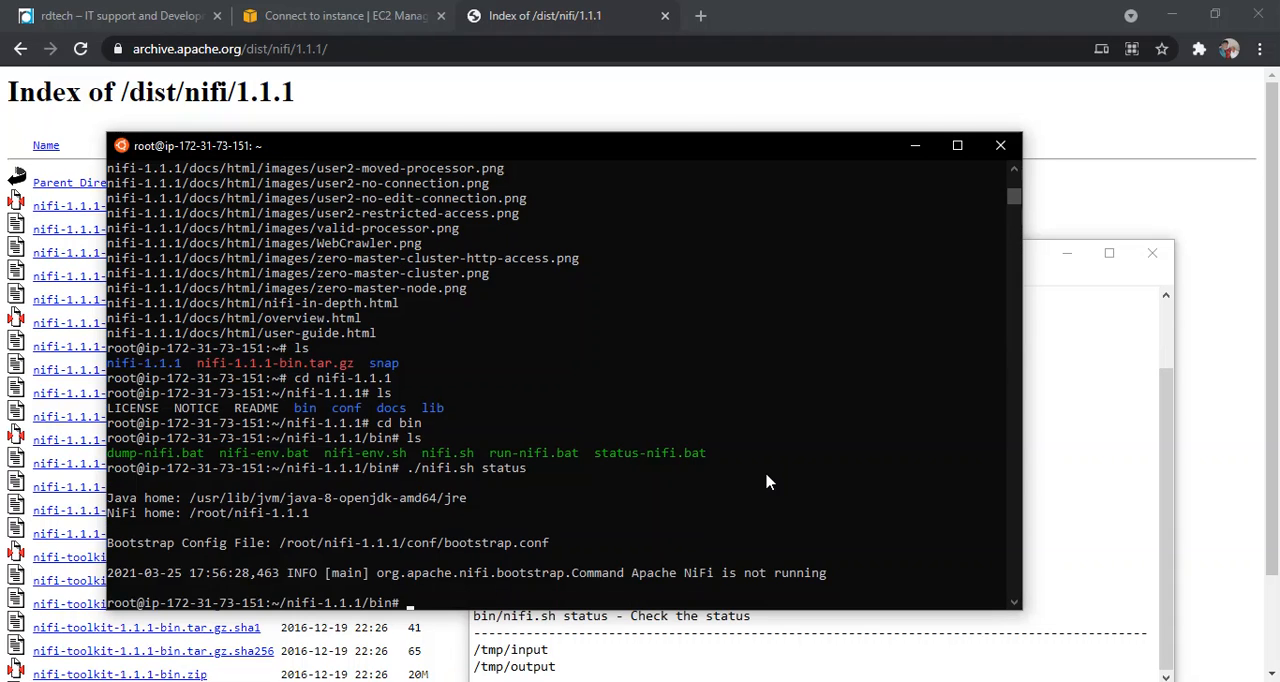
Run ./nifi.sh start to launch NiFi, then ./nifi.sh status to recheck it.
{"action": "type", "text": "./nifi.sh status"}
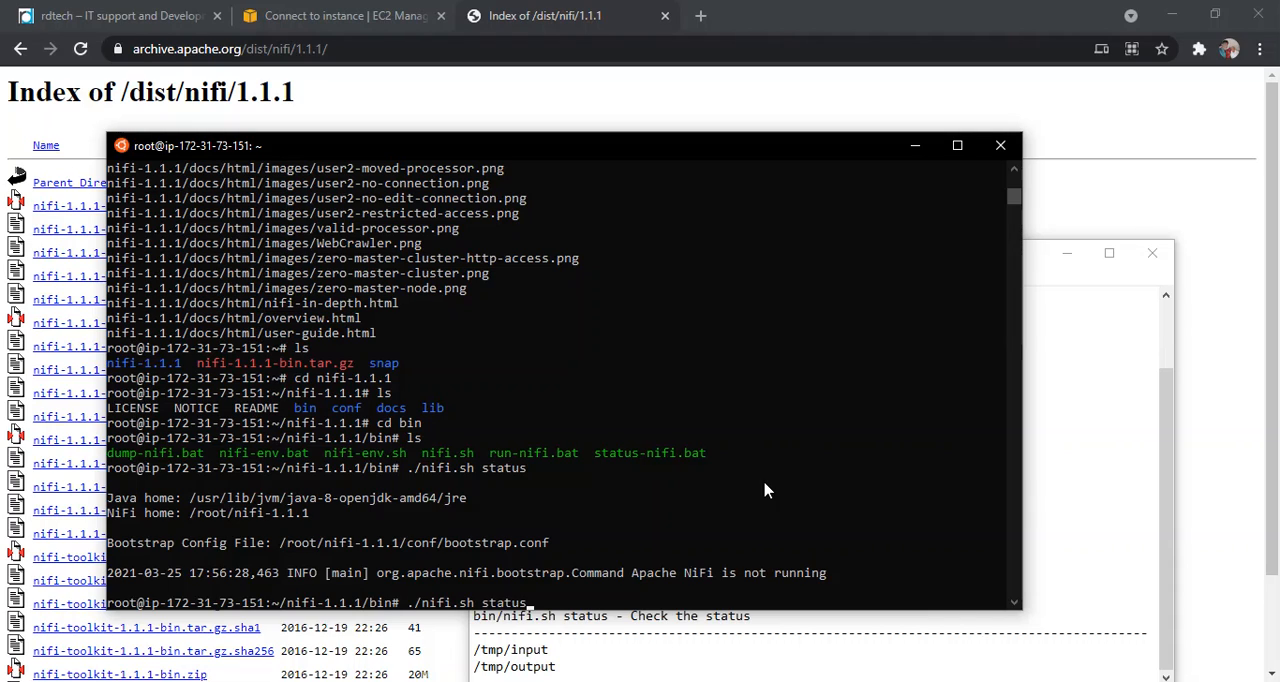
{"action": "key", "text": "Backspace"}
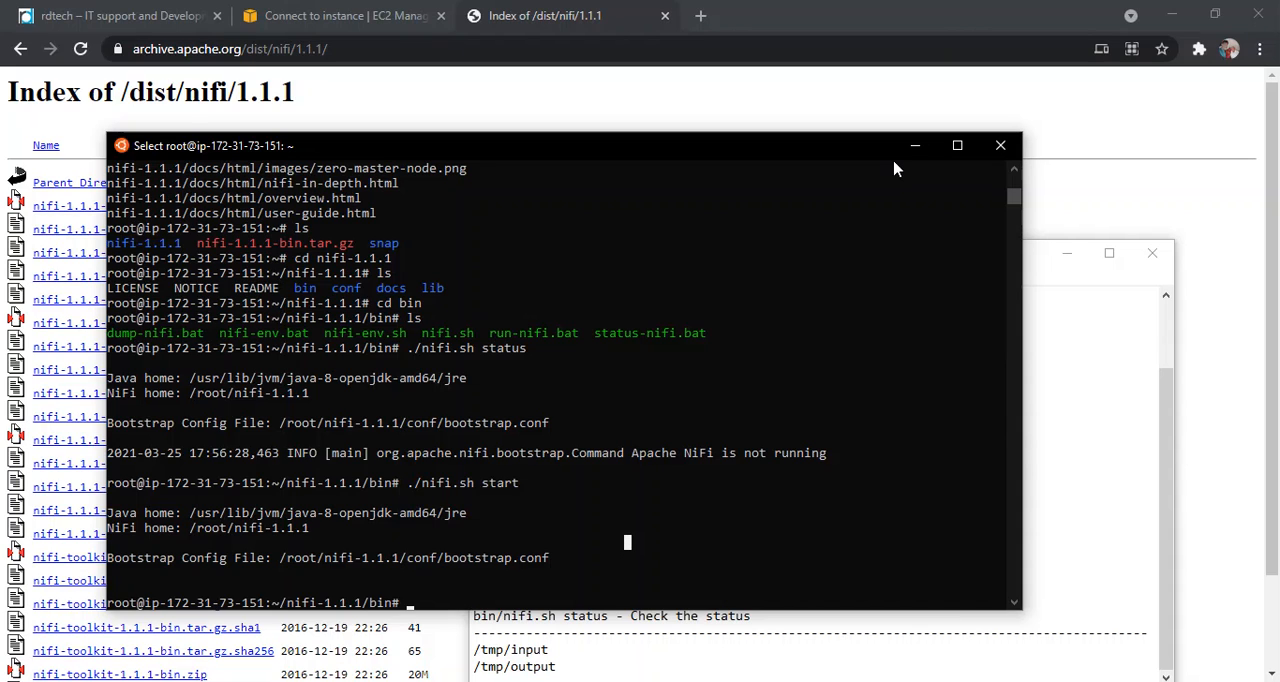
{"action": "mouse_move", "coordinate": [912, 144]}
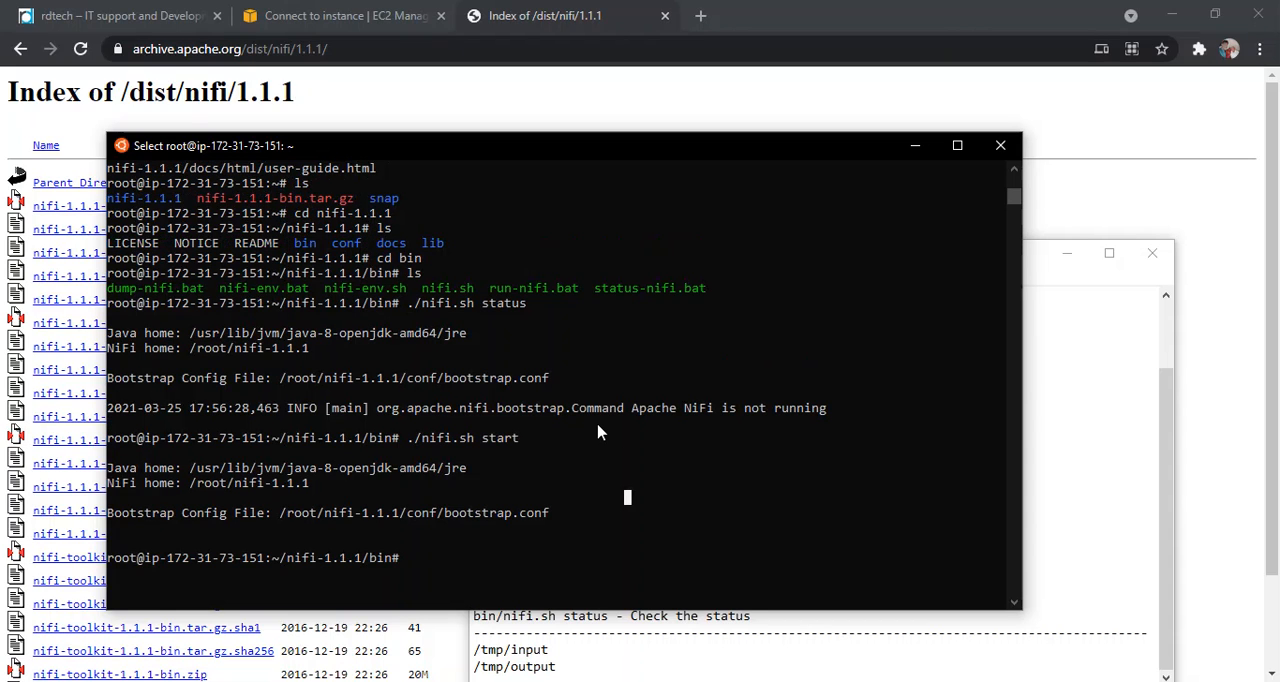
{"action": "mouse_move", "coordinate": [610, 438]}
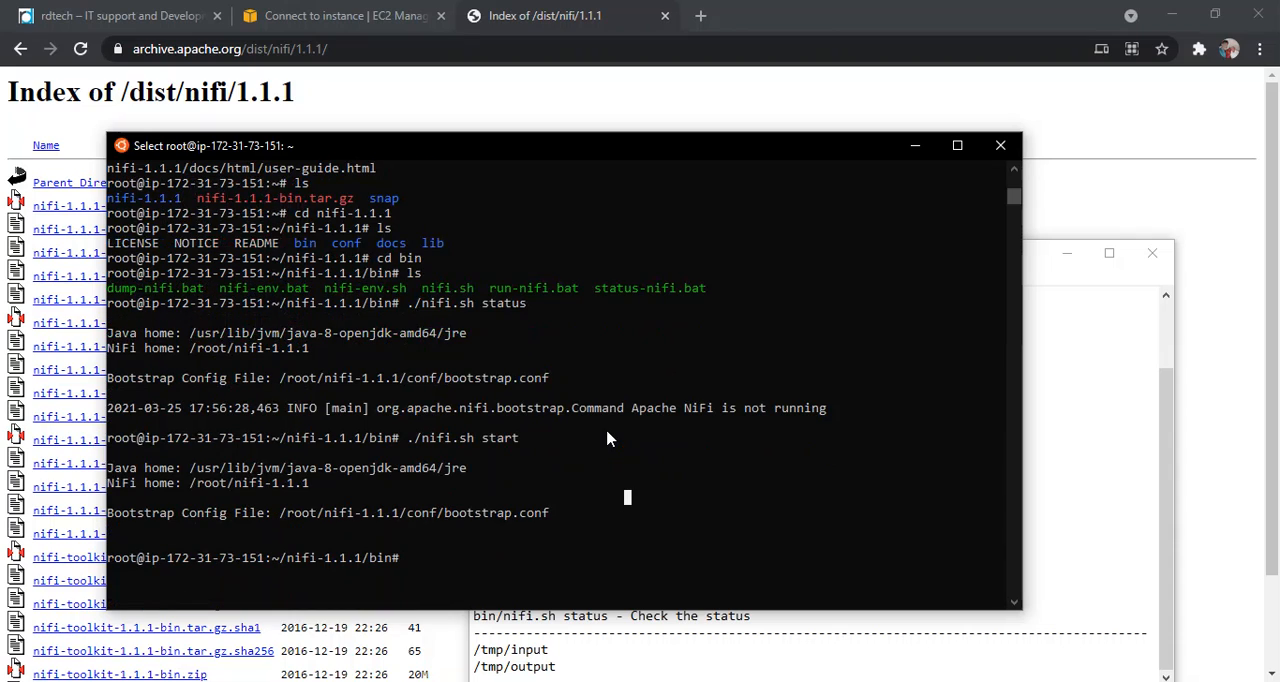
{"action": "type", "text": "./nifi.sh status"}
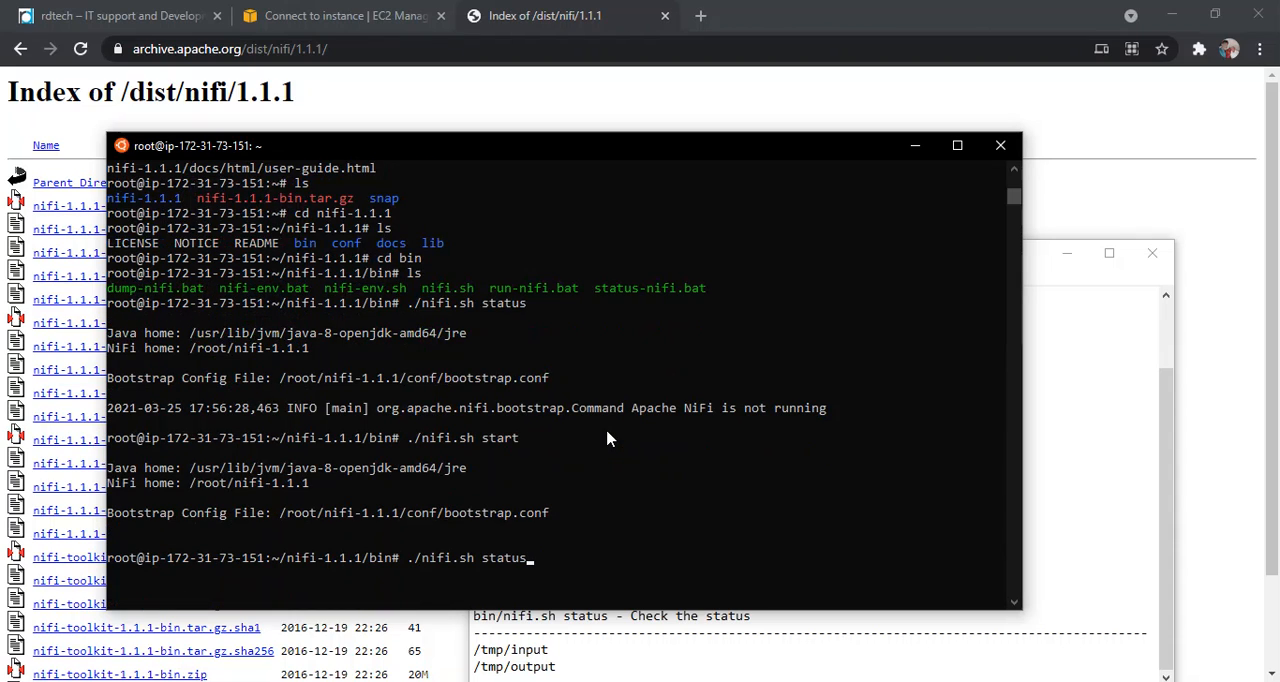
{"action": "key", "text": "Return"}
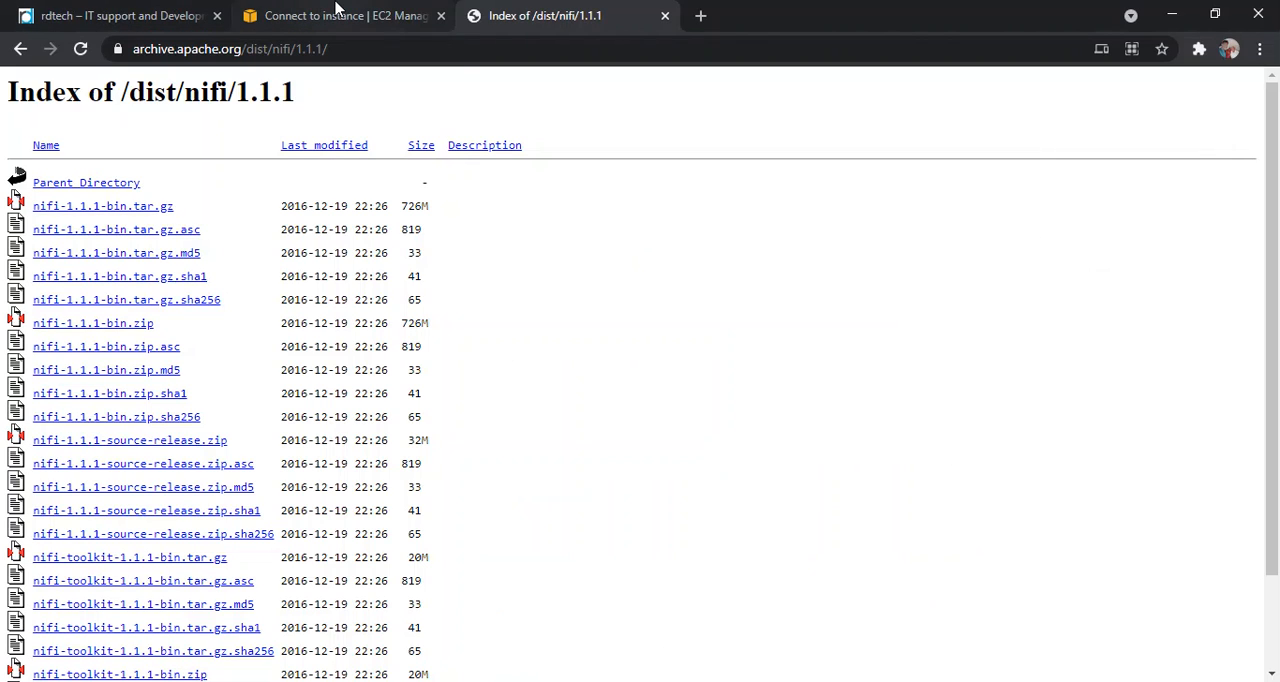
Copy the nifi instance's Public IPv4 DNS from the EC2 instance details.
{"action": "left_click", "coordinate": [340, 16]}
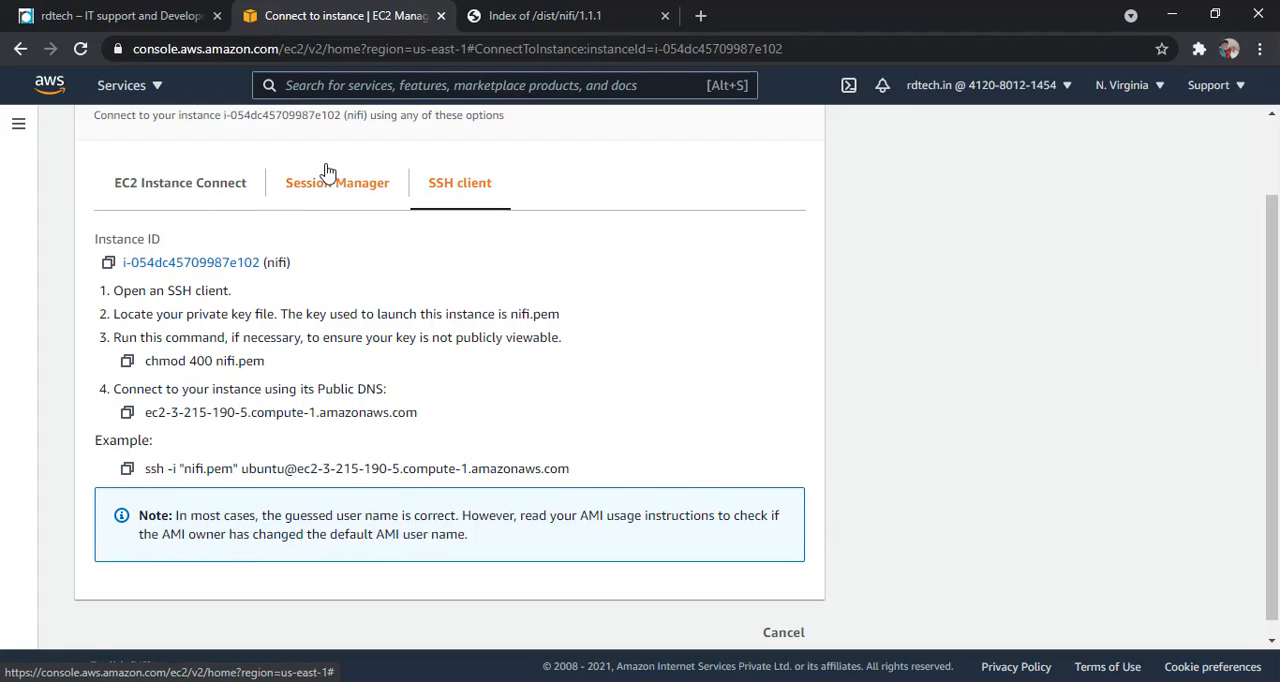
{"action": "scroll", "scroll_direction": "up", "scroll_amount": 3}
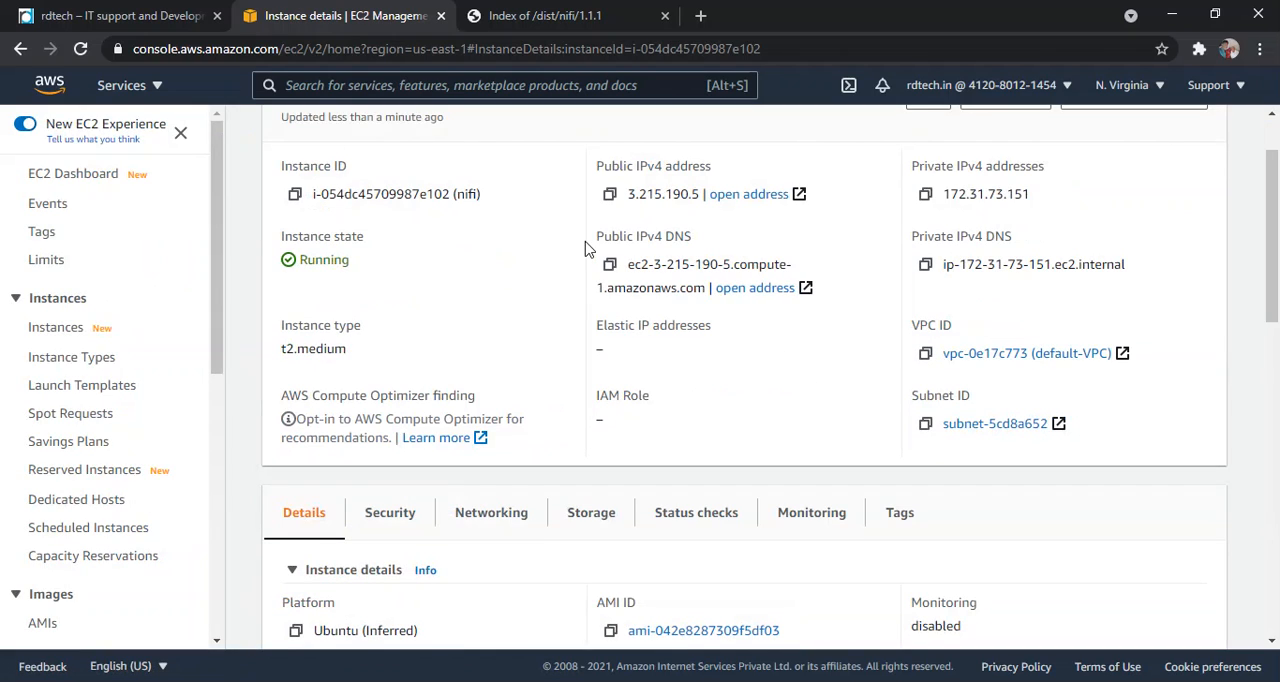
{"action": "left_click", "coordinate": [610, 264]}
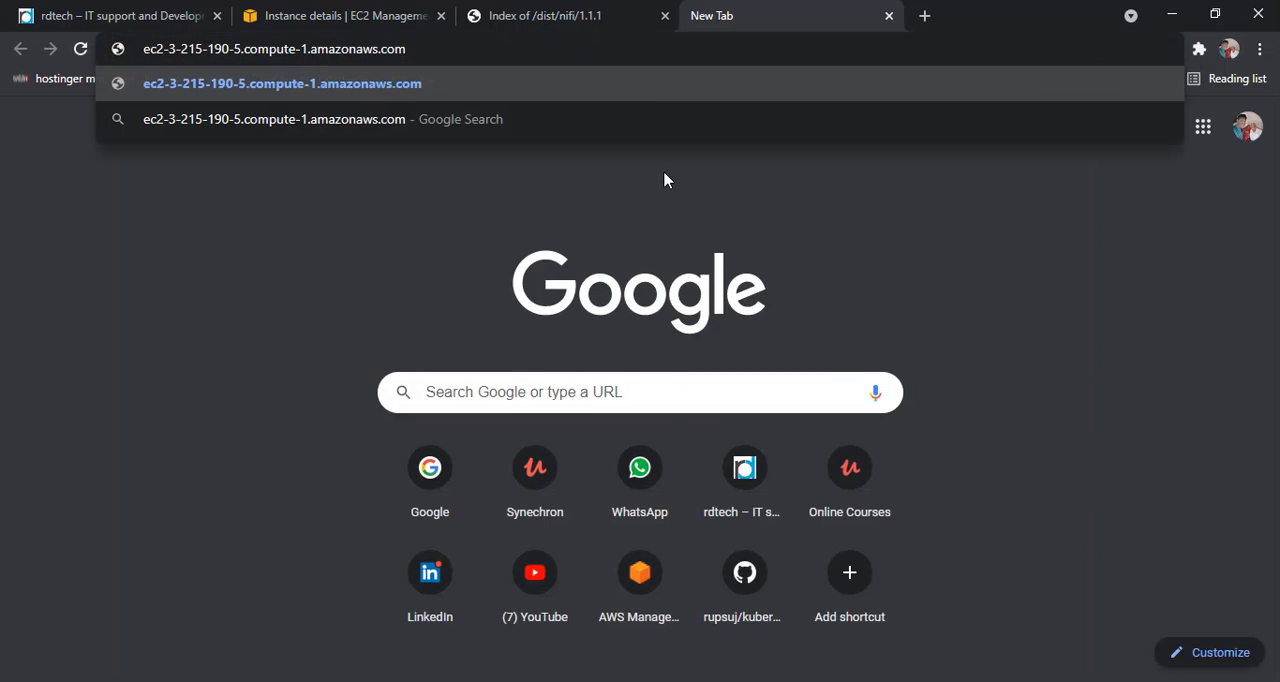
Append :8080/nifi to the public DNS address and load it, retrying when it stalls.
{"action": "type", "text": ":"}
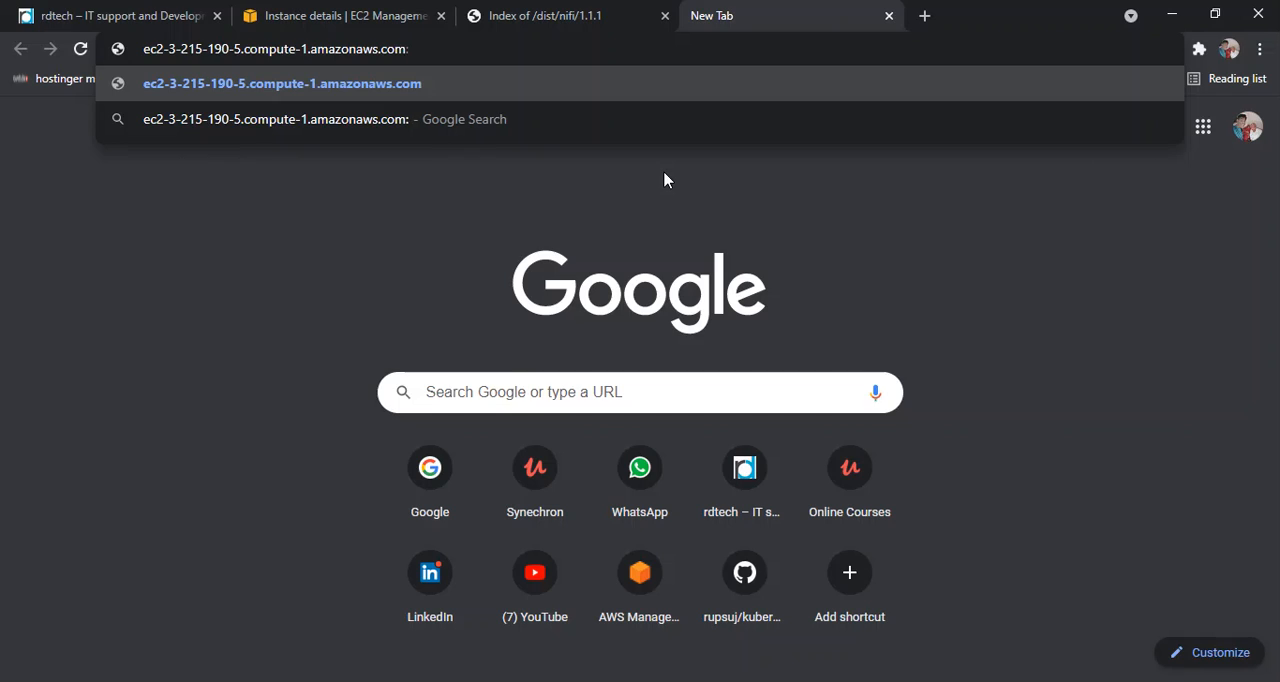
{"action": "type", "text": ":8080"}
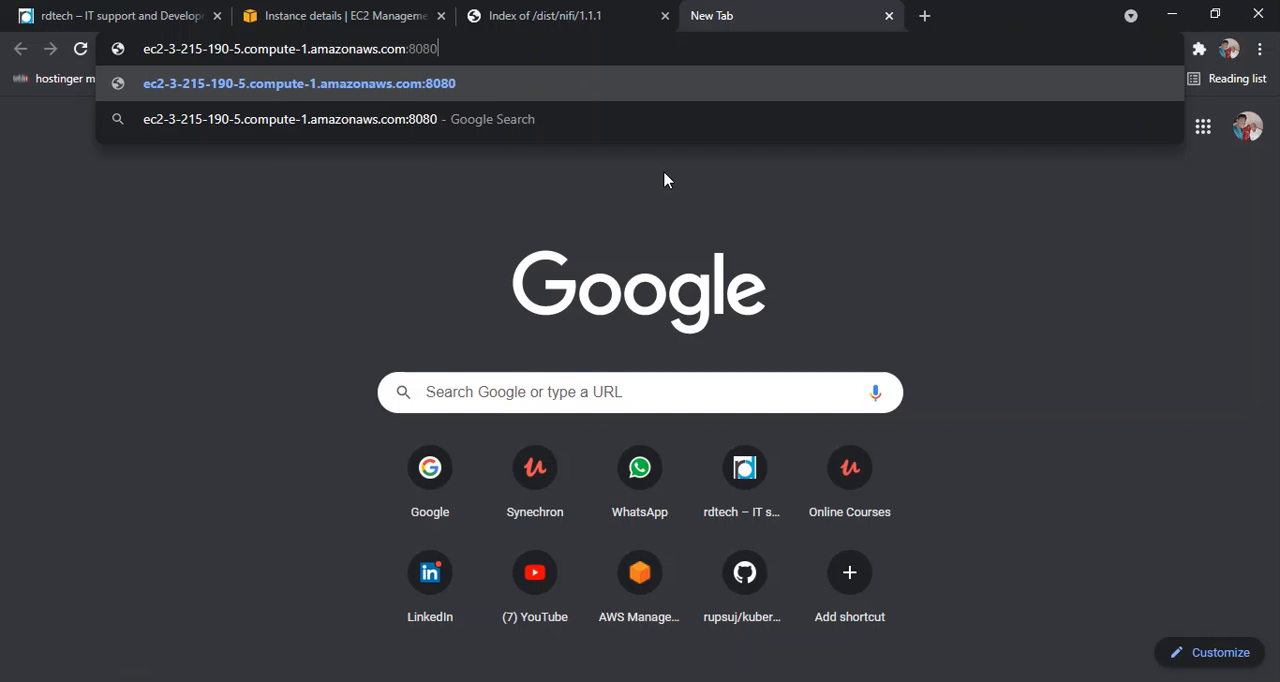
{"action": "type", "text": "/nifi"}
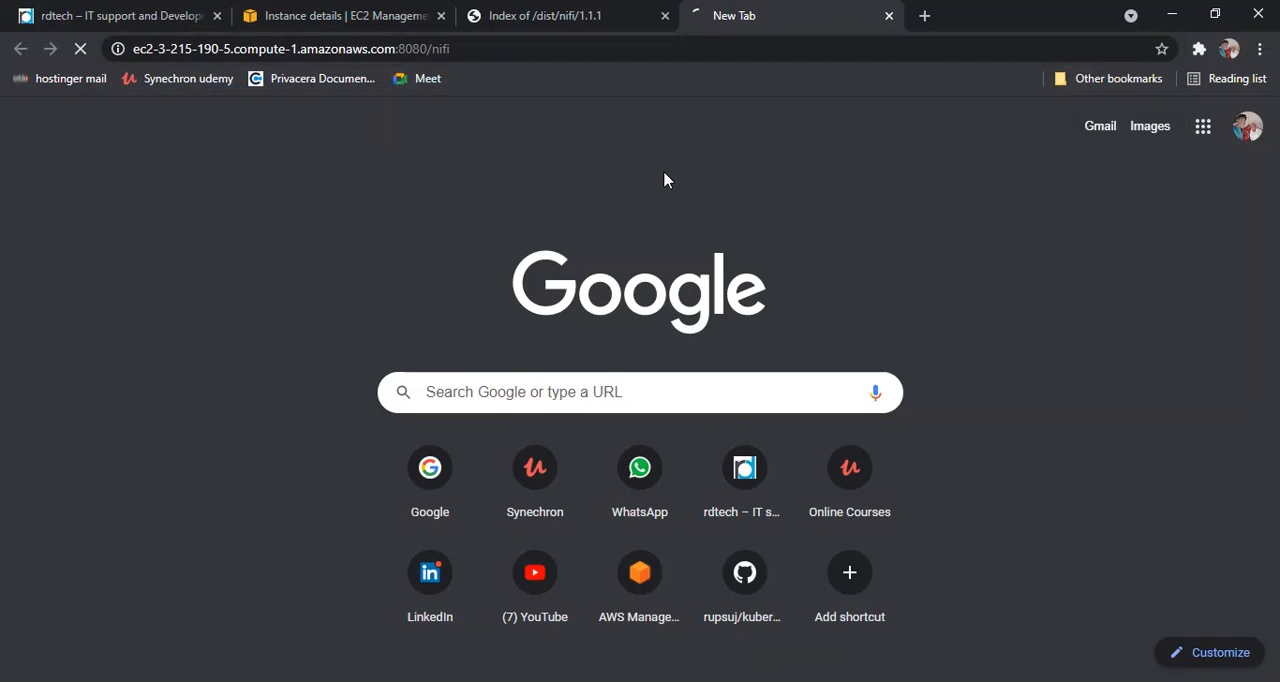
{"action": "left_click", "coordinate": [544, 16]}
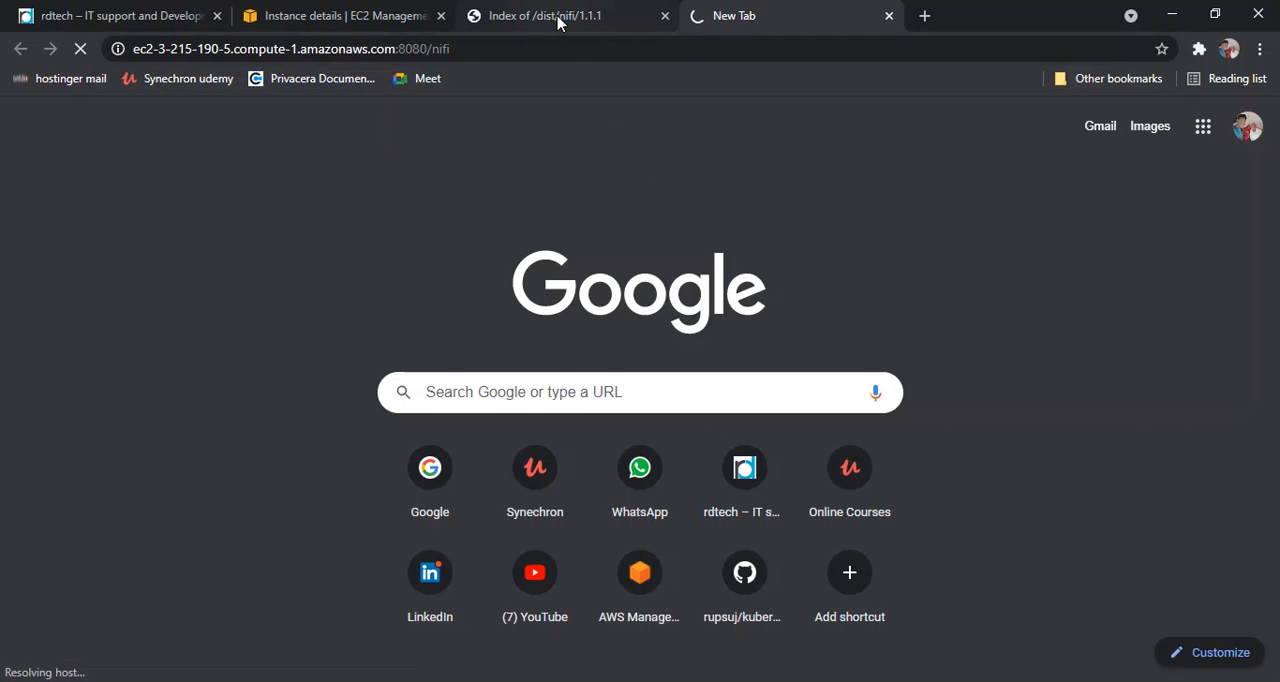
{"action": "mouse_move", "coordinate": [560, 16]}
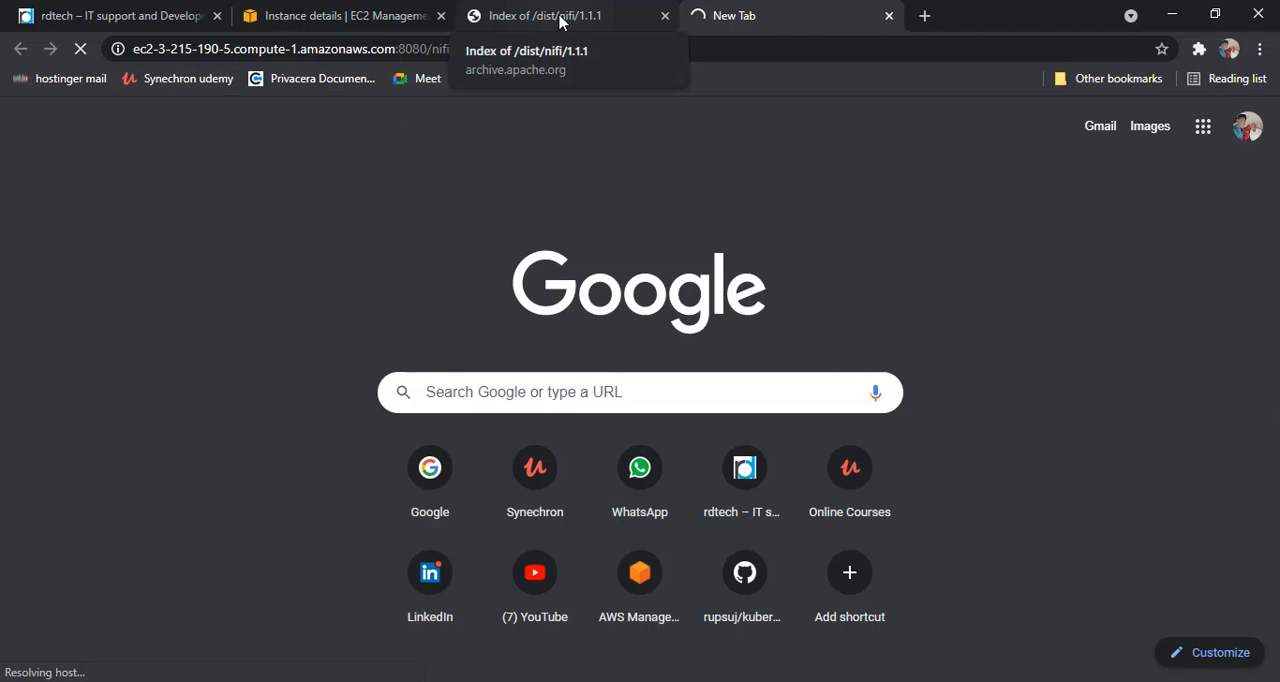
{"action": "left_click", "coordinate": [780, 16]}
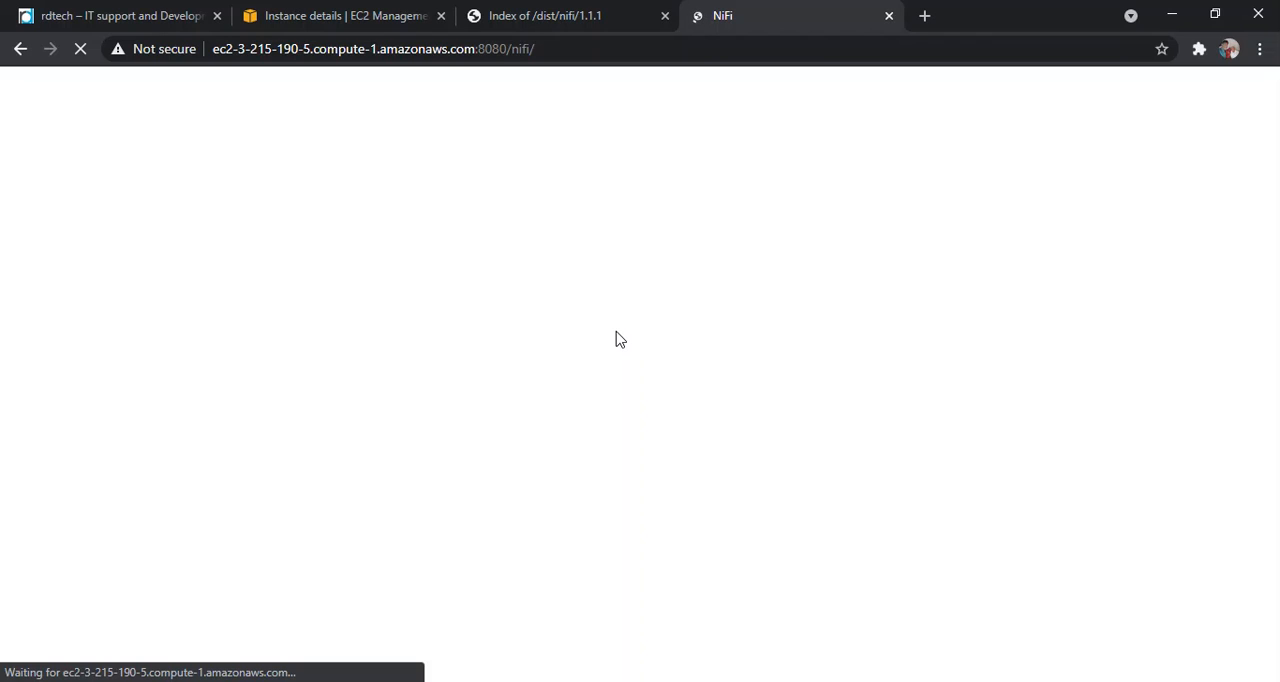
Enter ec2-3-215-190-5.compute-1.amazonaws.com:8080/nifi/ in a fresh tab to load the NiFi UI.
{"action": "left_click", "coordinate": [924, 16]}
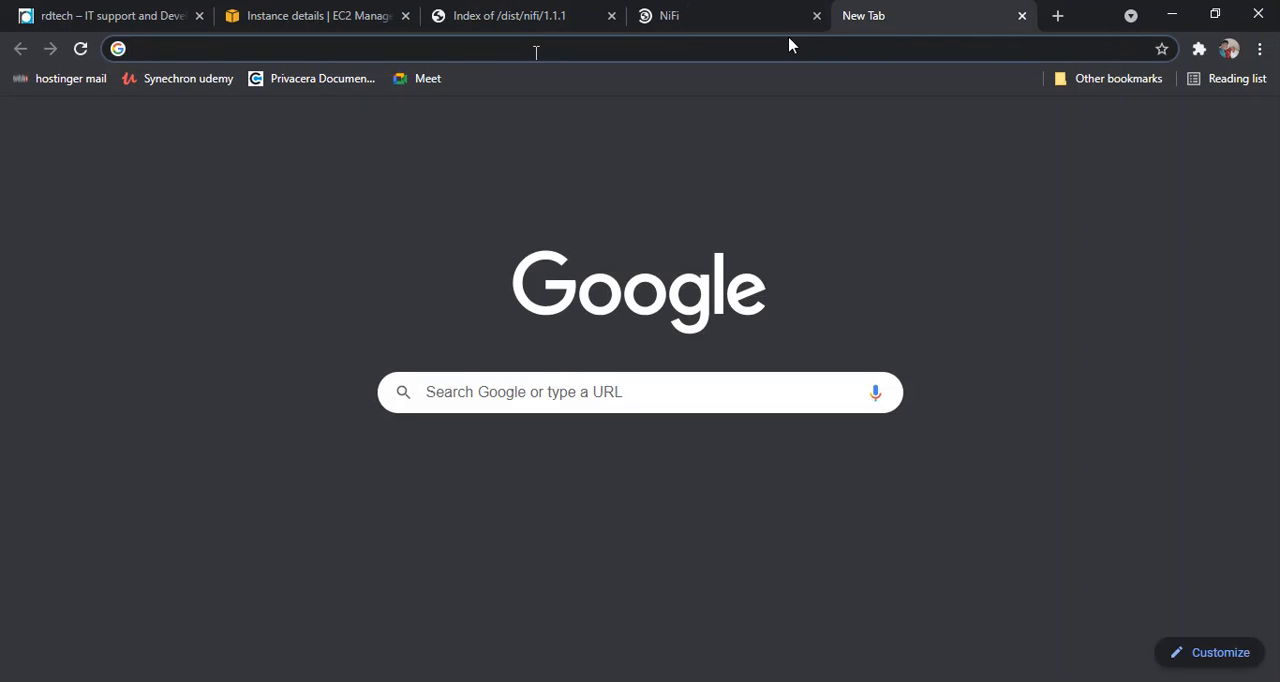
{"action": "type", "text": "ec2-3-215-190-5.compute-1.amazonaws.com:8080/nifi/"}
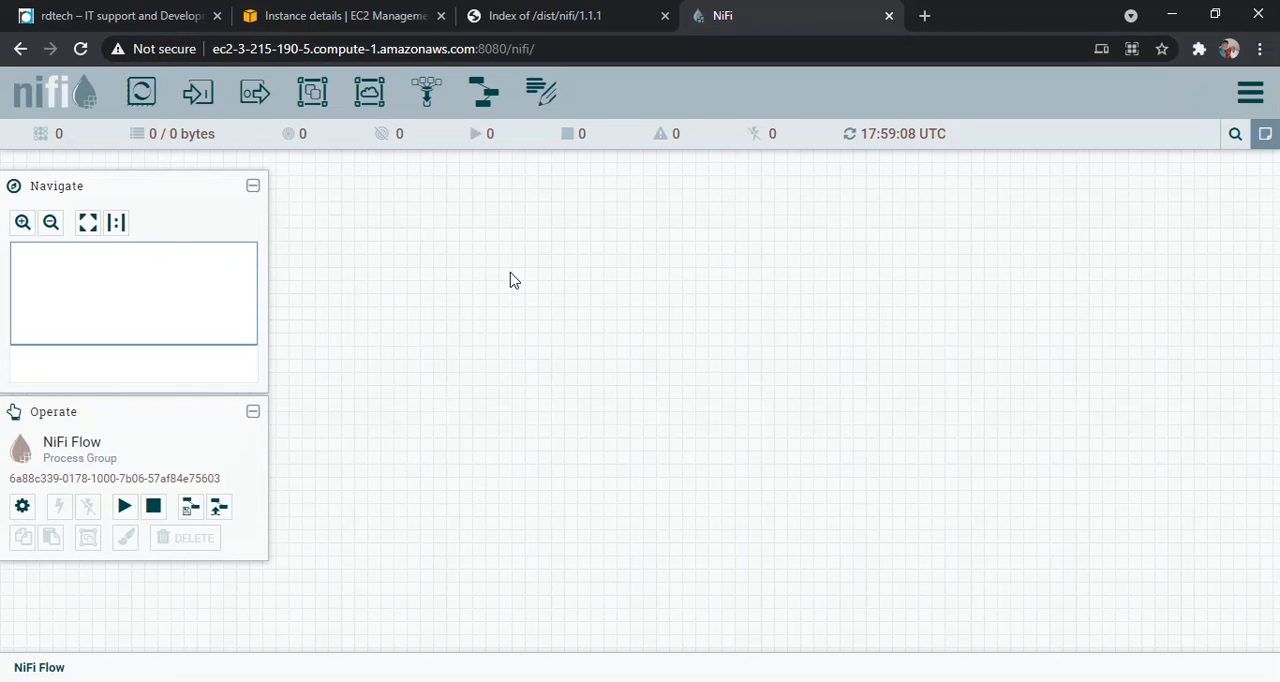
{"action": "mouse_move", "coordinate": [528, 206]}
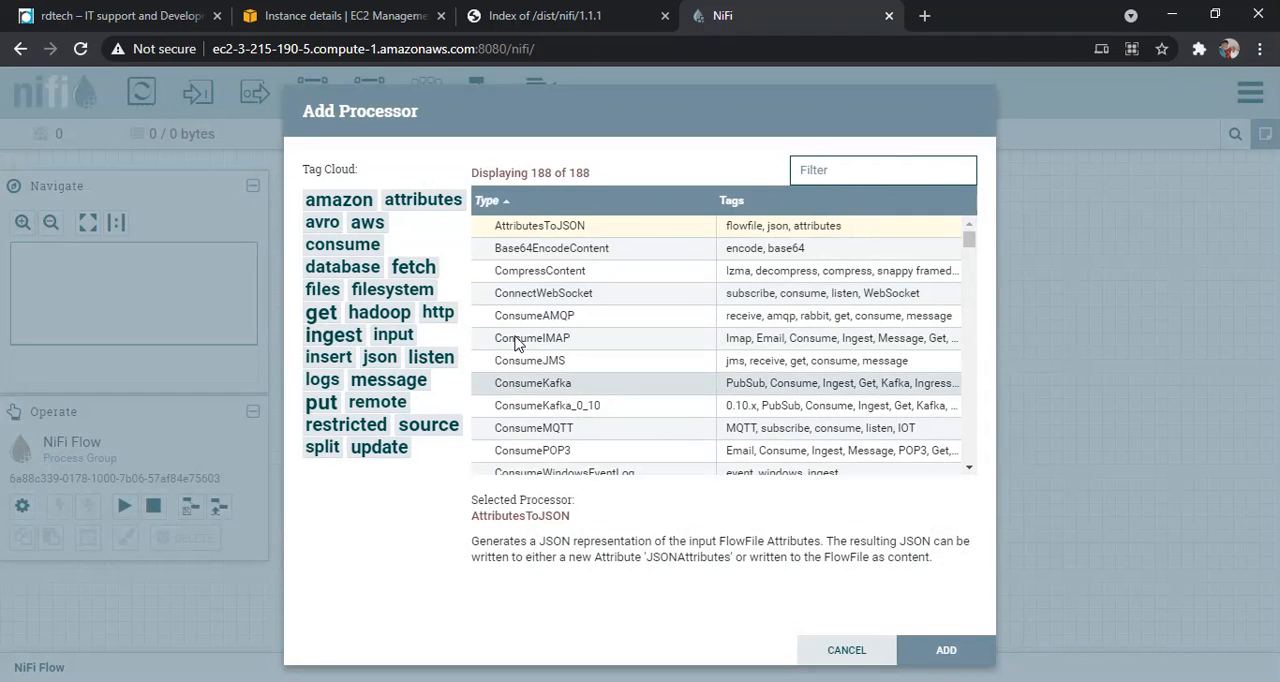
Filter the processor list for GetFile and add it to the NiFi canvas.
{"action": "type", "text": "Ge"}
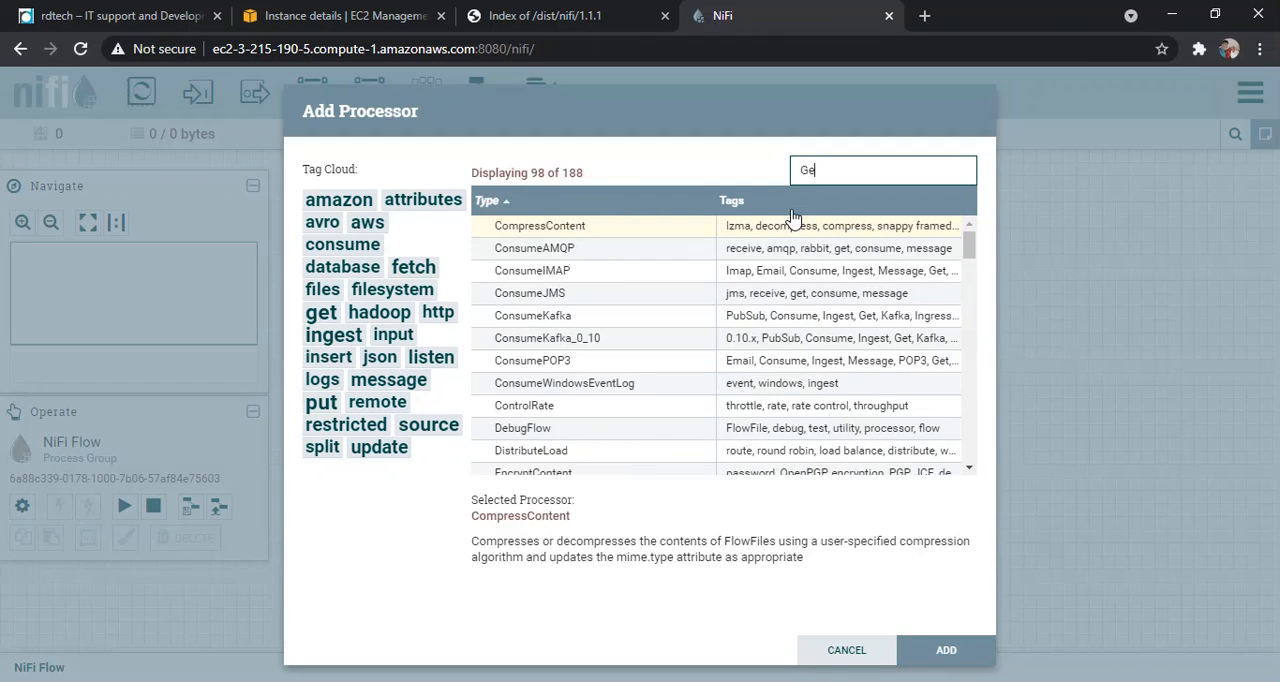
{"action": "type", "text": "tFile"}
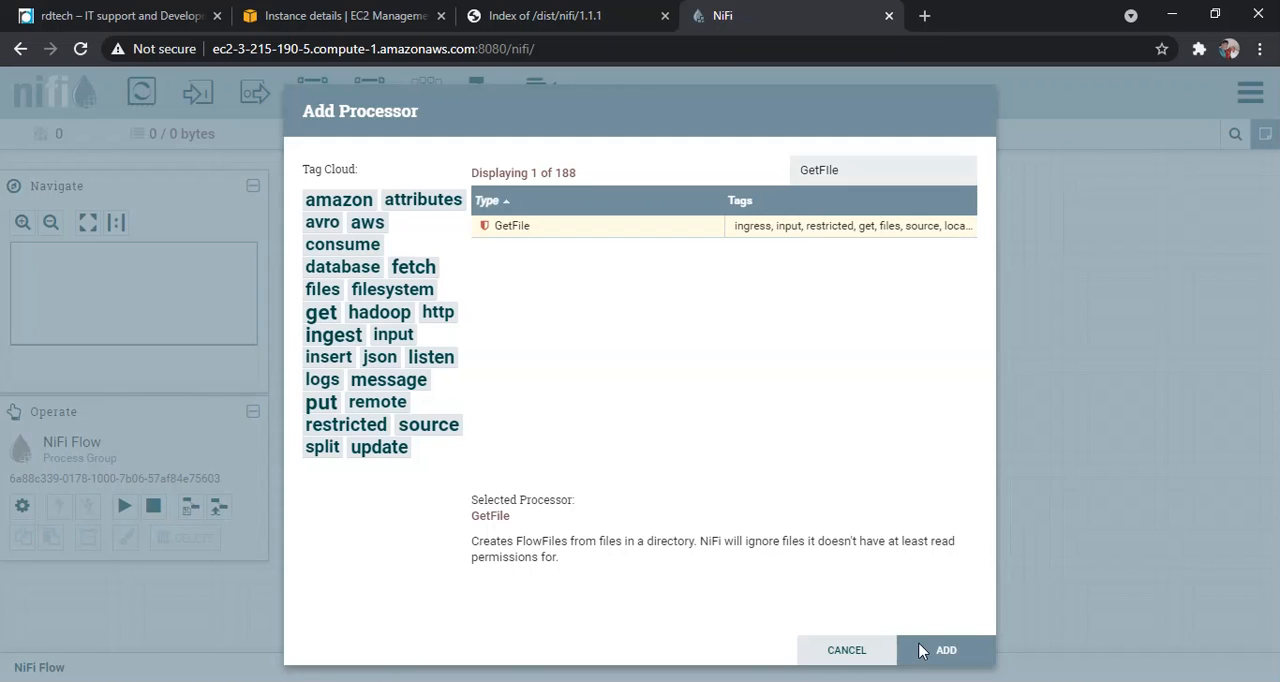
{"action": "left_click", "coordinate": [944, 650]}
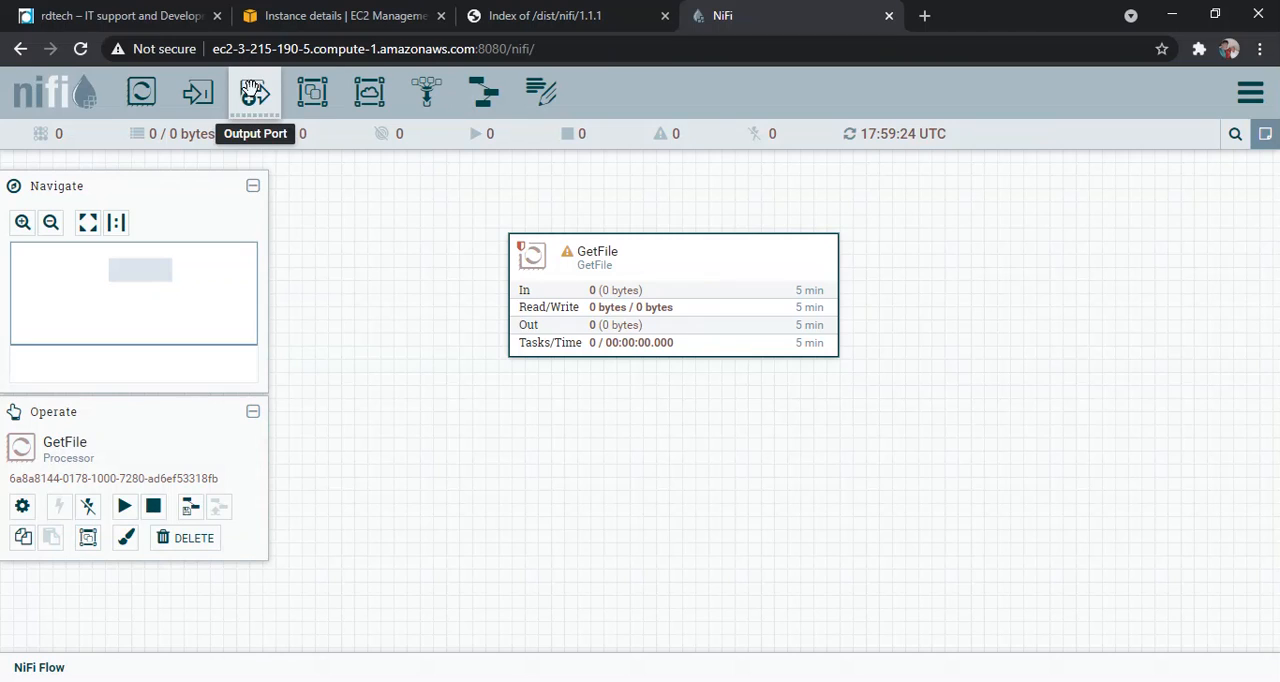
{"action": "mouse_move", "coordinate": [312, 92]}
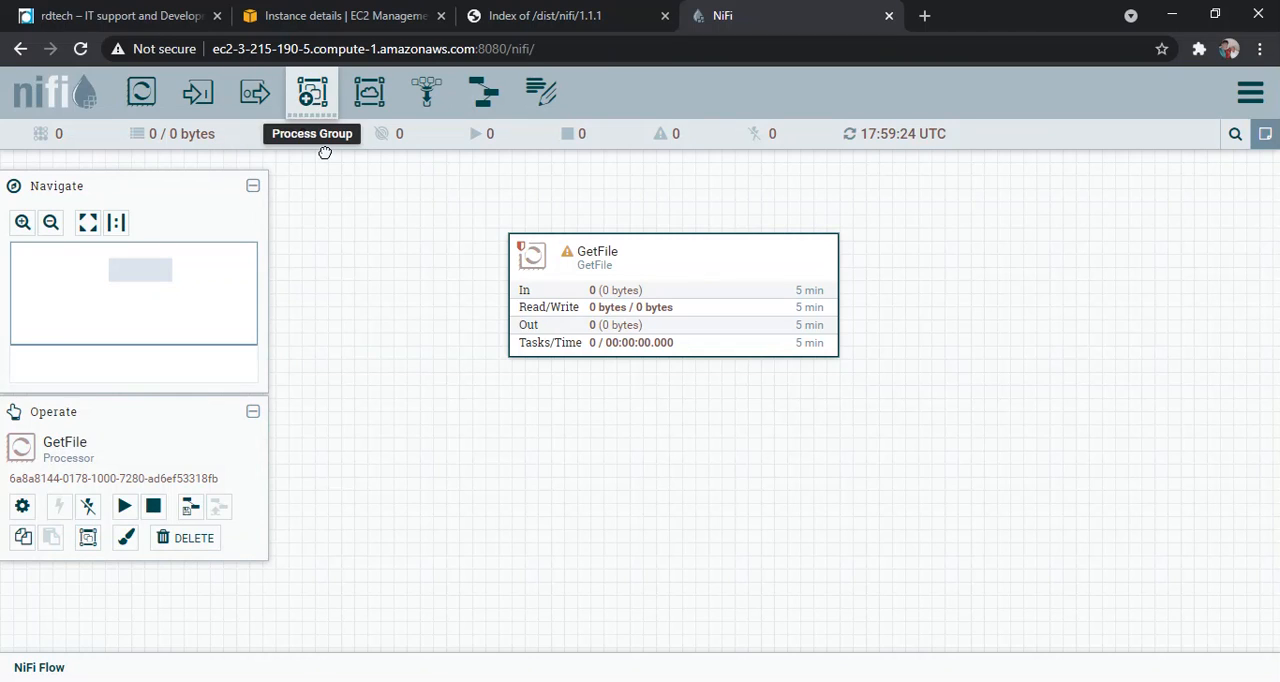
{"action": "mouse_move", "coordinate": [984, 364]}
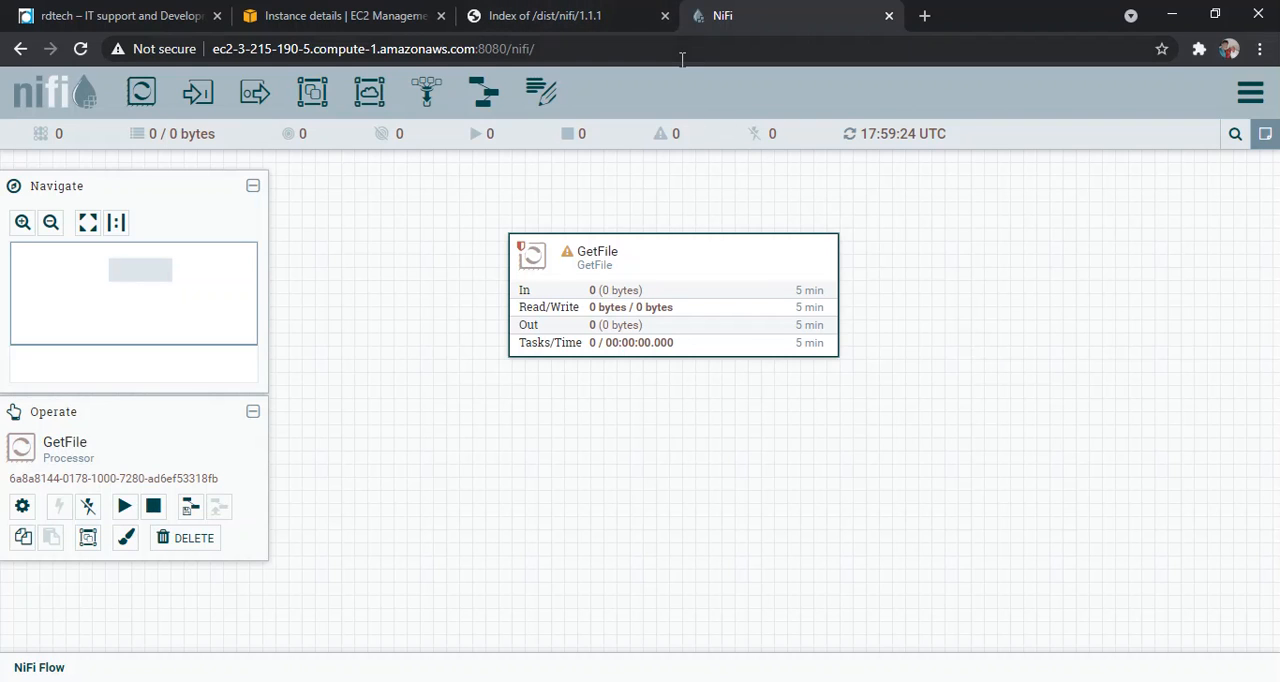
{"action": "left_click", "coordinate": [544, 16]}
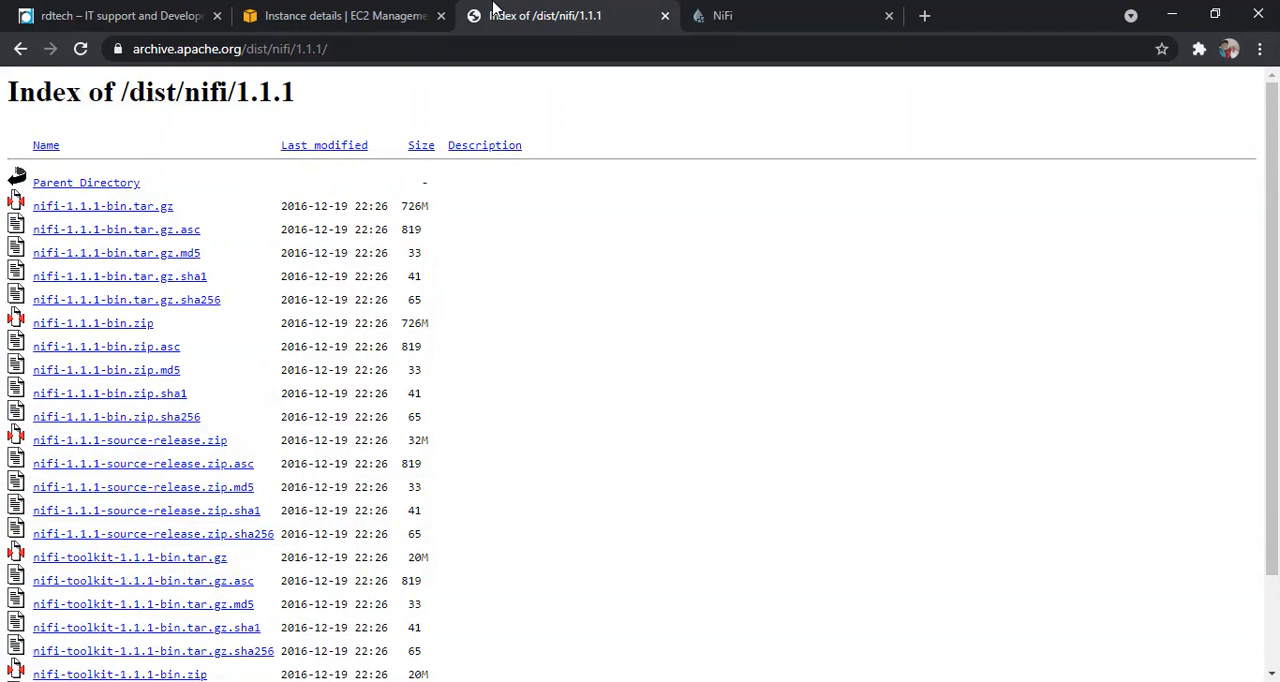
Review the running nifi instance's EC2 summary and return to the NiFi canvas.
{"action": "left_click", "coordinate": [344, 16]}
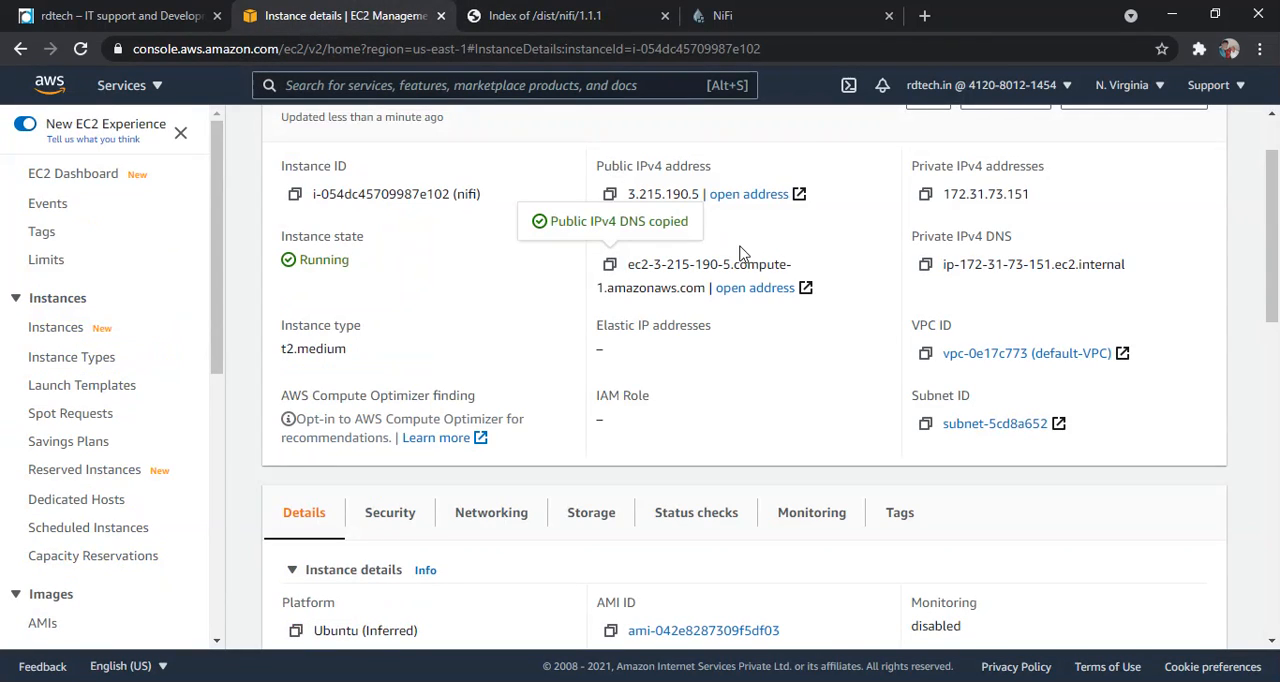
{"action": "scroll", "scroll_direction": "up", "scroll_amount": 3}
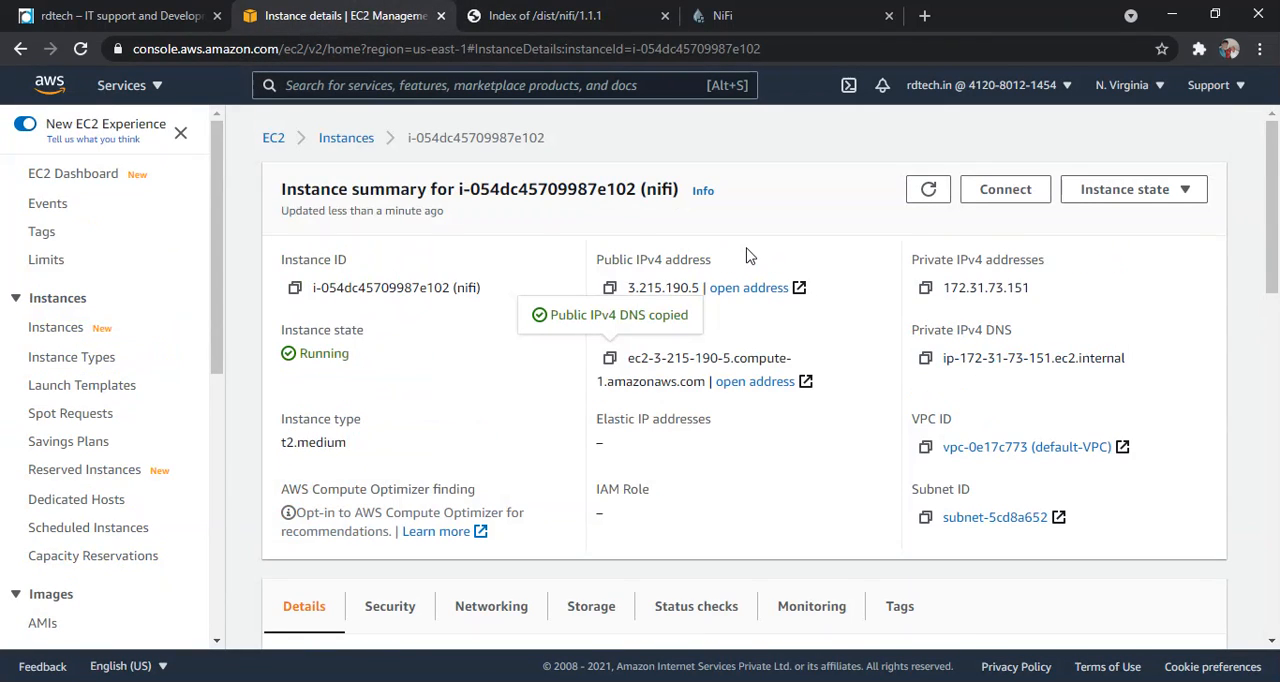
{"action": "scroll", "scroll_direction": "down", "scroll_amount": 3}
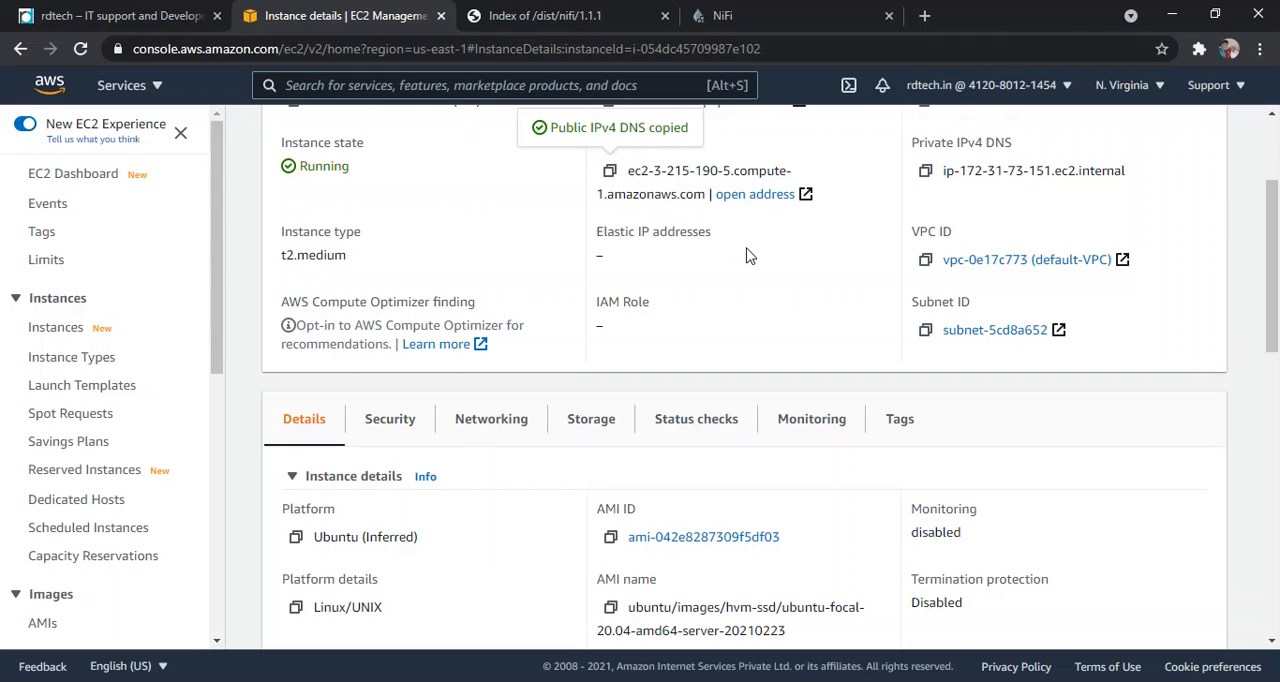
{"action": "mouse_move", "coordinate": [770, 18]}
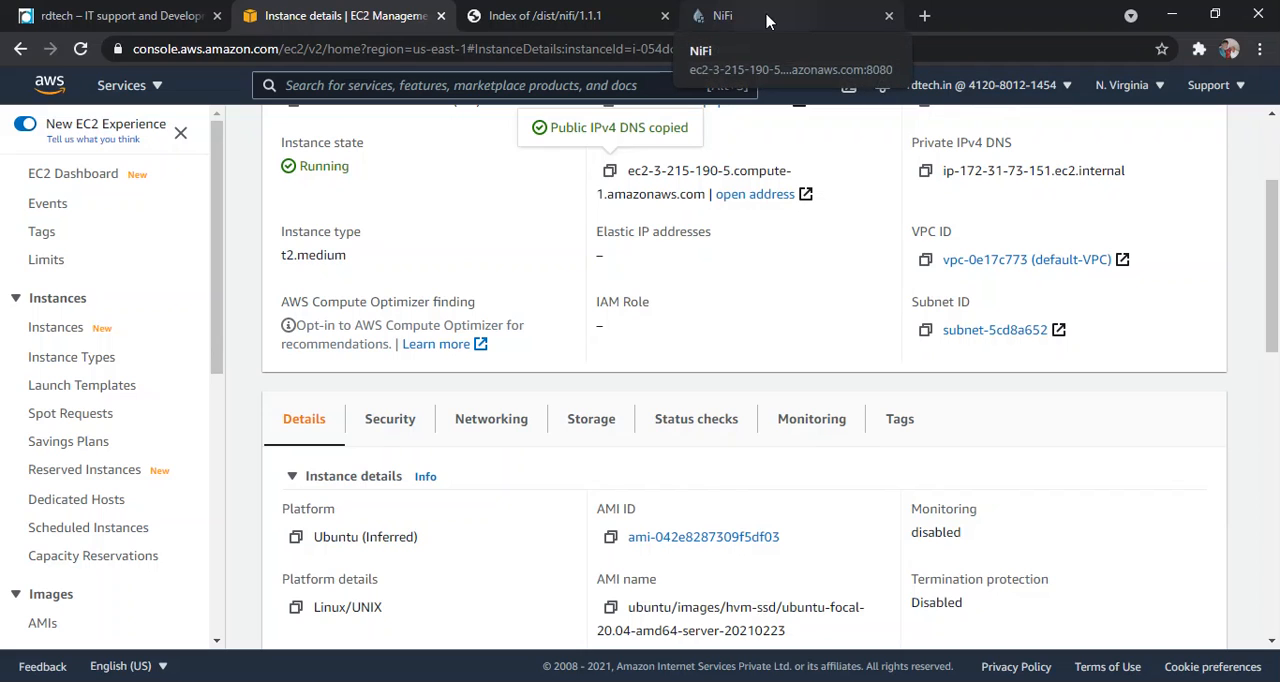
{"action": "left_click", "coordinate": [722, 16]}
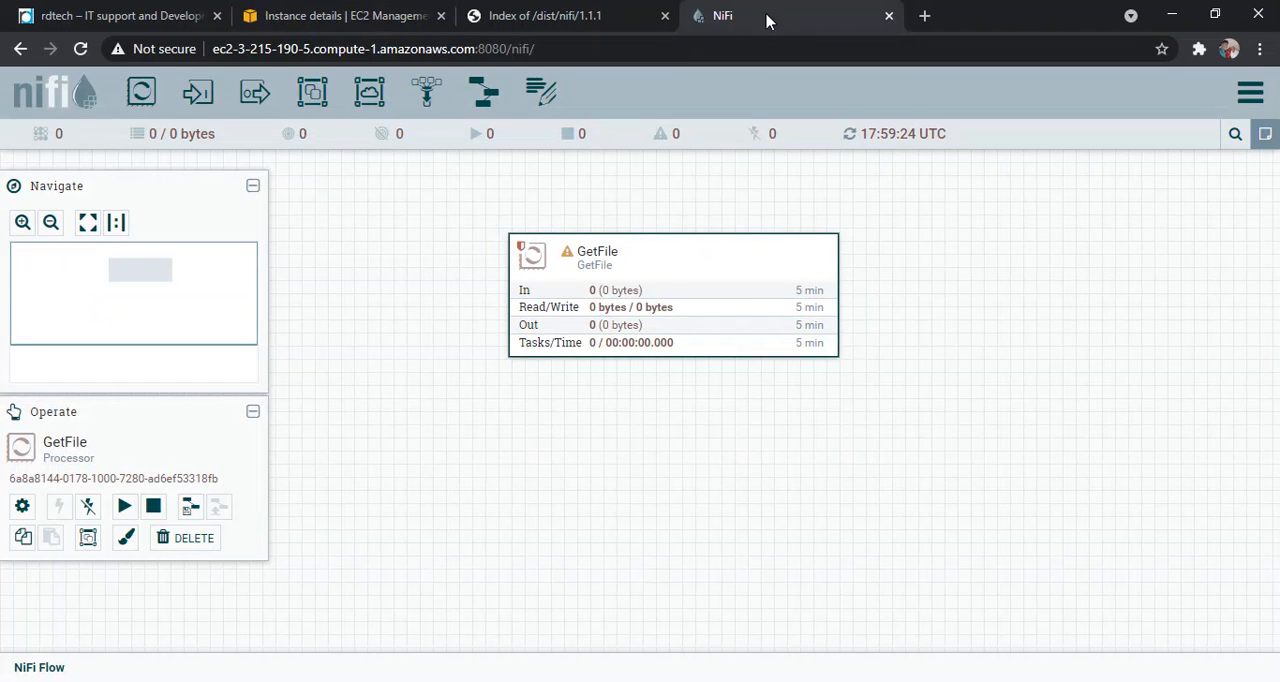
{"action": "mouse_move", "coordinate": [572, 304]}
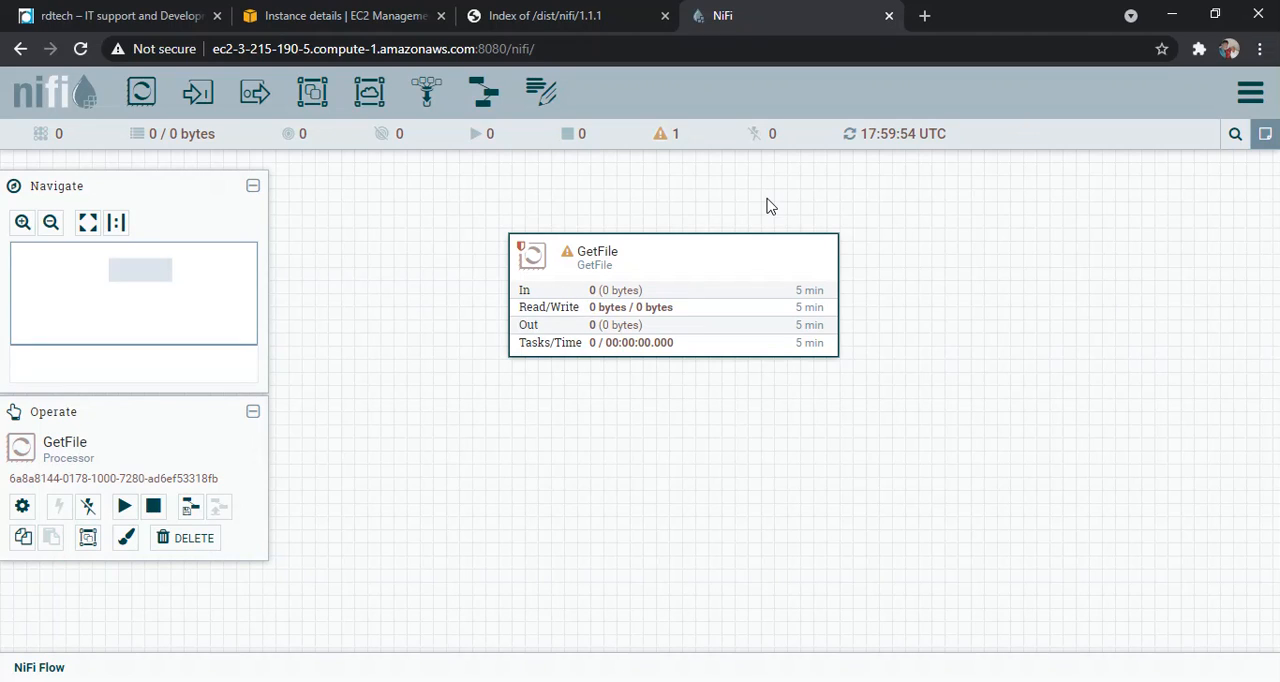
{"action": "mouse_move", "coordinate": [756, 208]}
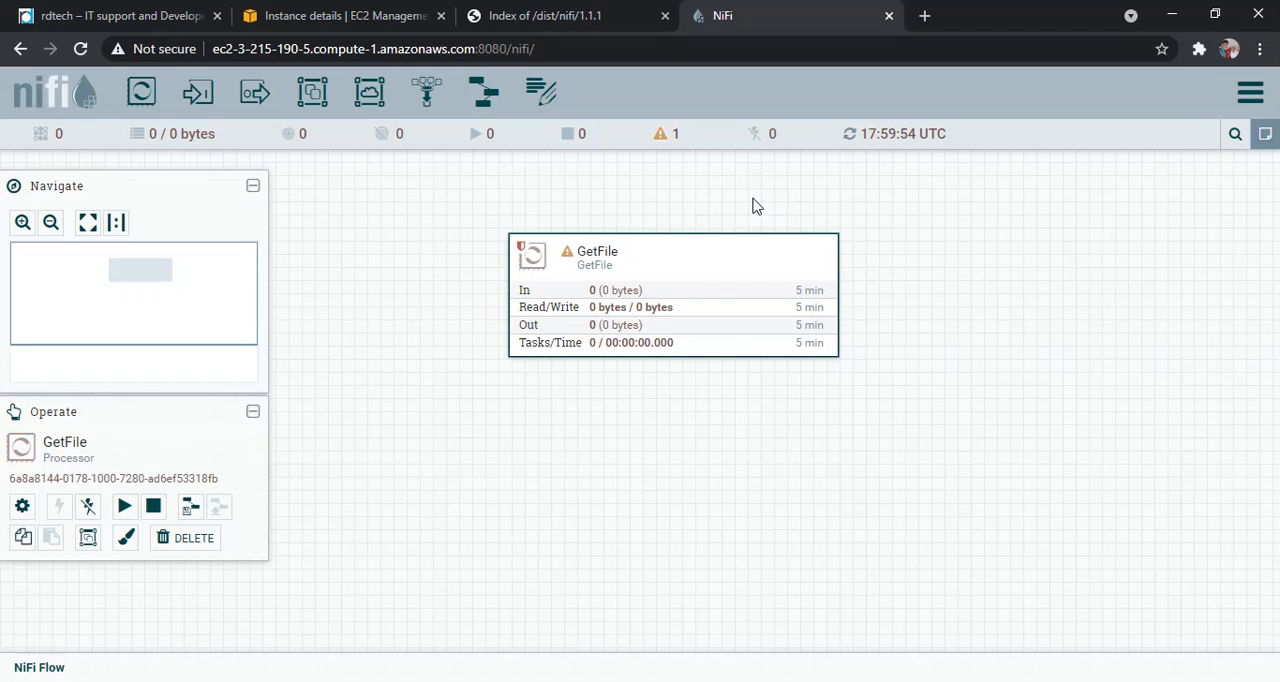
{"action": "mouse_move", "coordinate": [448, 148]}
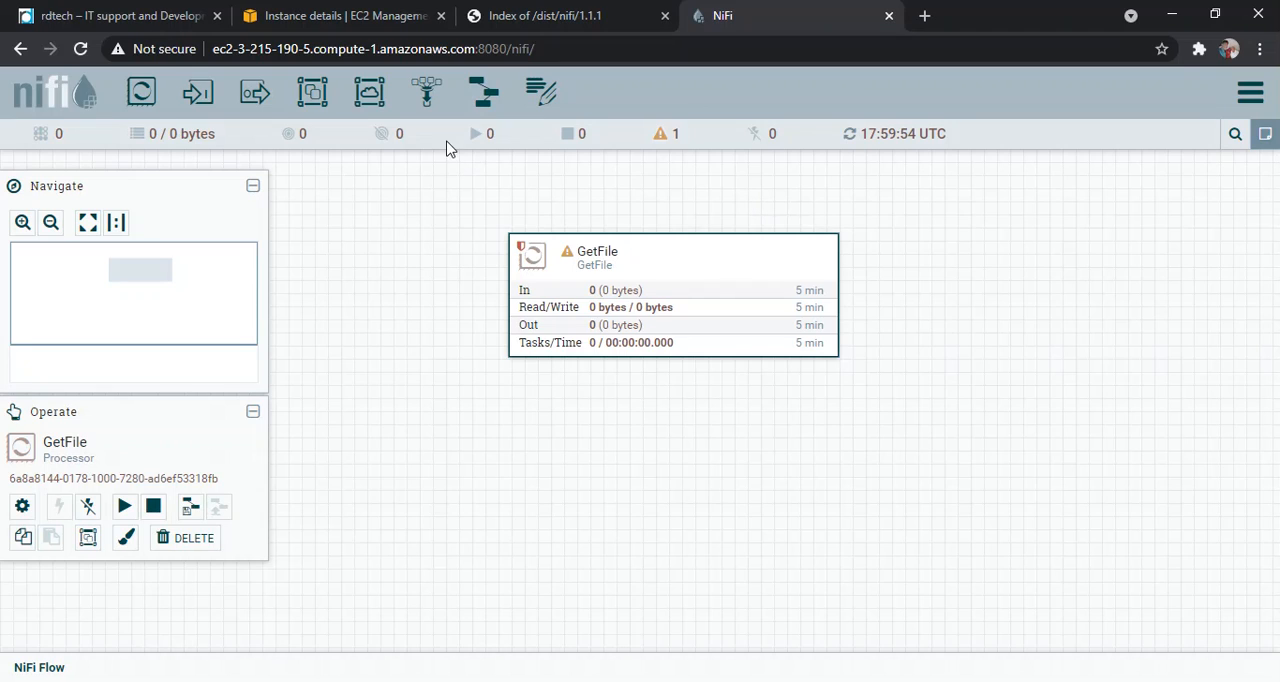
{"action": "mouse_move", "coordinate": [424, 92]}
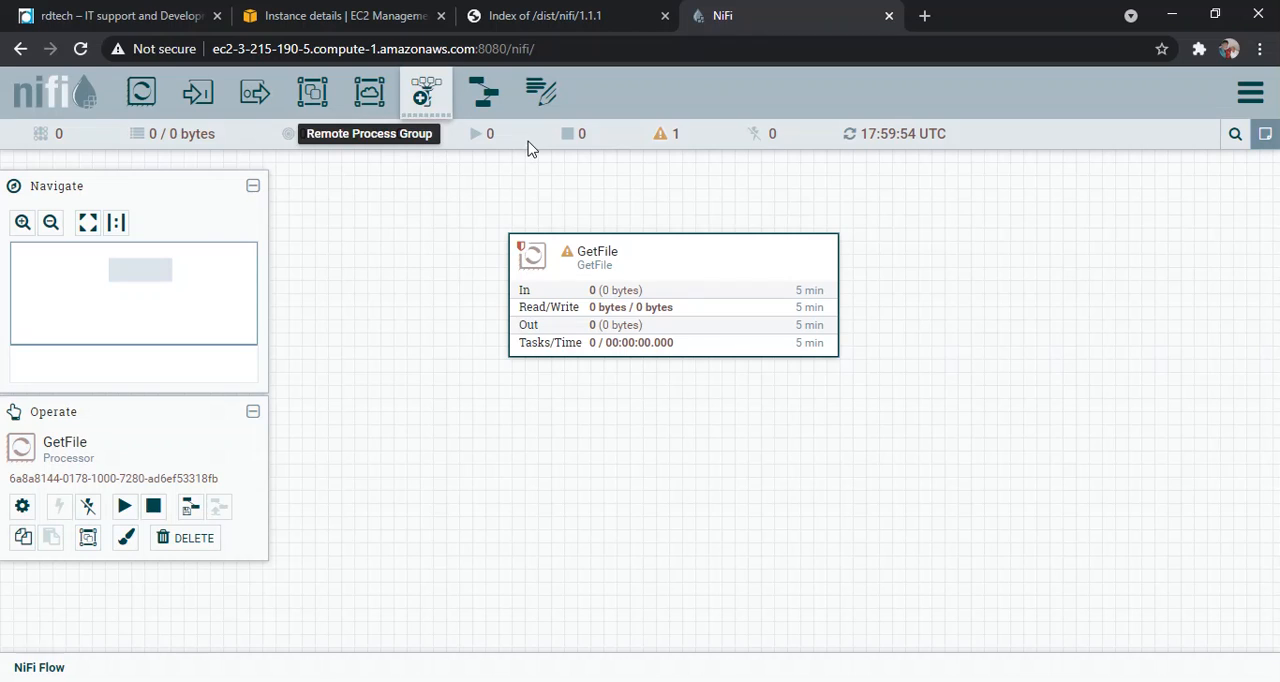
{"action": "mouse_move", "coordinate": [628, 20]}
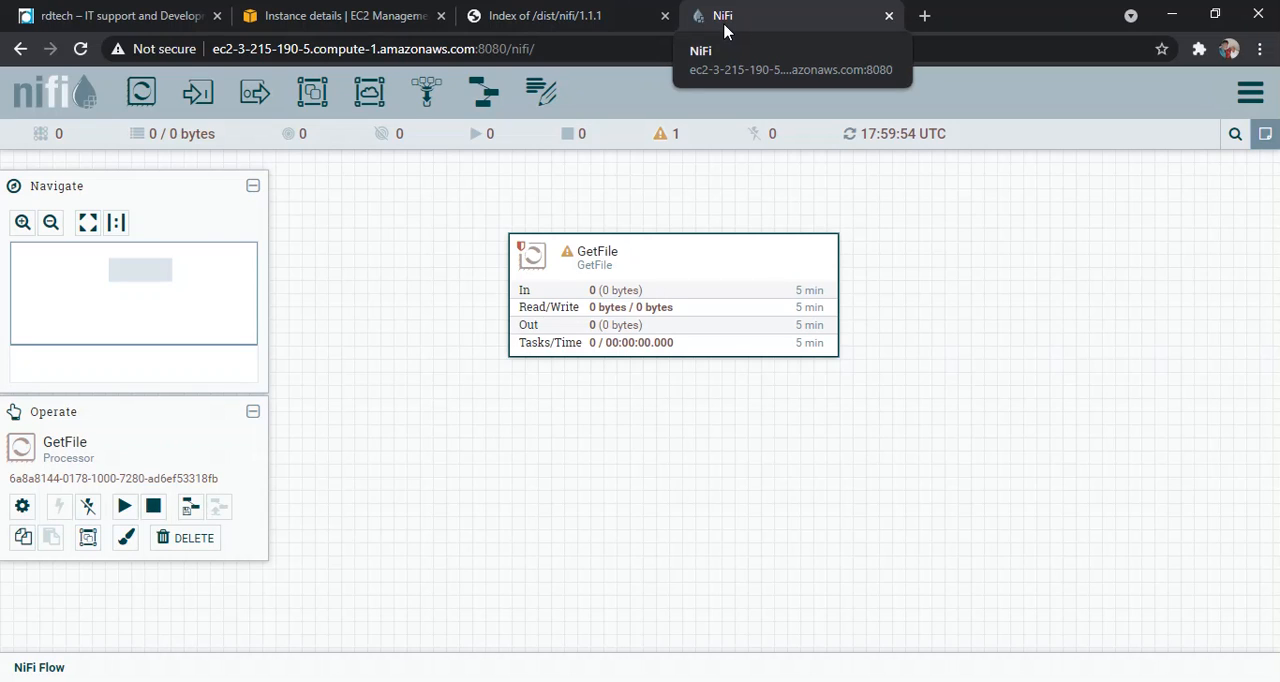
{"action": "mouse_move", "coordinate": [536, 16]}
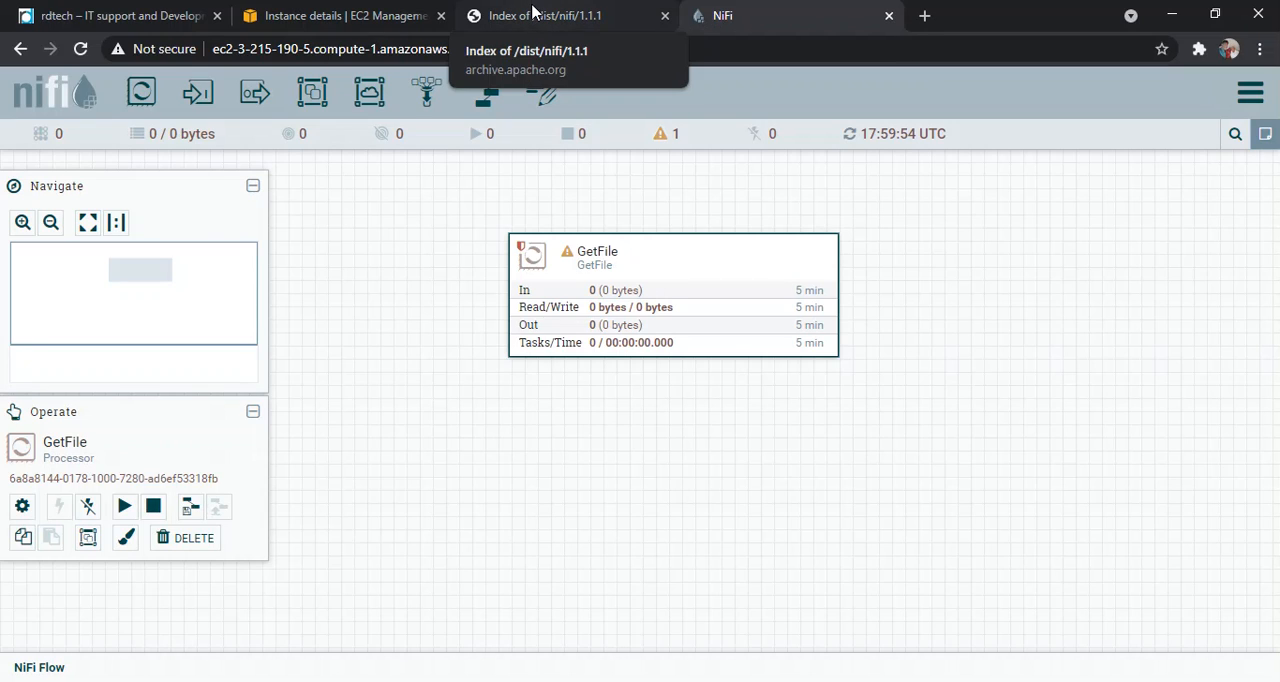
{"action": "mouse_move", "coordinate": [496, 16]}
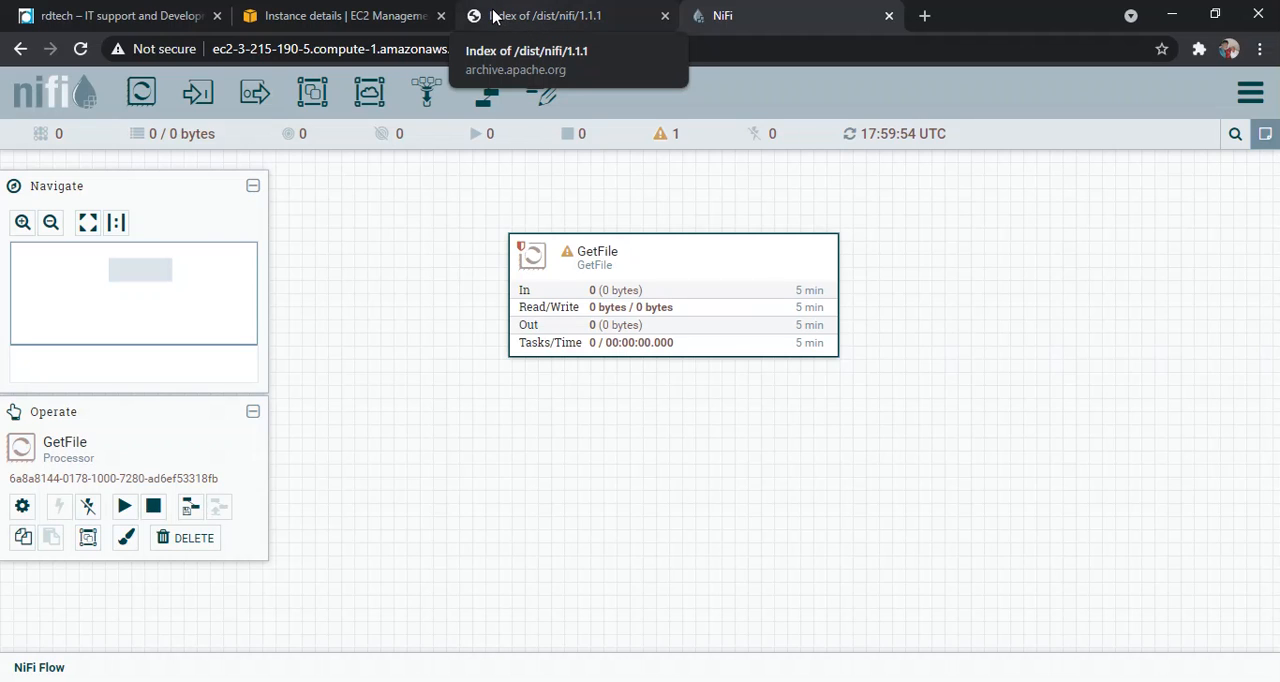
Switch the browser to the rdtech.in site tab.
{"action": "left_click", "coordinate": [116, 16]}
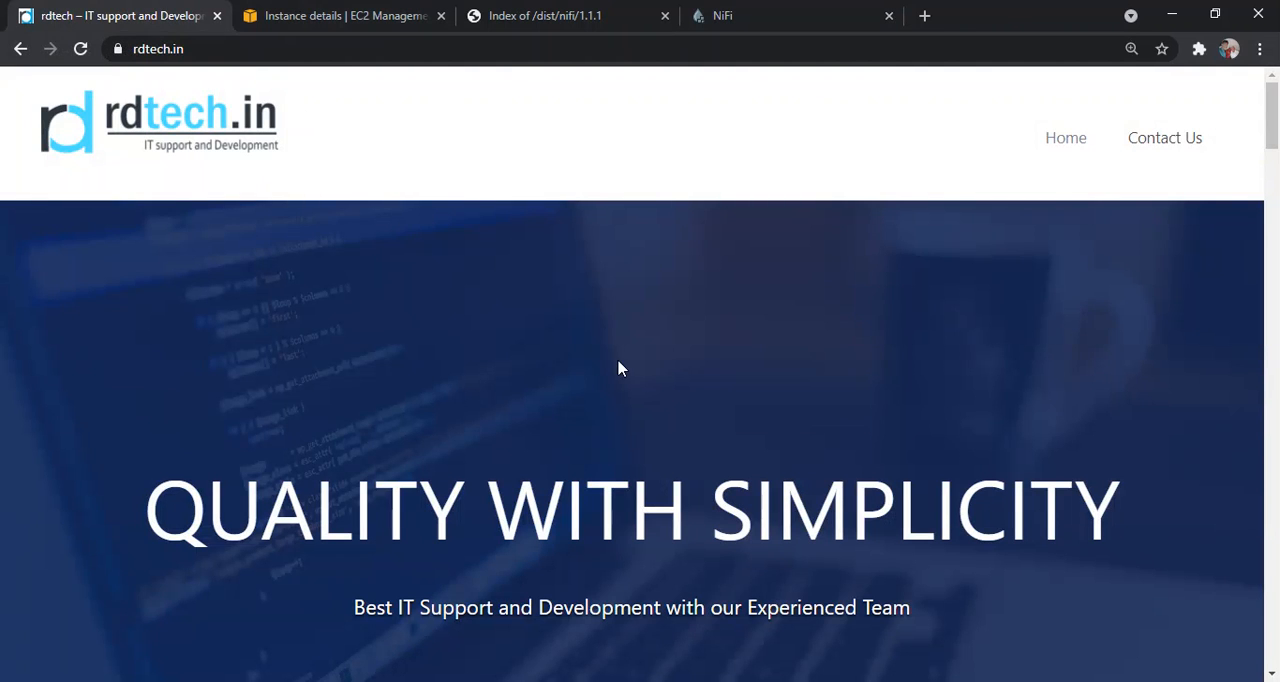